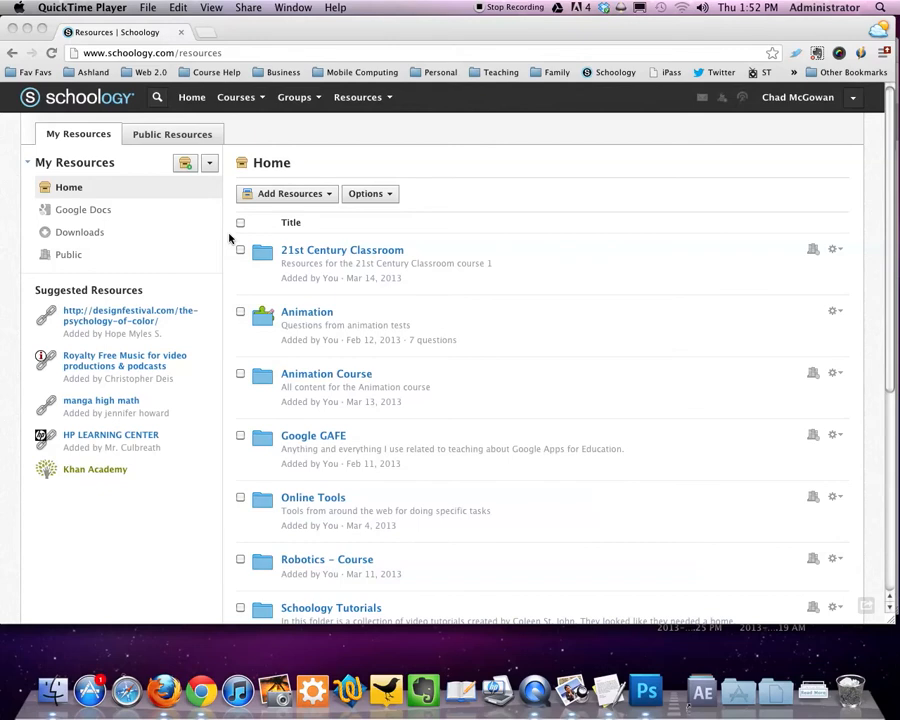
# Preview the Add Resources and arrange options, and glance at the course list
pyautogui.scroll(-3)
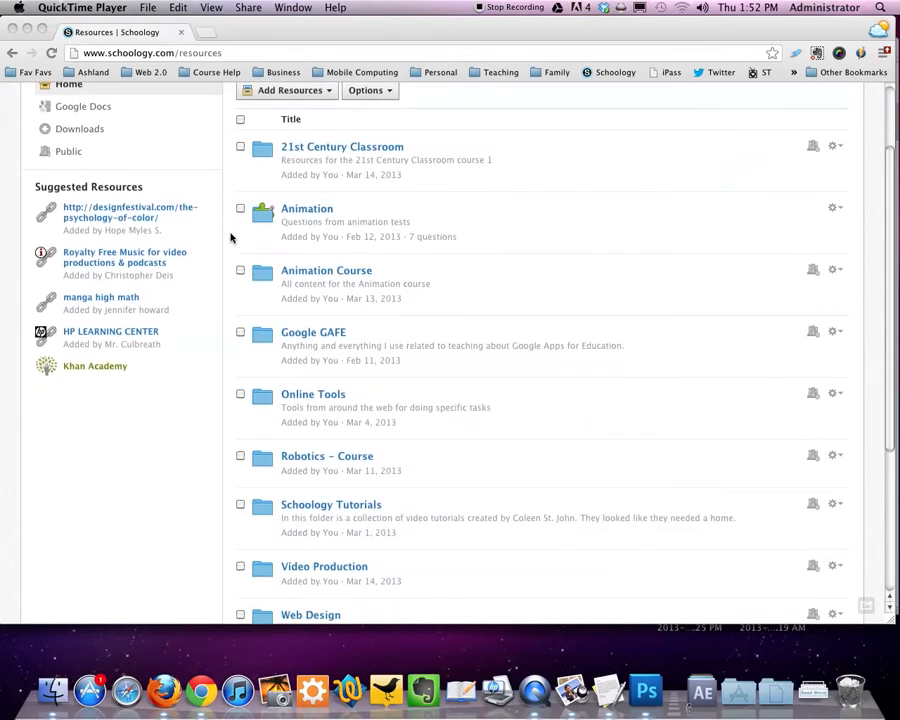
pyautogui.scroll(-3)
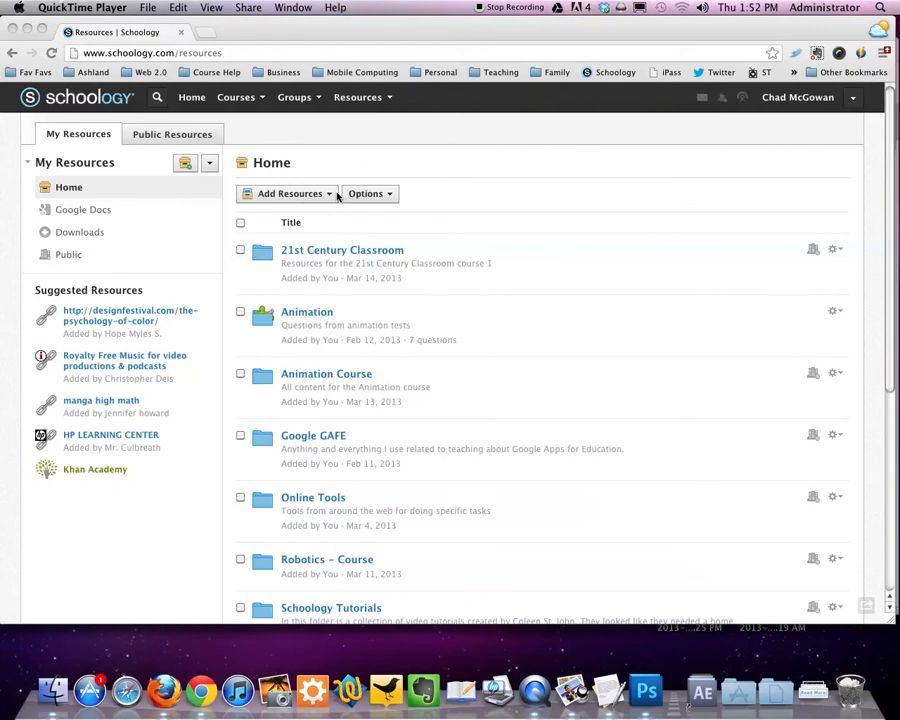
pyautogui.moveTo(297, 194)
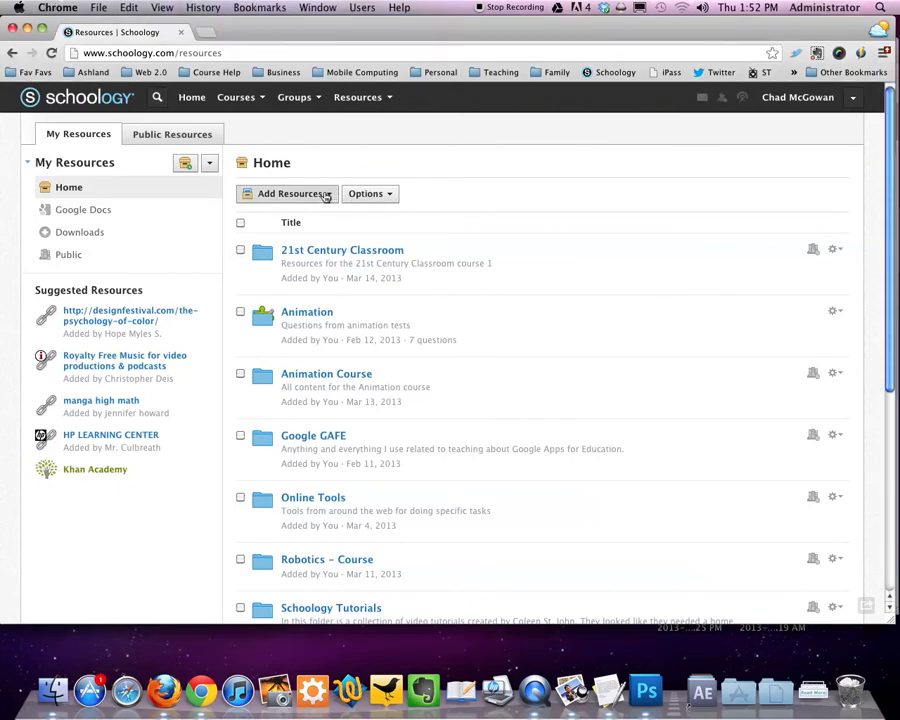
pyautogui.click(291, 193)
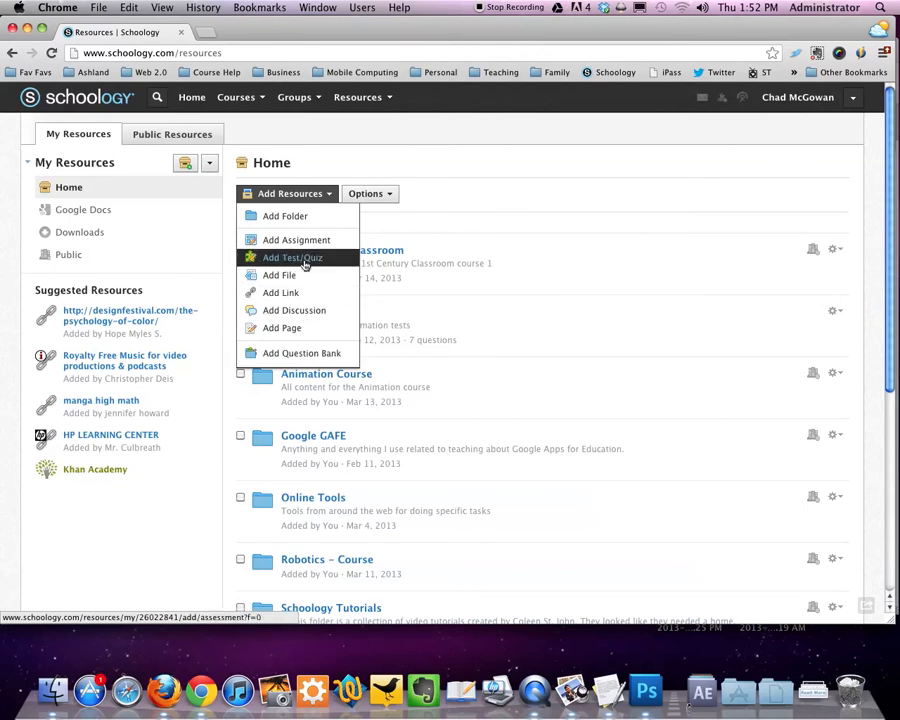
pyautogui.click(369, 193)
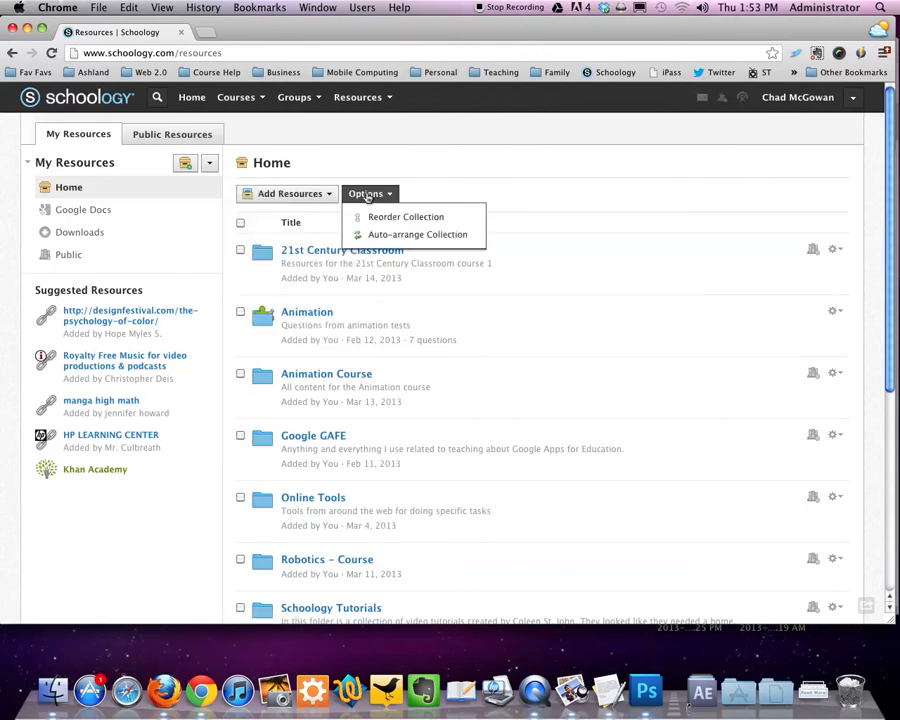
pyautogui.moveTo(405, 216)
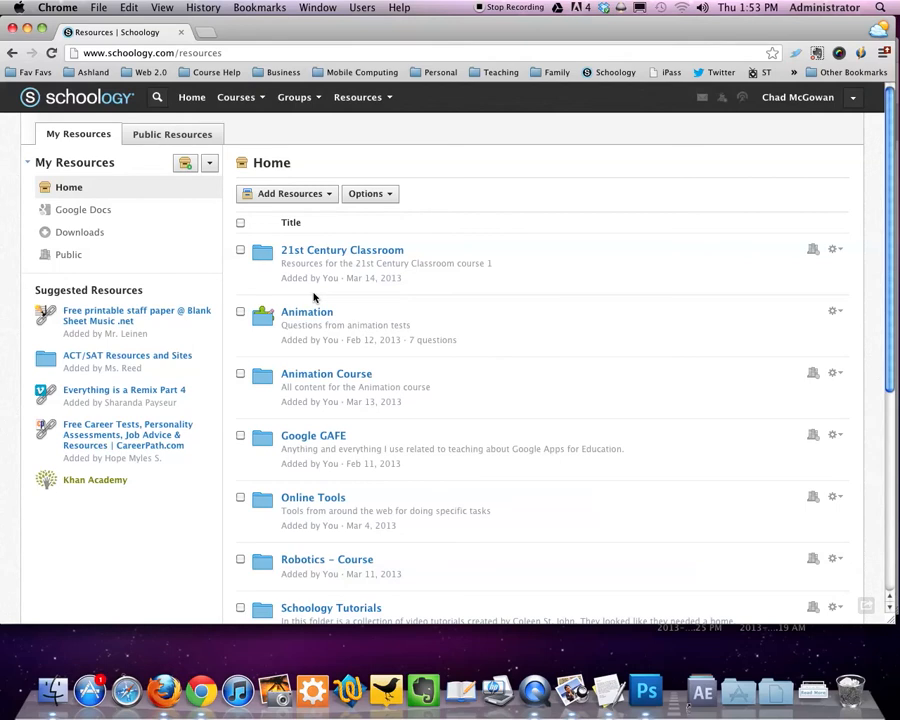
pyautogui.click(235, 97)
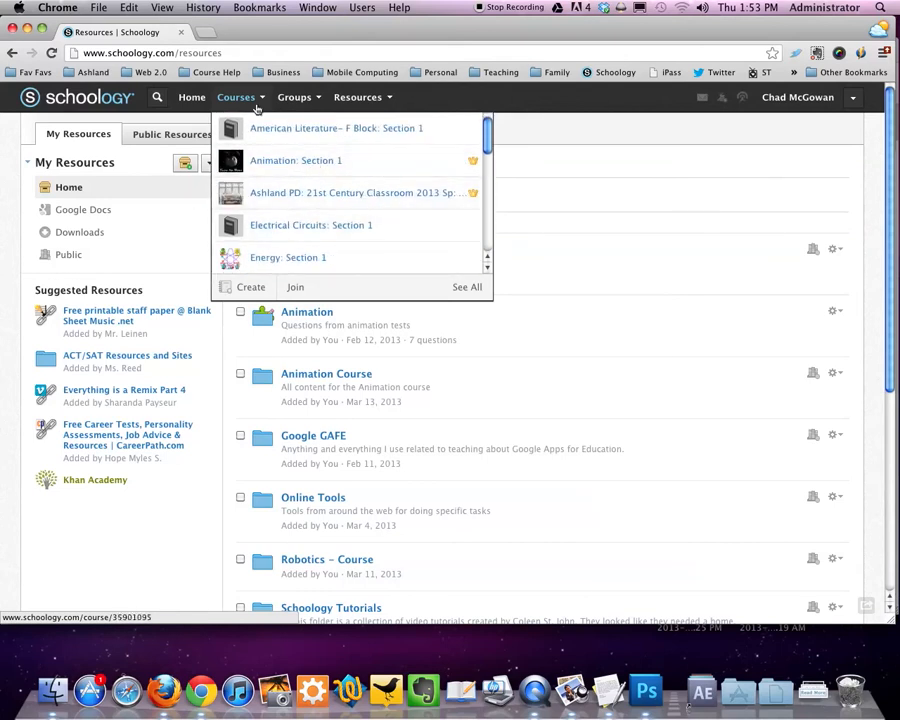
pyautogui.click(357, 97)
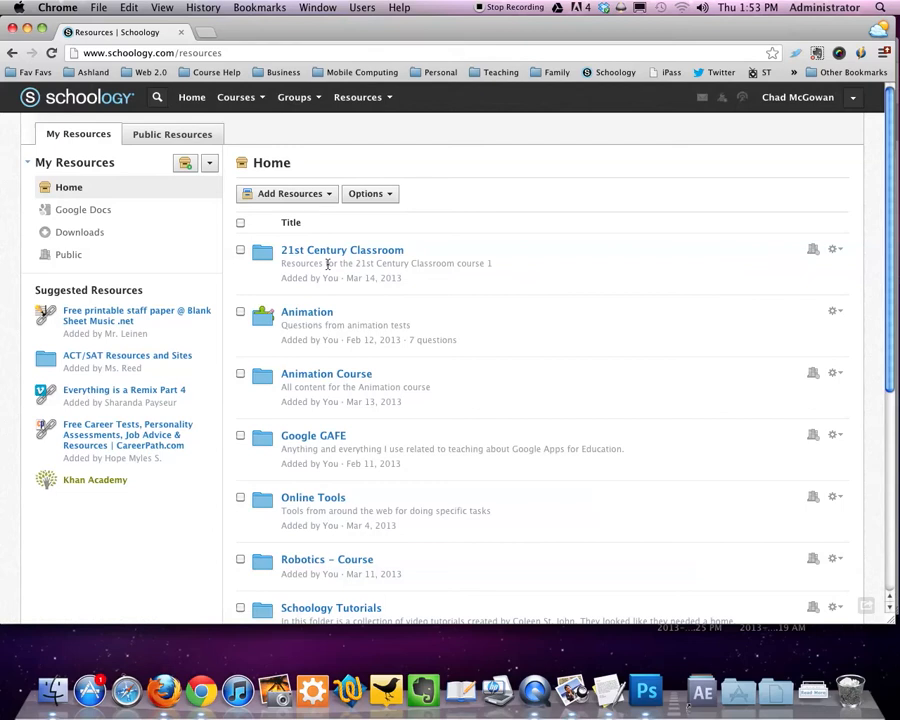
# Open the 21st Century Classroom folder, then its Assignments subfolder, and view Add Resources choices
pyautogui.click(342, 250)
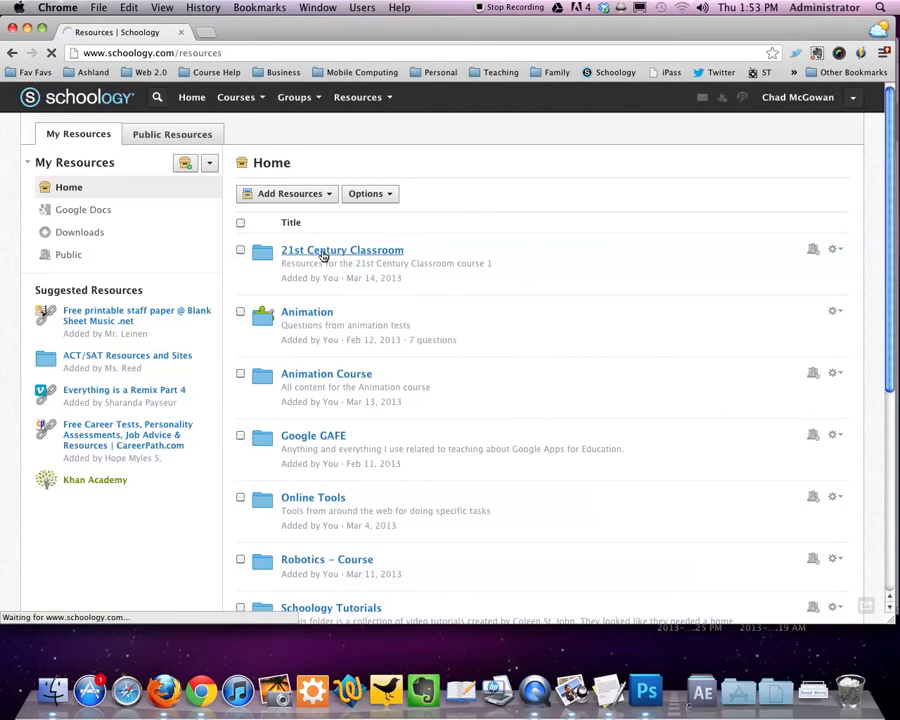
pyautogui.click(342, 250)
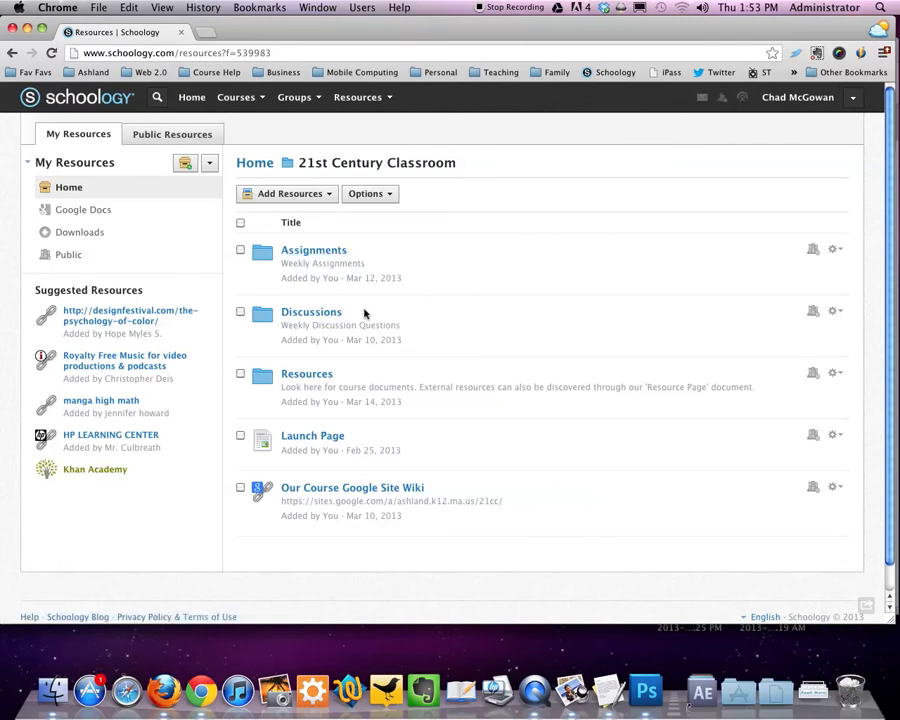
pyautogui.moveTo(346, 376)
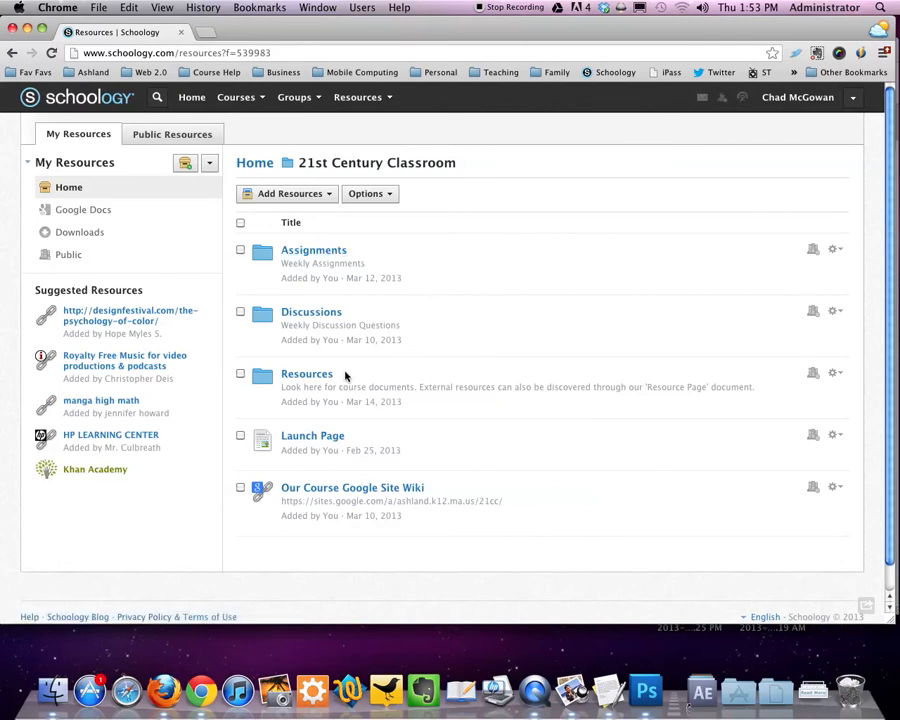
pyautogui.moveTo(441, 478)
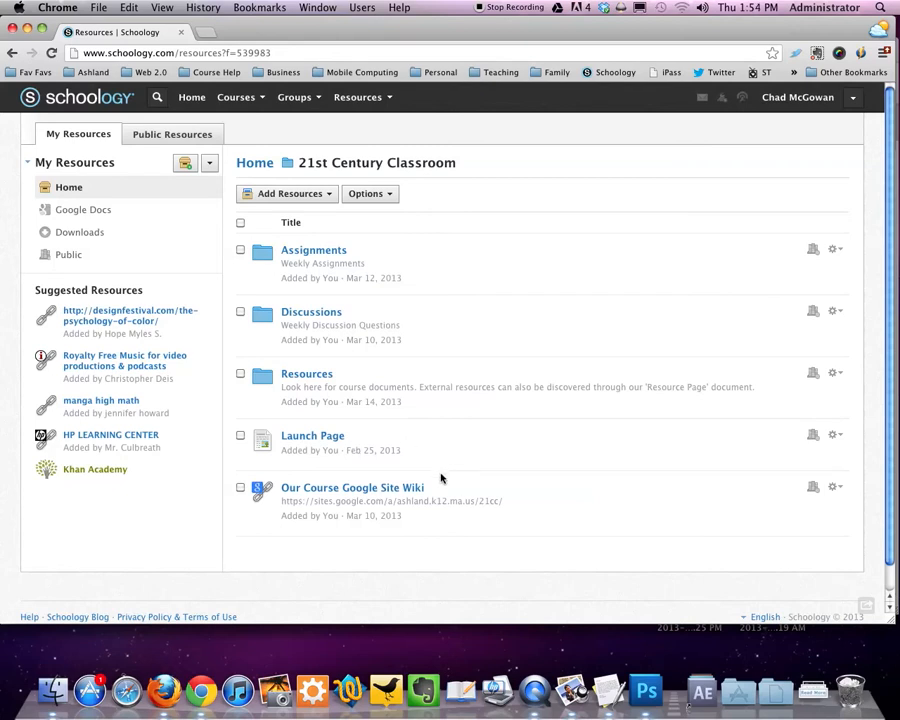
pyautogui.moveTo(363, 277)
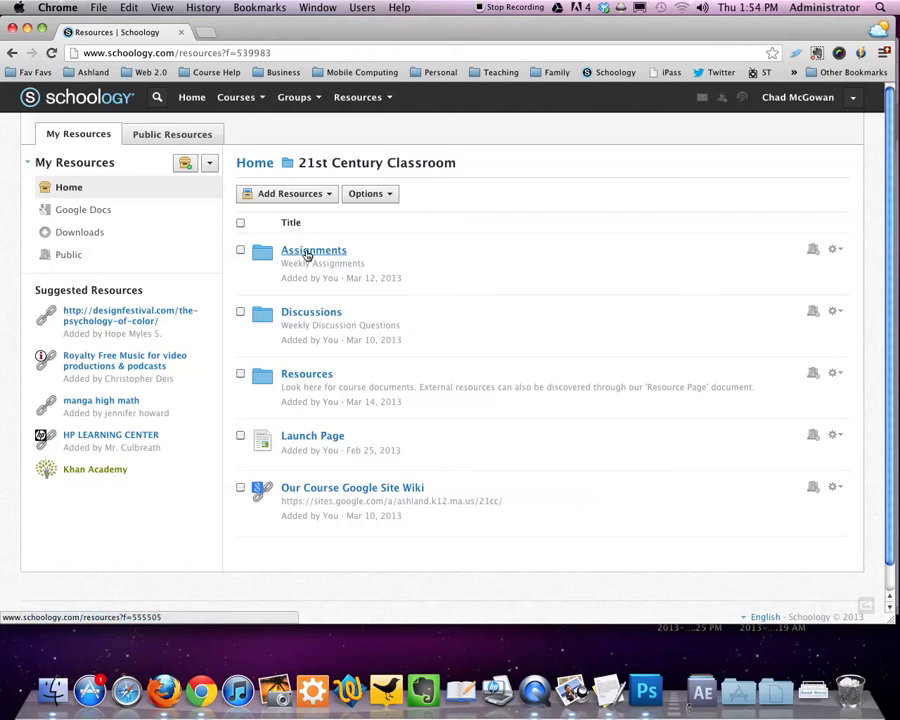
pyautogui.click(313, 250)
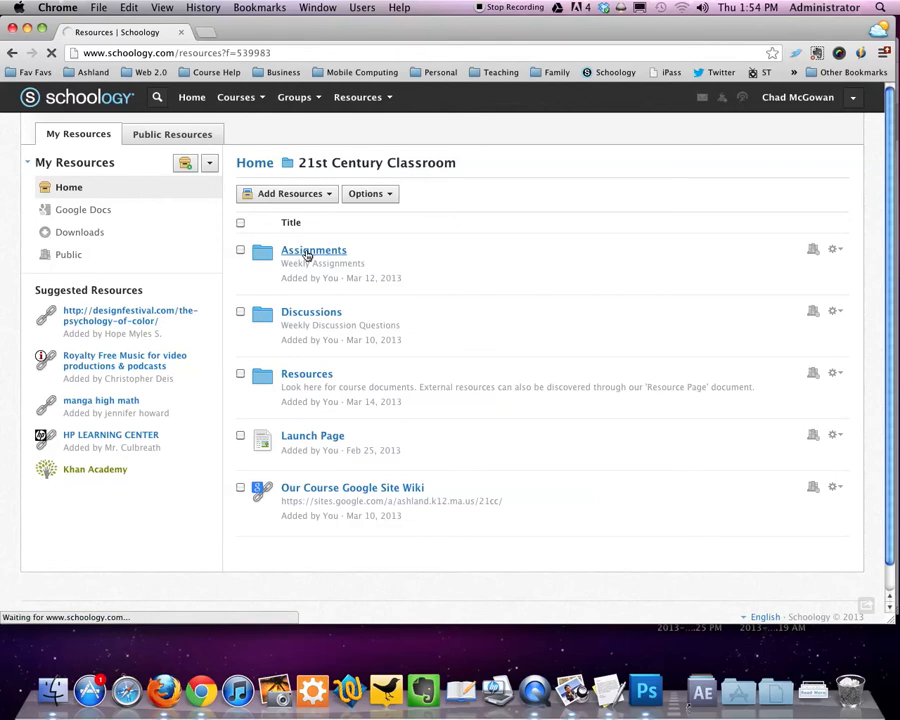
pyautogui.click(313, 250)
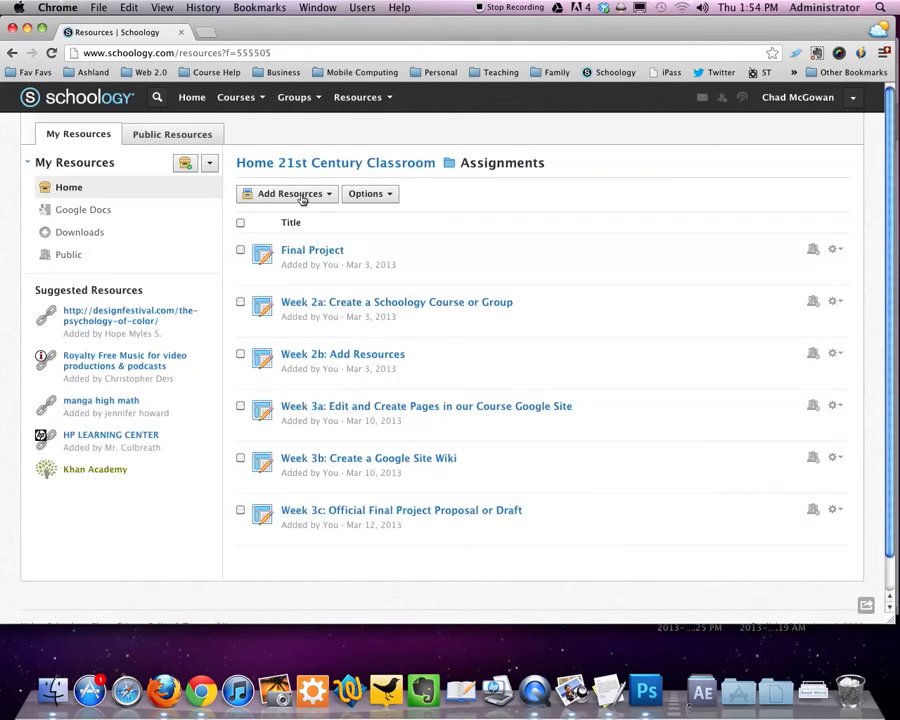
pyautogui.click(288, 193)
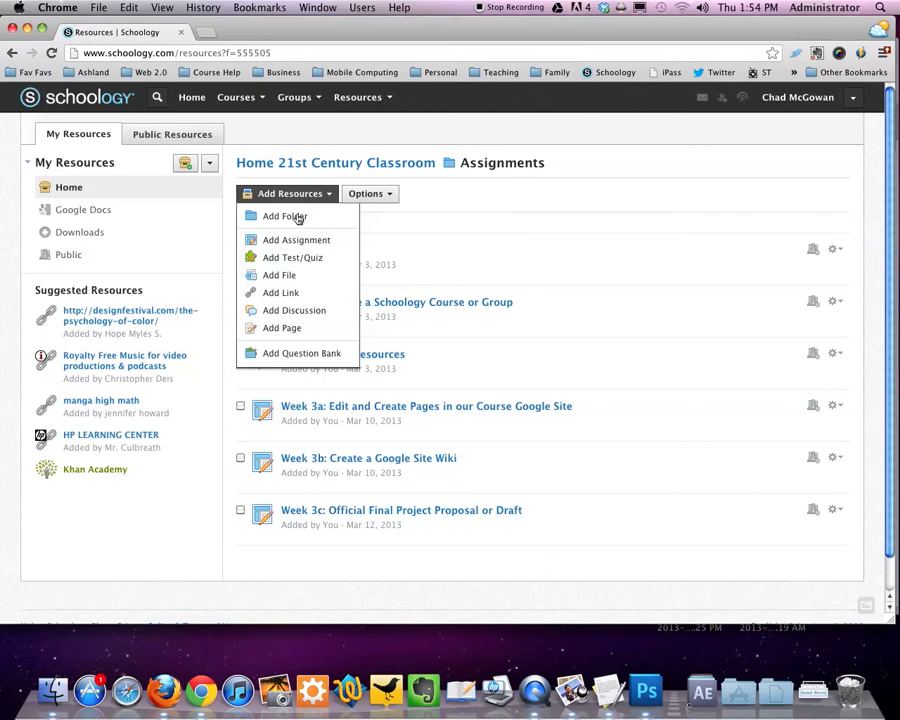
pyautogui.moveTo(296, 240)
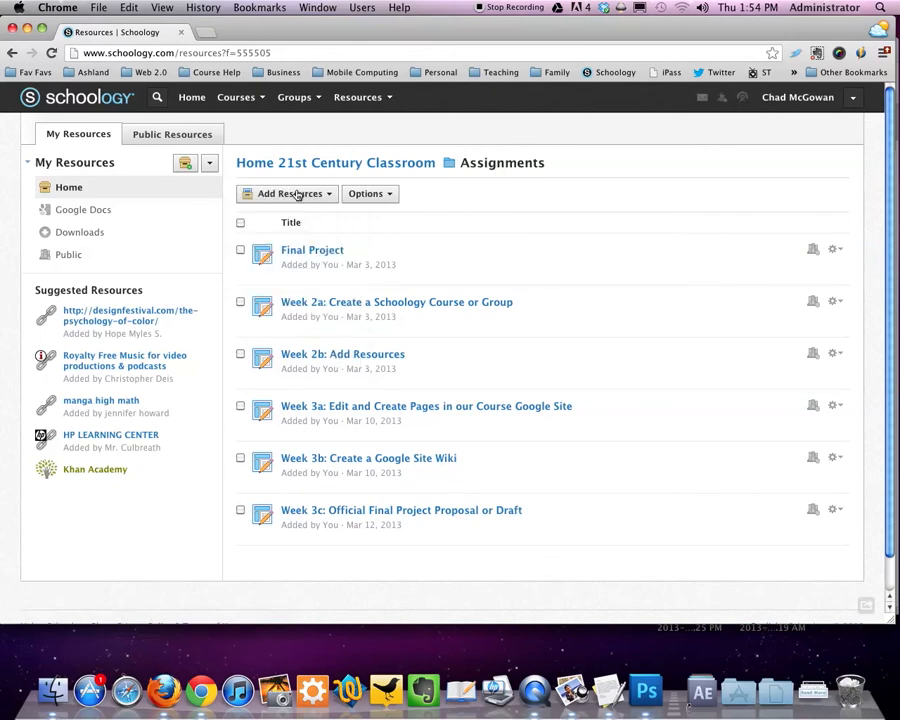
pyautogui.moveTo(254, 162)
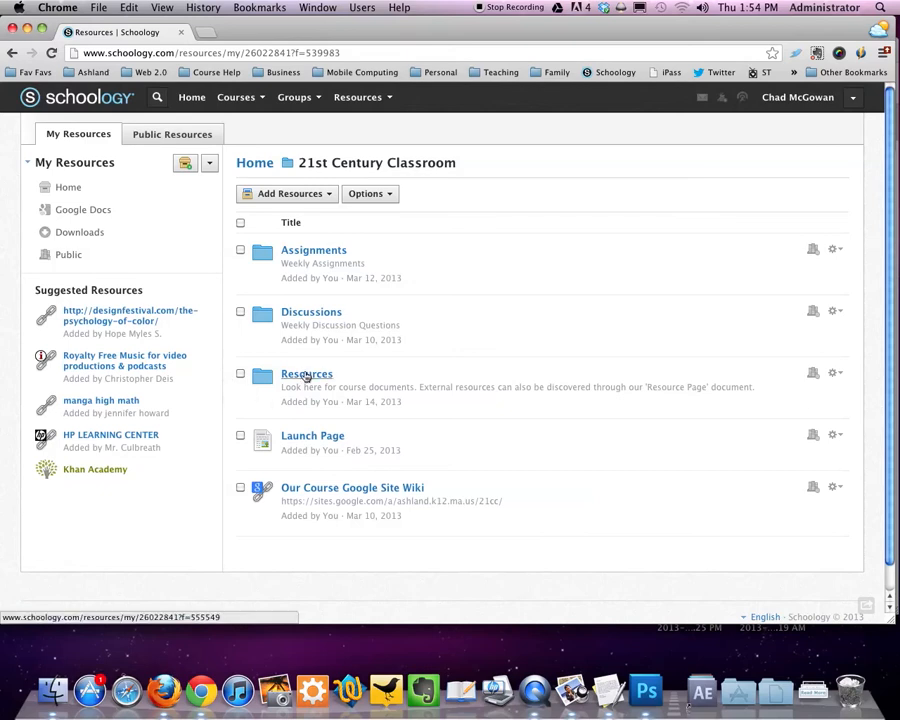
# Open the Resources folder and show an item's Edit, Add to course, Copy, Move, Delete actions
pyautogui.click(307, 373)
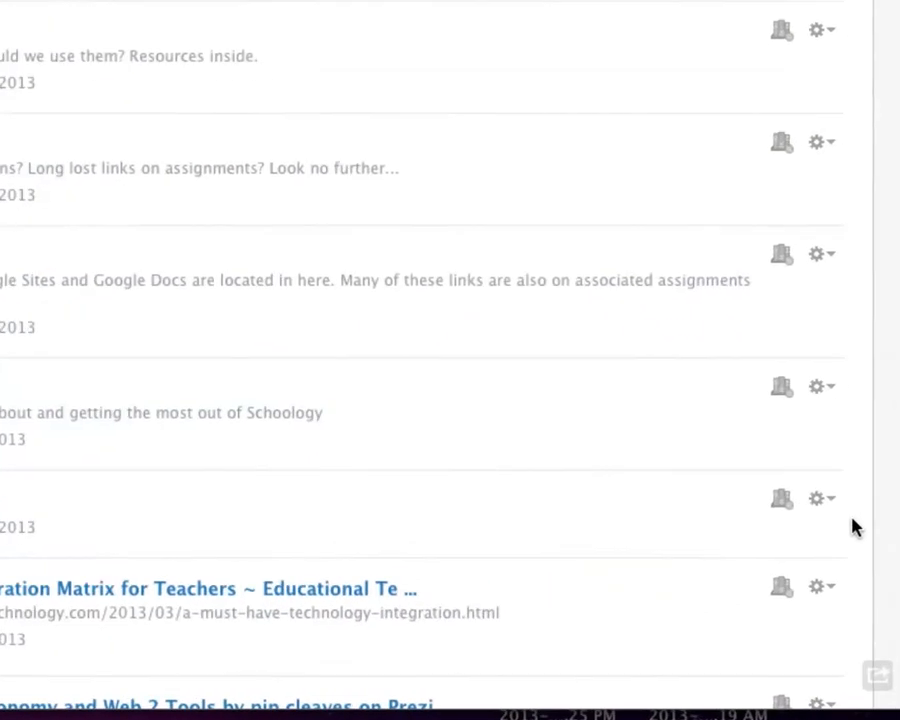
pyautogui.click(816, 498)
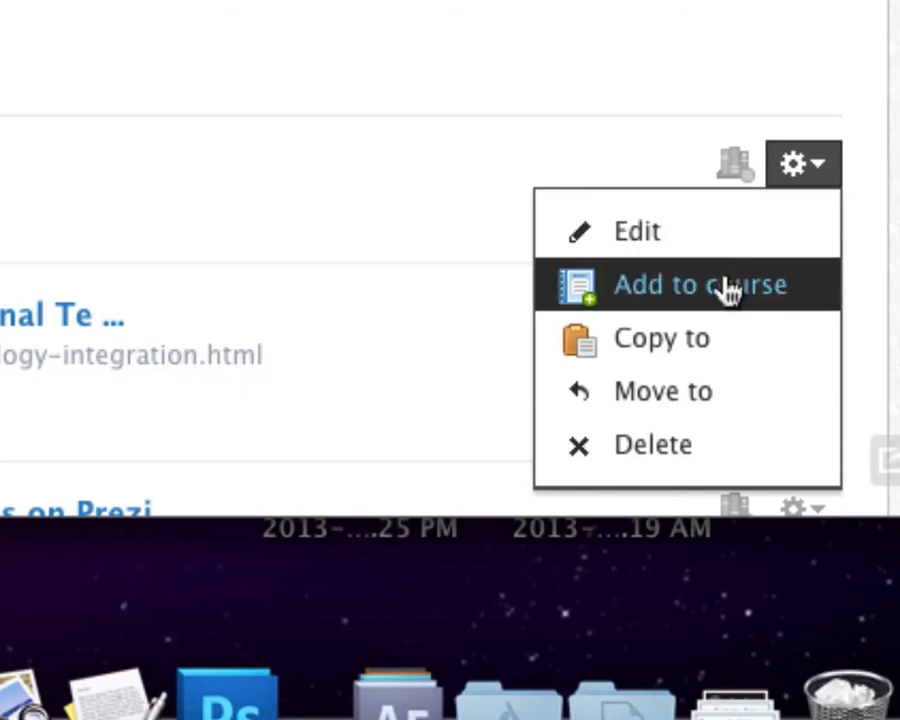
pyautogui.moveTo(800, 295)
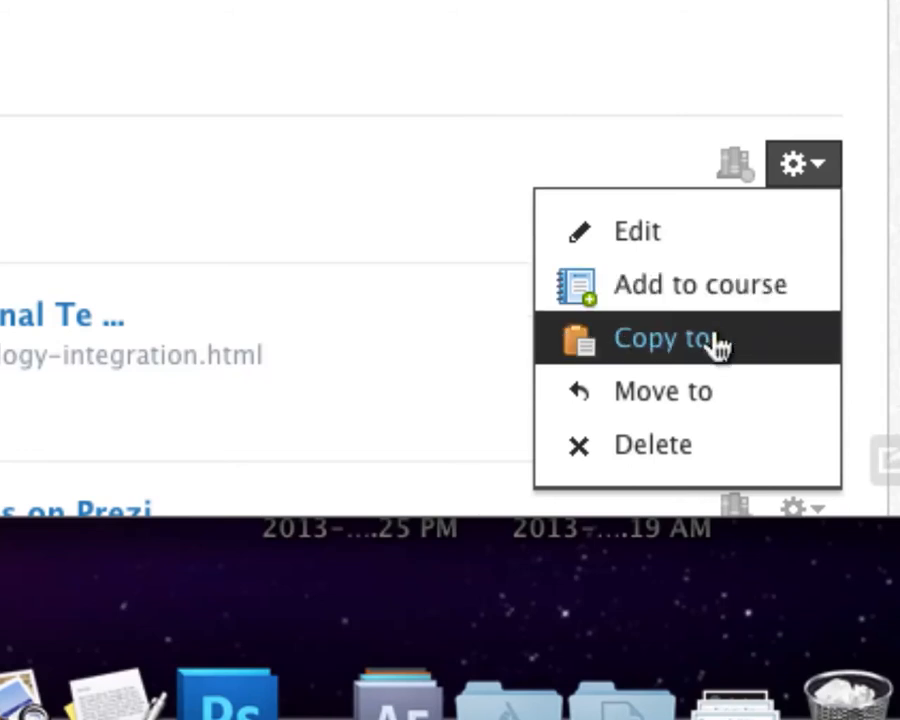
pyautogui.moveTo(708, 350)
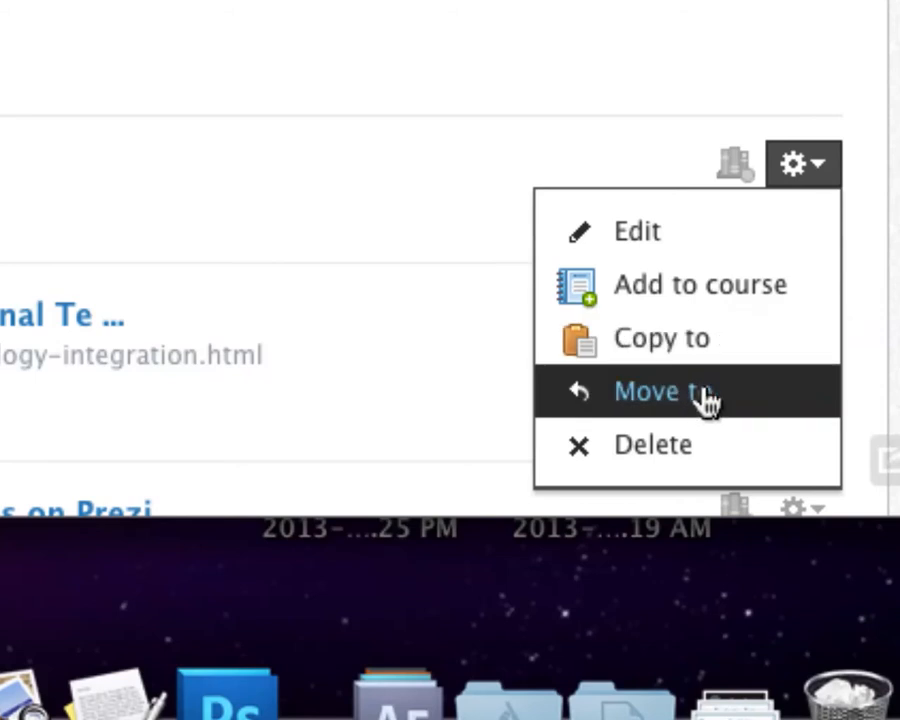
pyautogui.moveTo(650, 415)
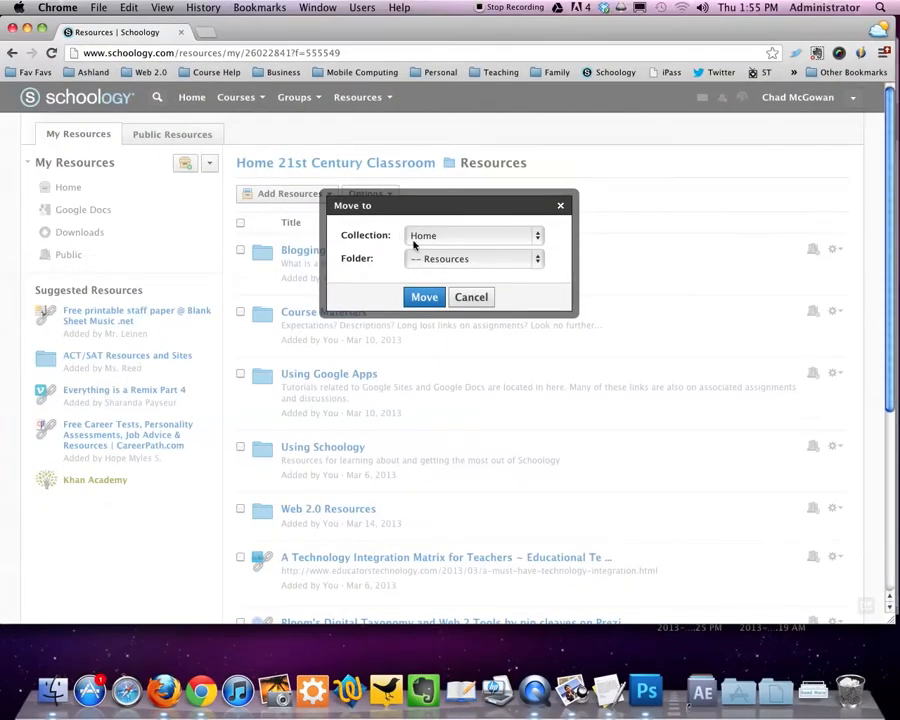
pyautogui.moveTo(524, 240)
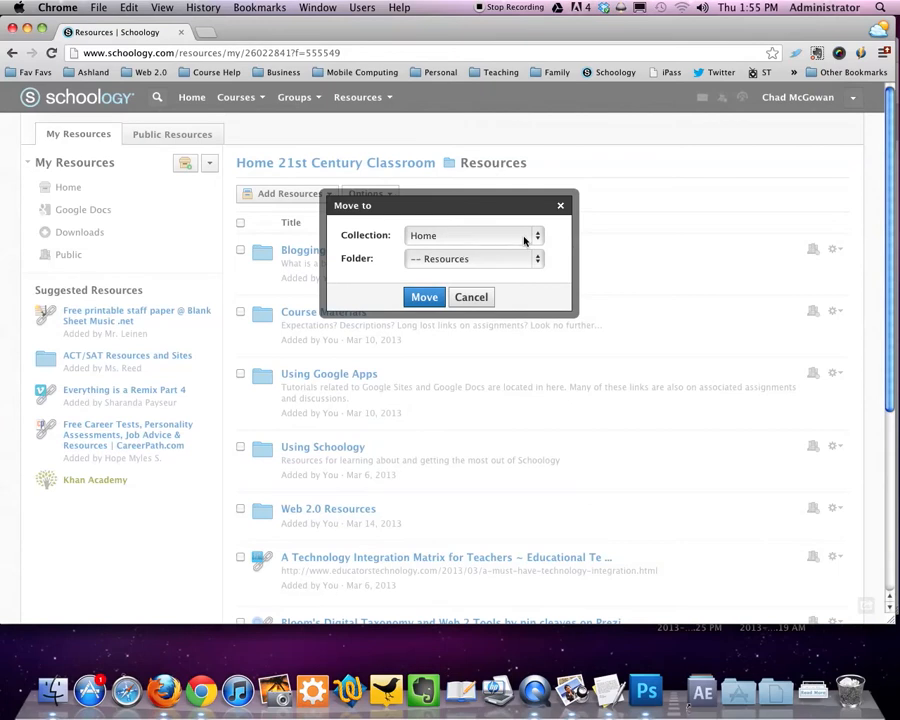
# Choose a destination collection in the move dialog for the Resources item
pyautogui.click(473, 235)
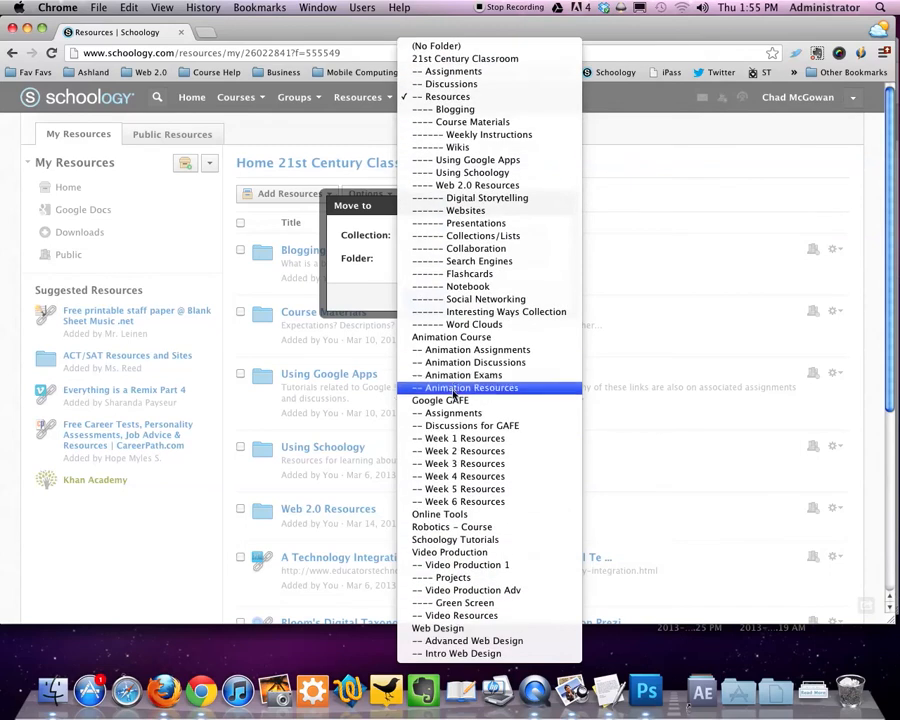
pyautogui.moveTo(470, 350)
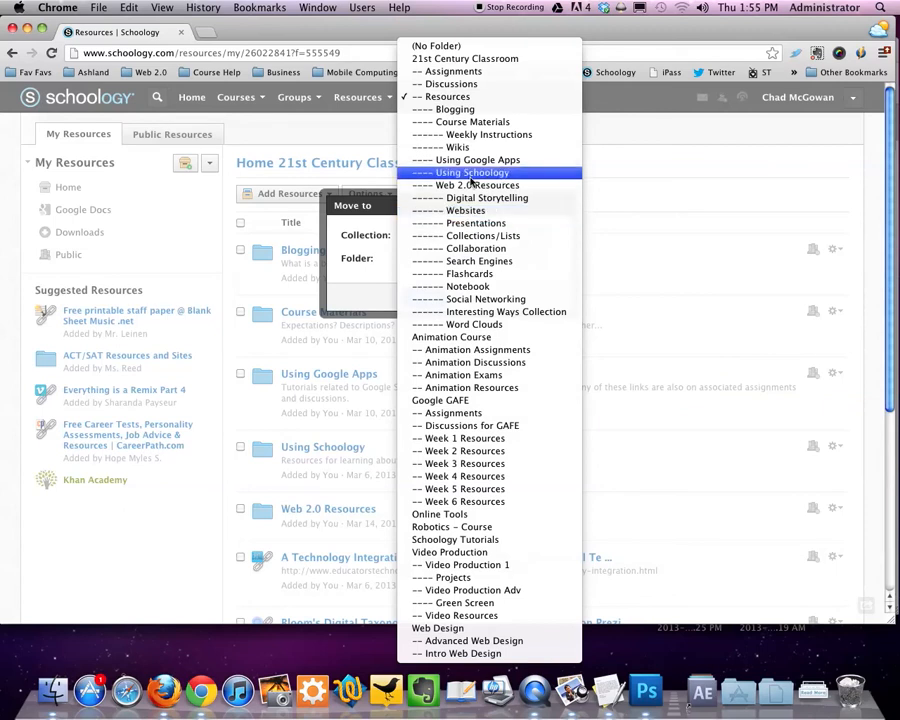
pyautogui.moveTo(460, 121)
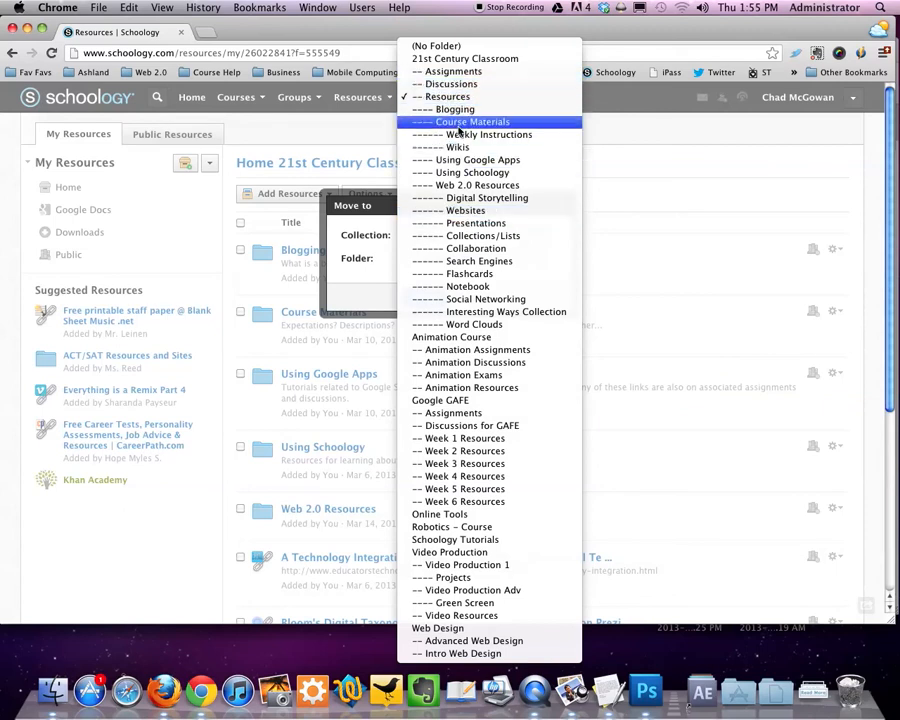
pyautogui.moveTo(465, 159)
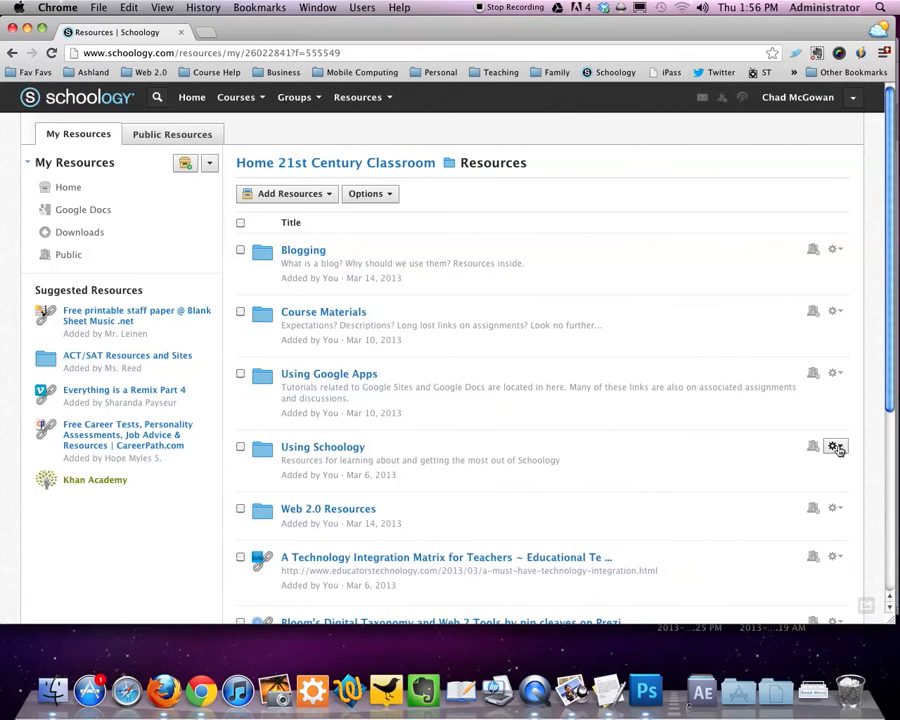
pyautogui.click(834, 446)
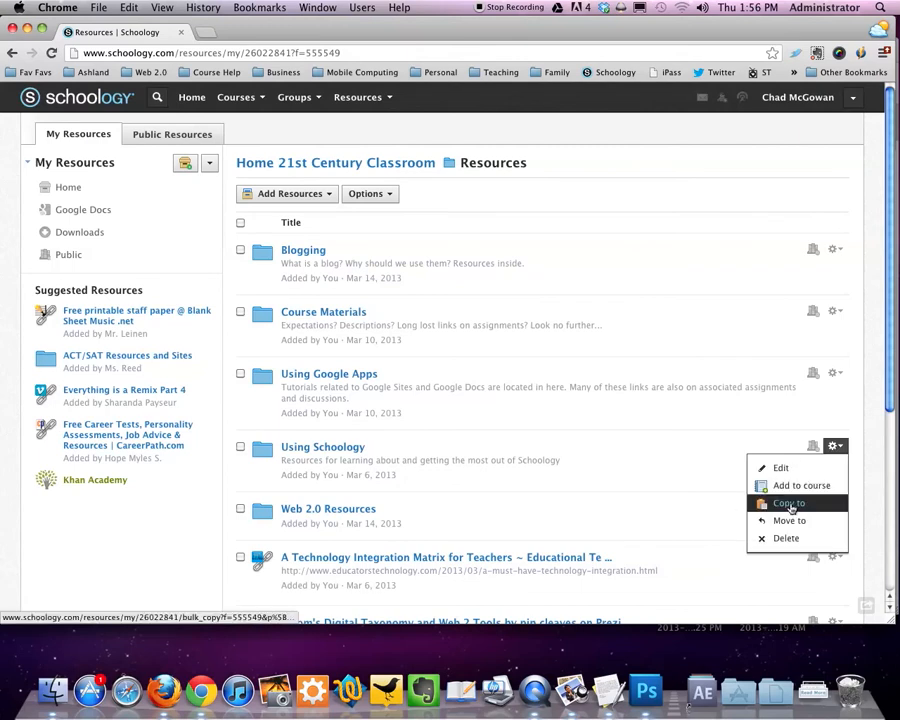
pyautogui.click(789, 503)
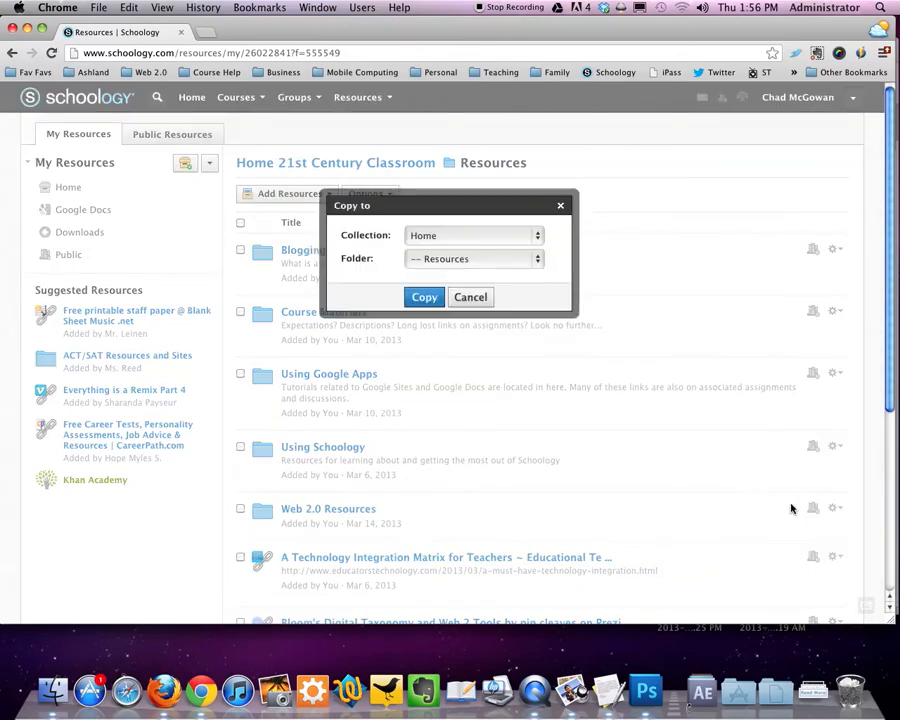
pyautogui.click(470, 297)
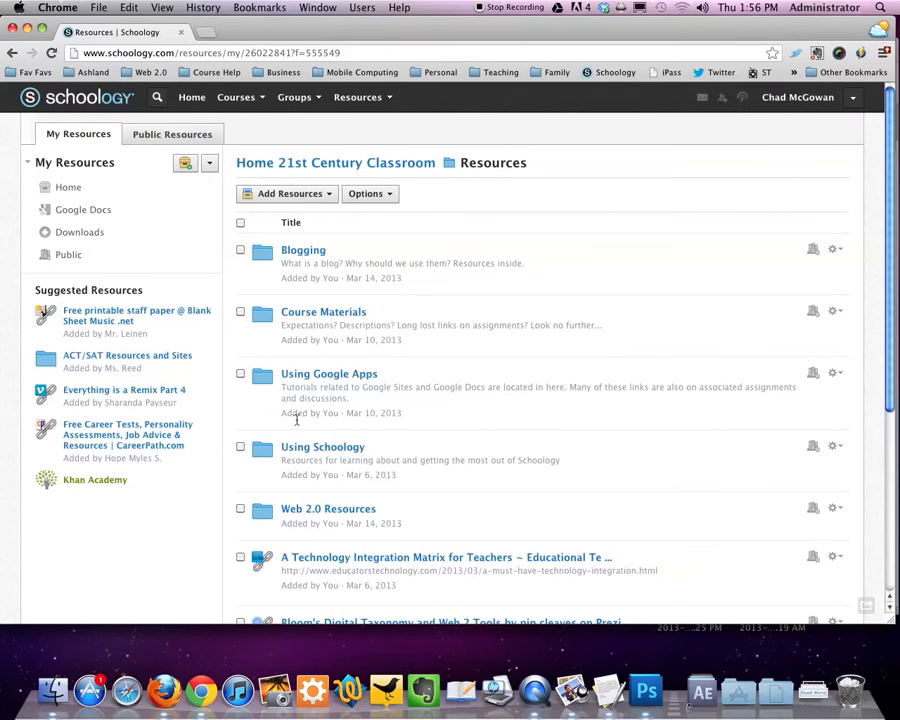
pyautogui.moveTo(446, 349)
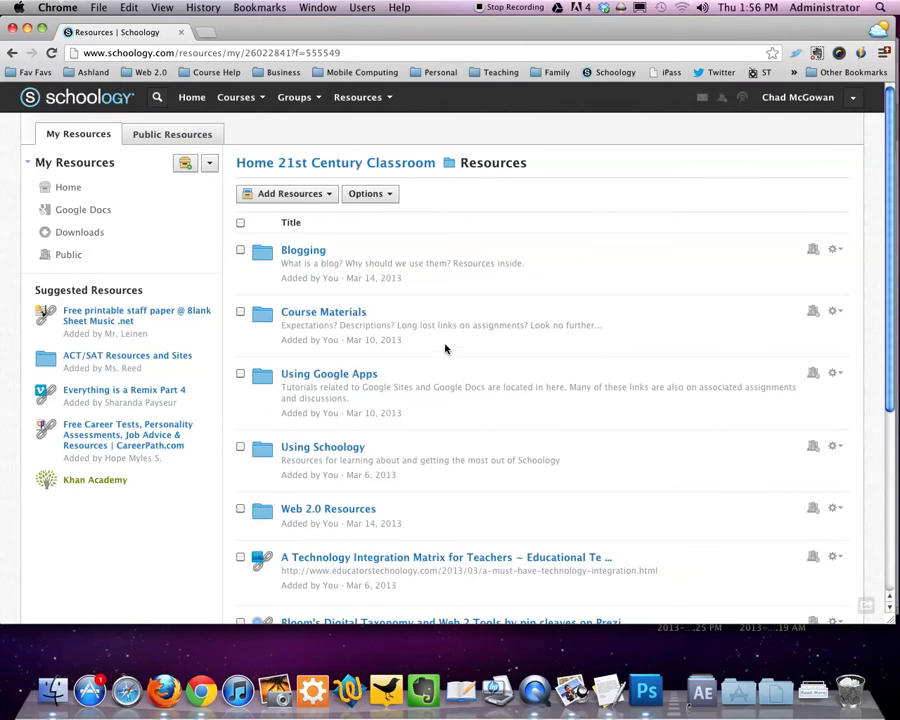
pyautogui.moveTo(386, 225)
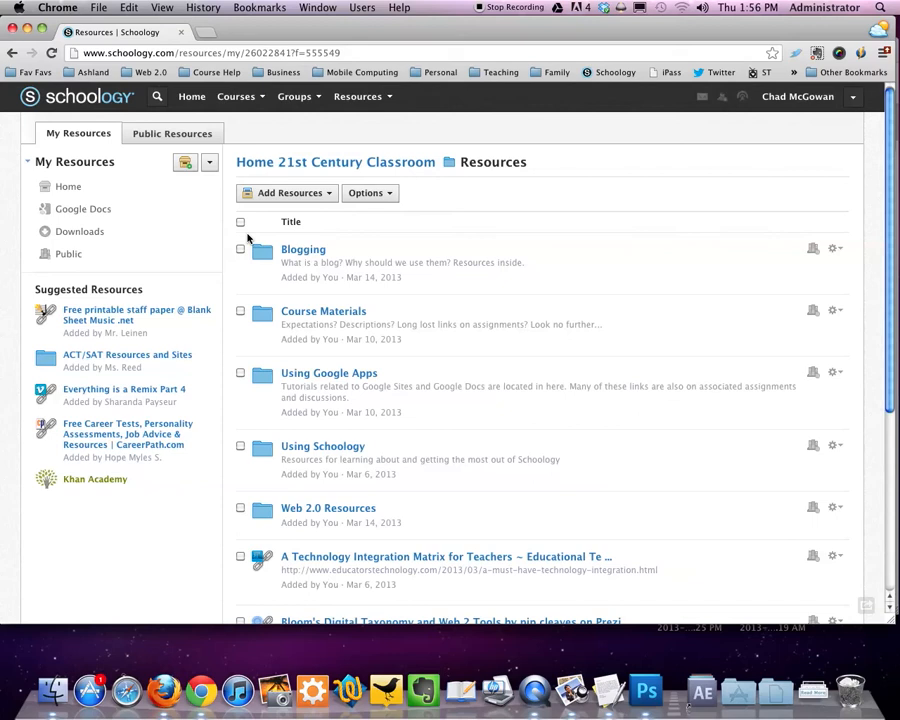
pyautogui.moveTo(313, 258)
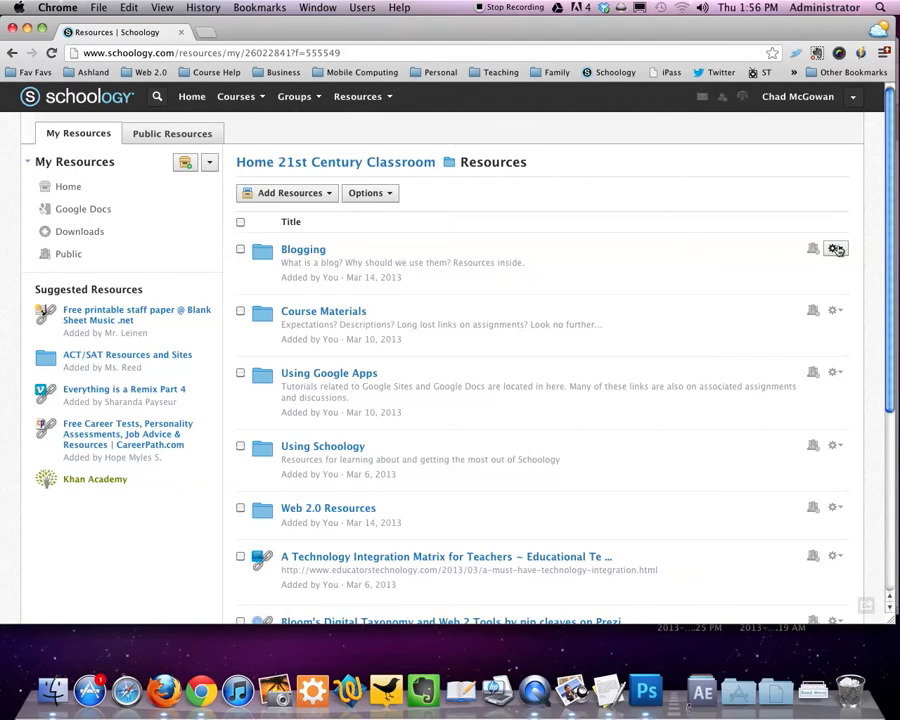
# Add Blogging to Ashland PD, filed in its Resources folder, and to Robotics: Section 1
pyautogui.click(836, 248)
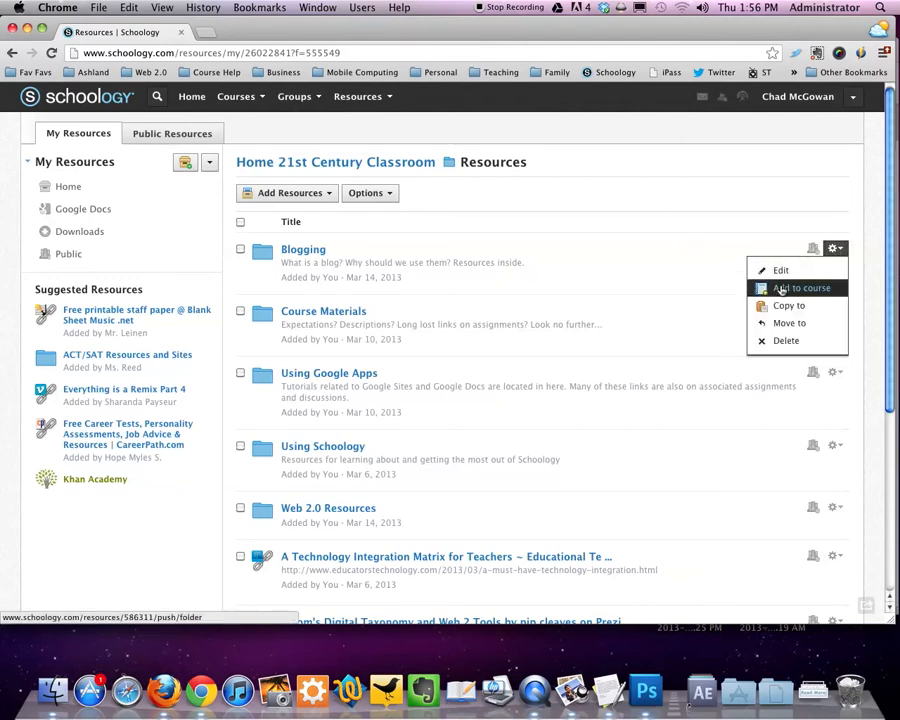
pyautogui.click(803, 288)
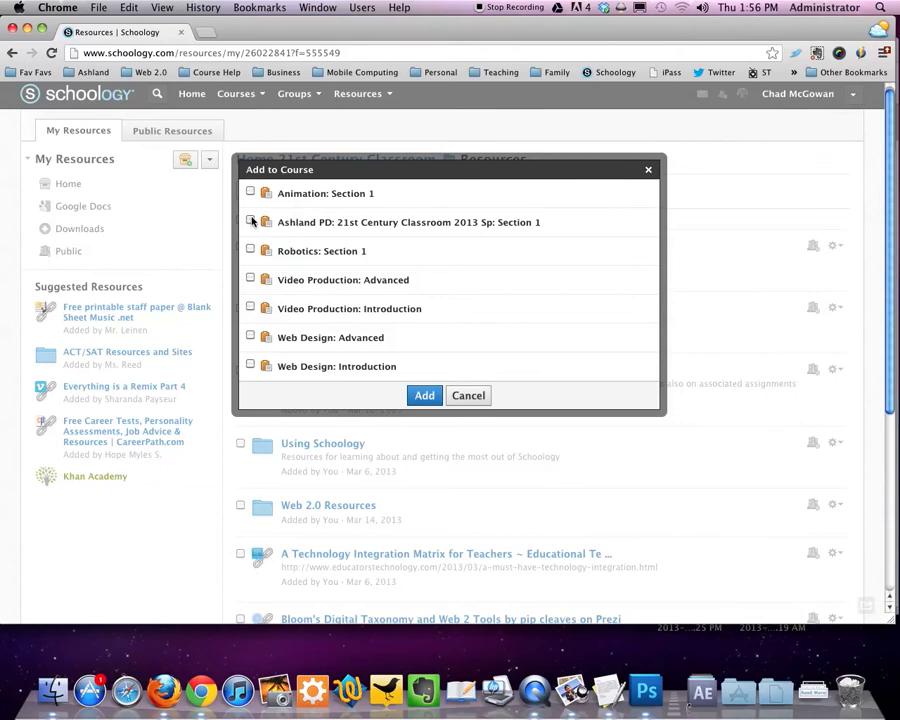
pyautogui.click(251, 218)
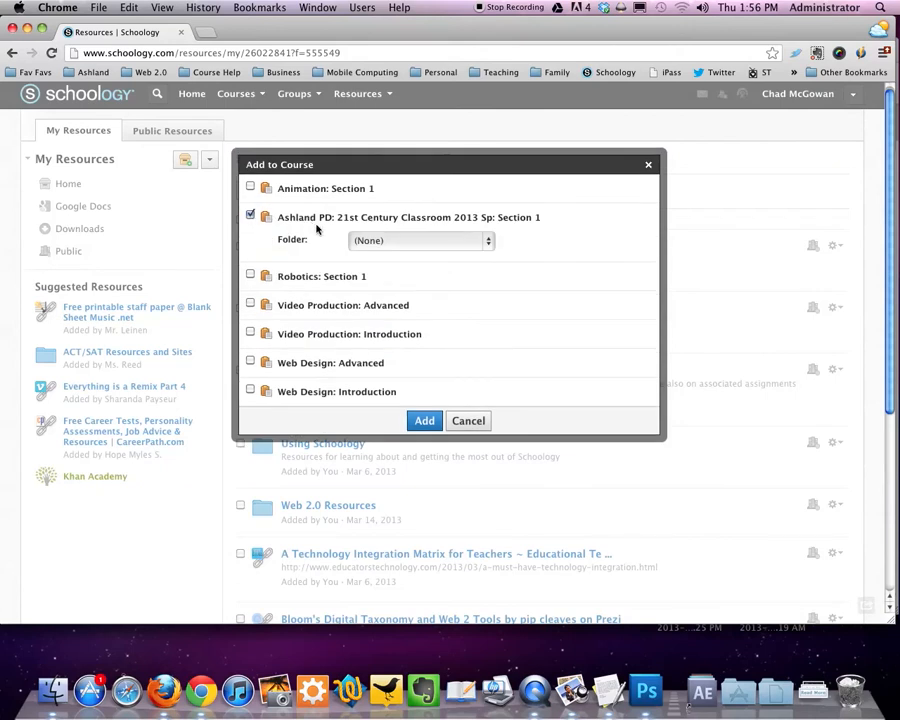
pyautogui.click(418, 240)
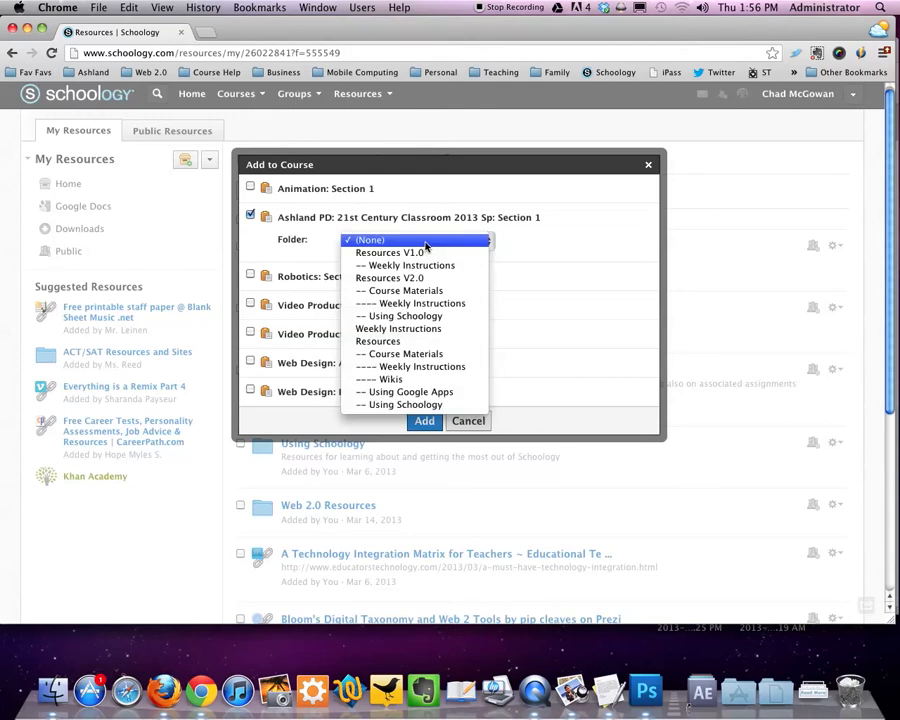
pyautogui.moveTo(405, 265)
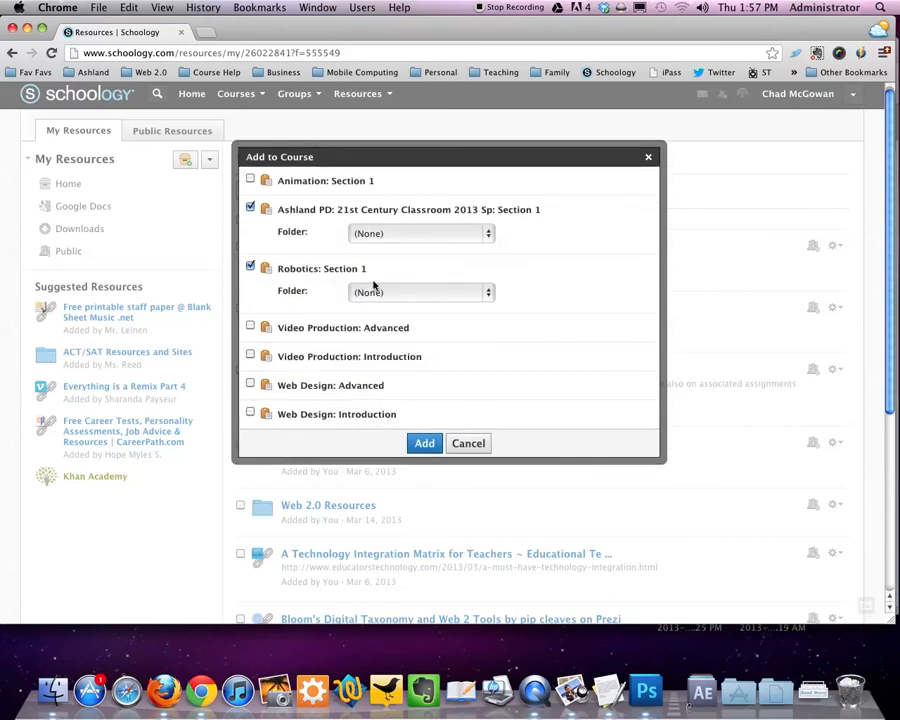
pyautogui.click(418, 291)
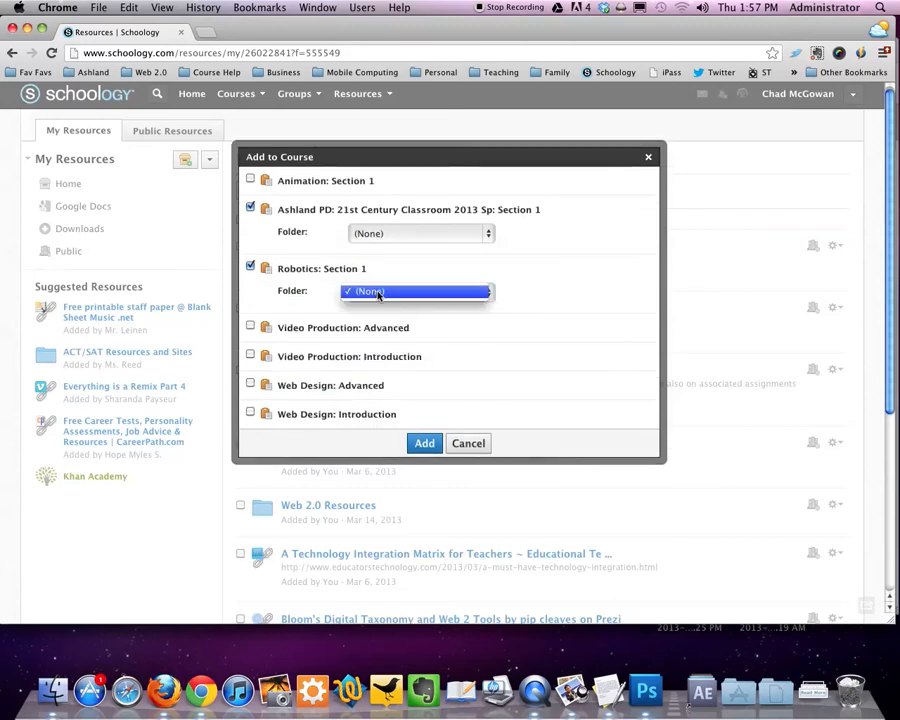
pyautogui.click(418, 232)
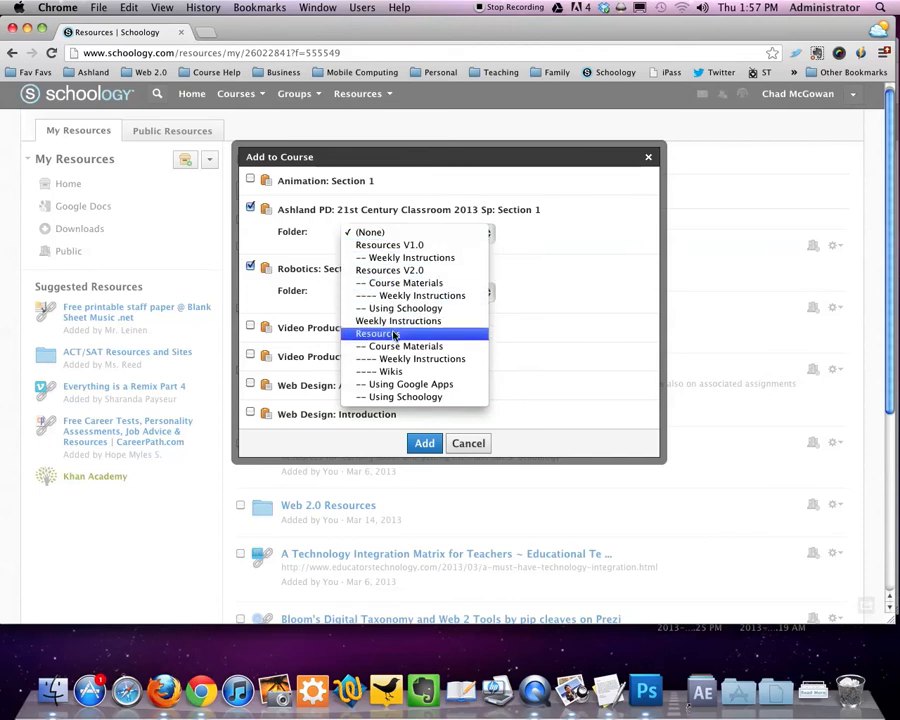
pyautogui.click(378, 333)
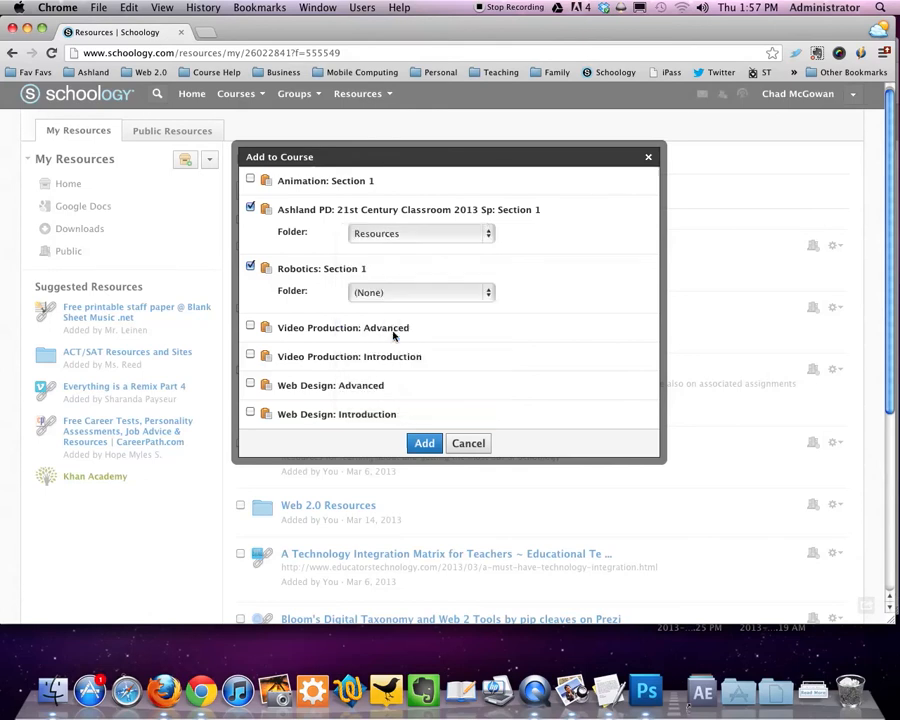
pyautogui.moveTo(427, 463)
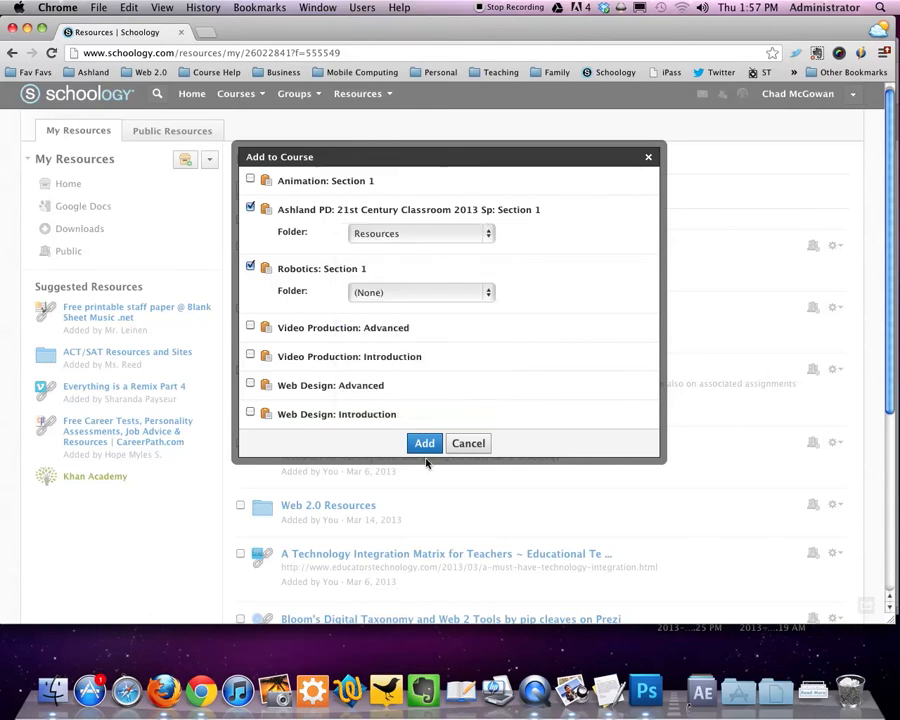
pyautogui.click(236, 93)
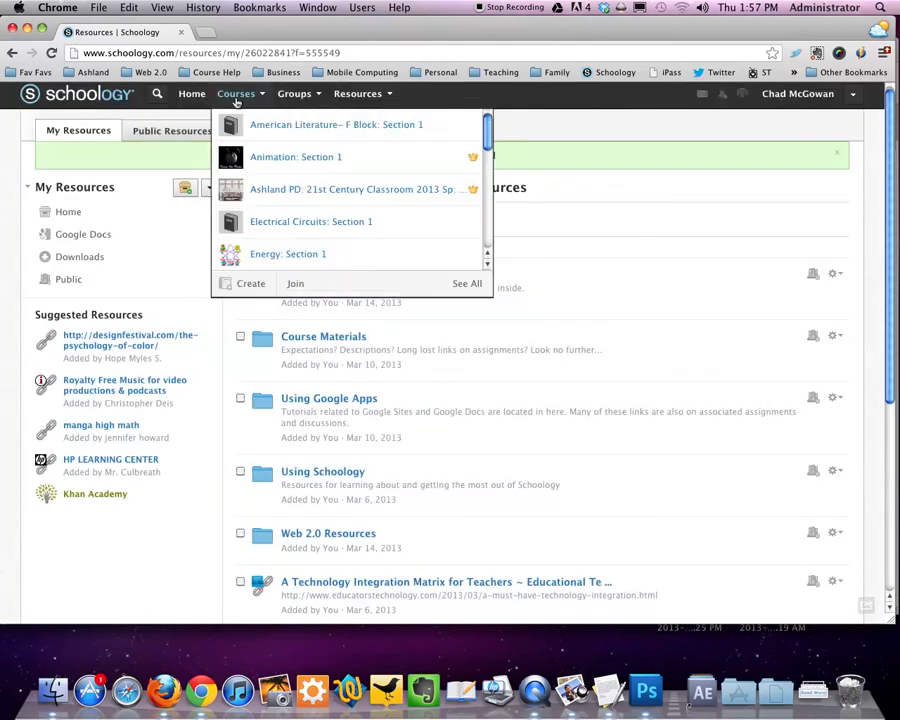
# Go to the Ashland PD course, view its Resources folder, then return to Materials
pyautogui.click(352, 189)
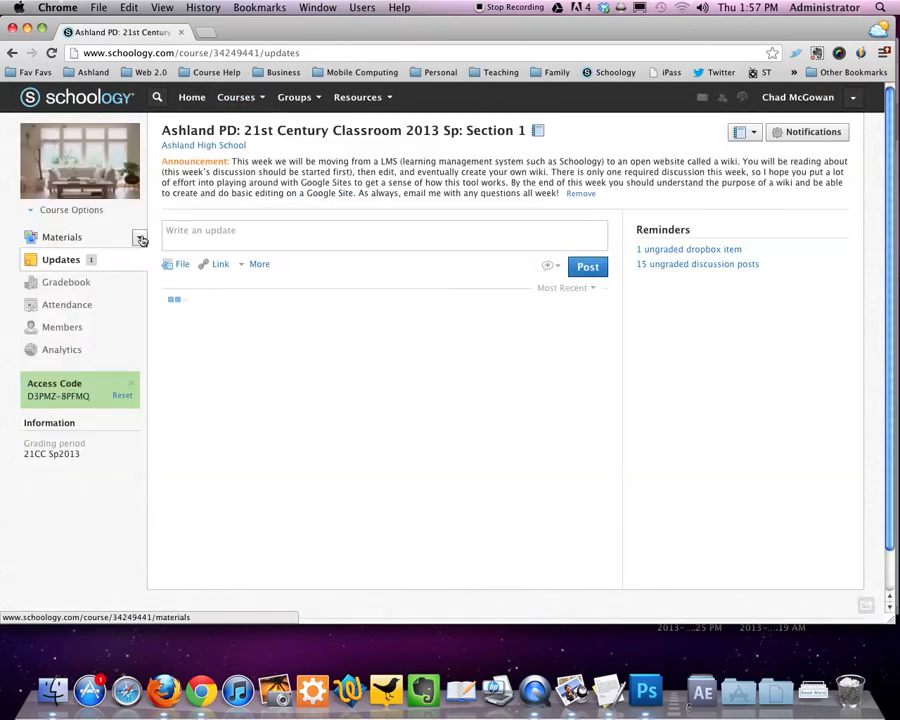
pyautogui.click(139, 237)
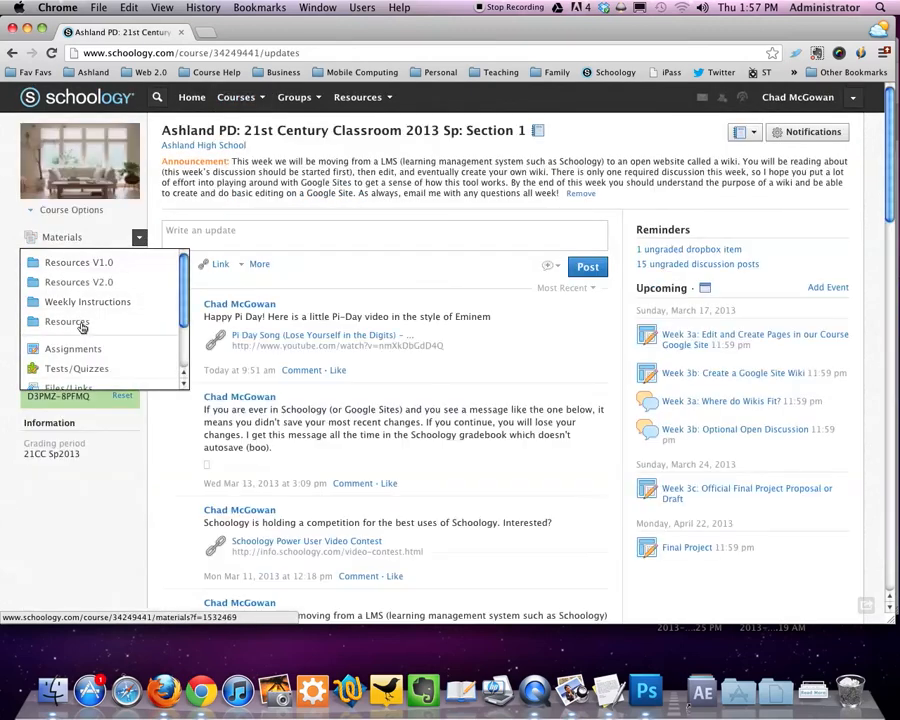
pyautogui.click(67, 321)
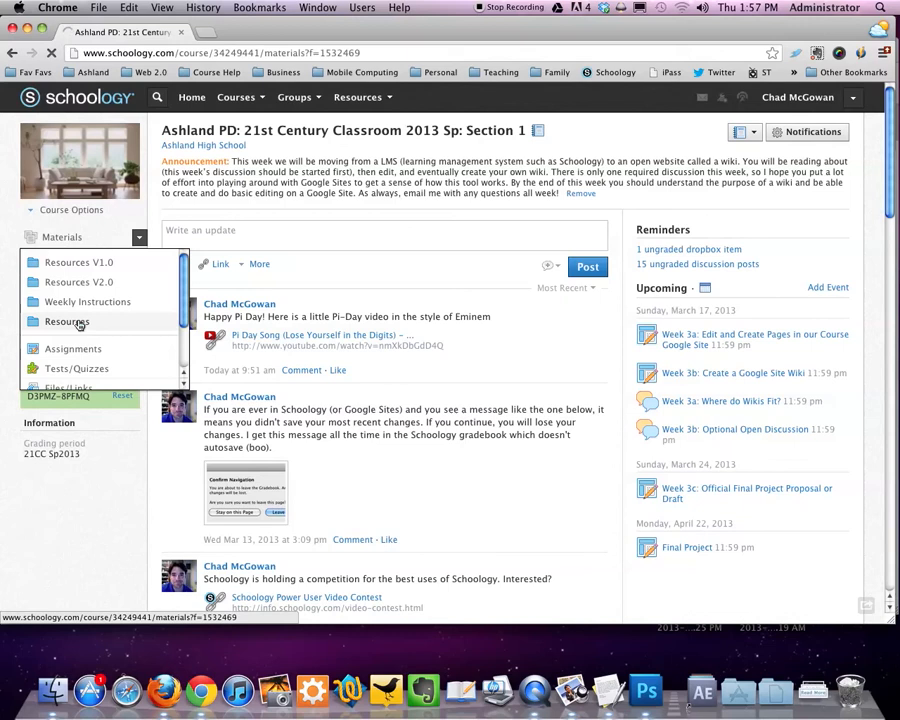
pyautogui.click(67, 321)
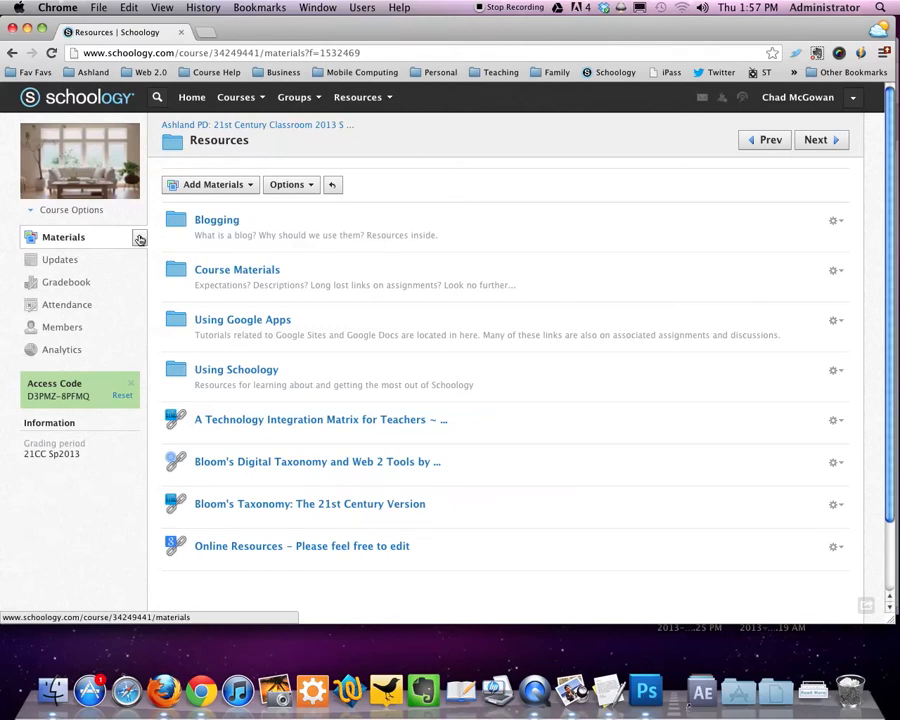
pyautogui.click(63, 237)
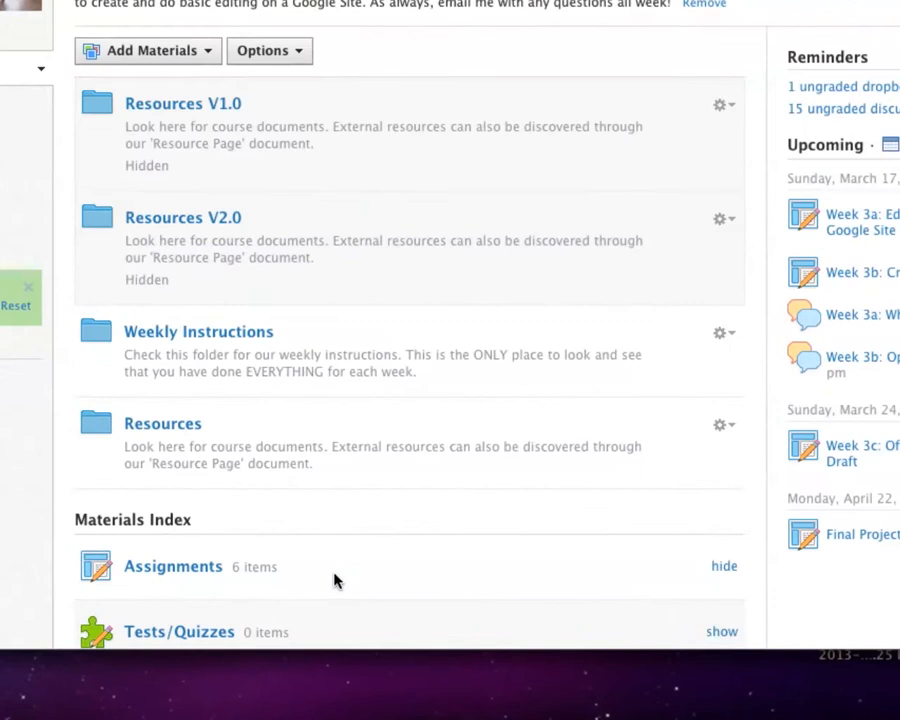
pyautogui.moveTo(270, 198)
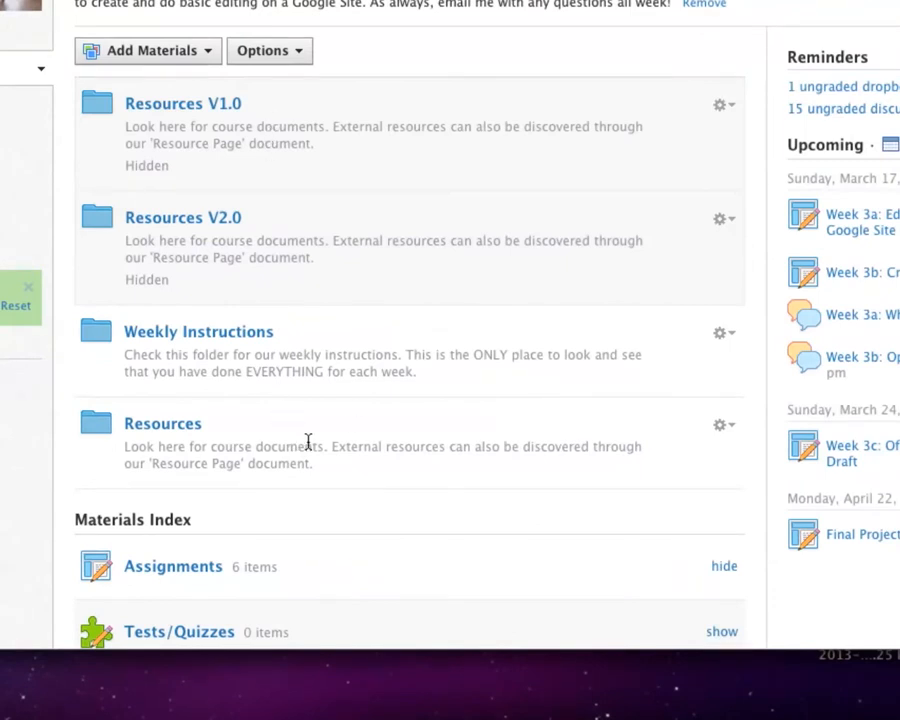
pyautogui.moveTo(674, 191)
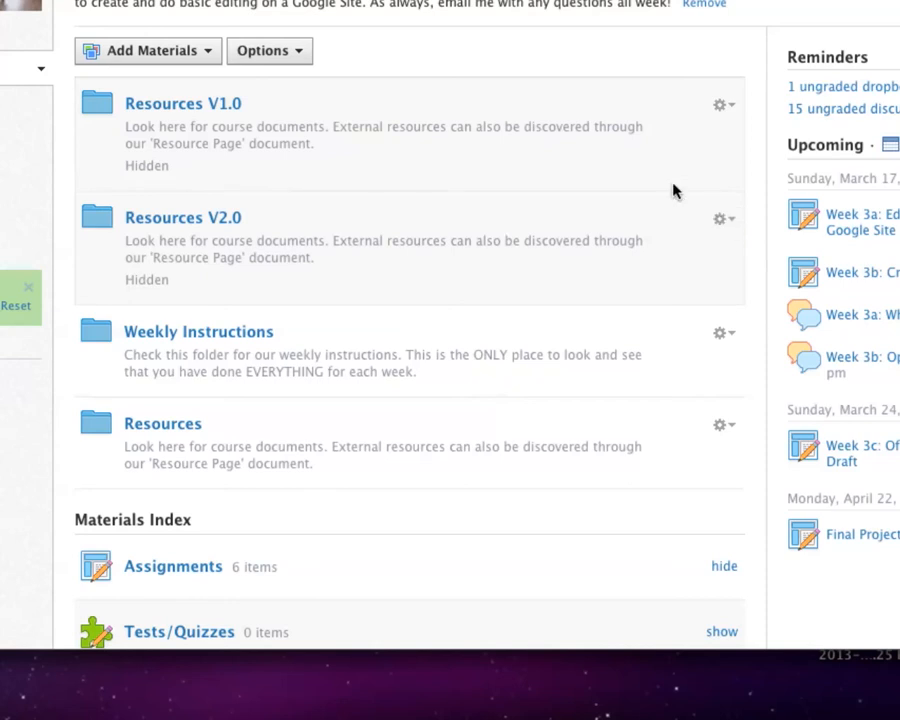
pyautogui.moveTo(595, 158)
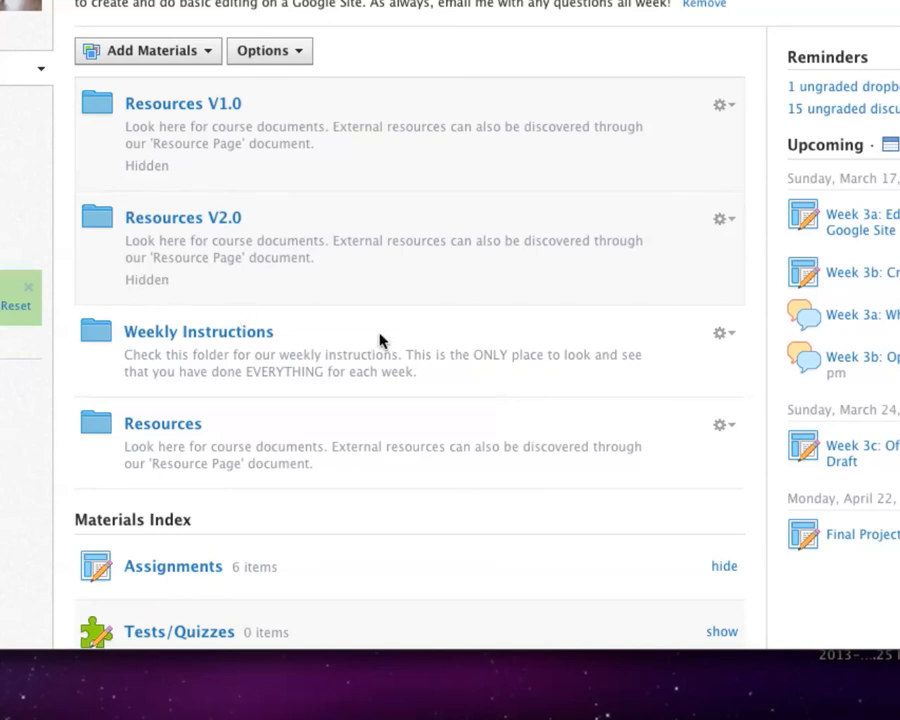
pyautogui.moveTo(545, 347)
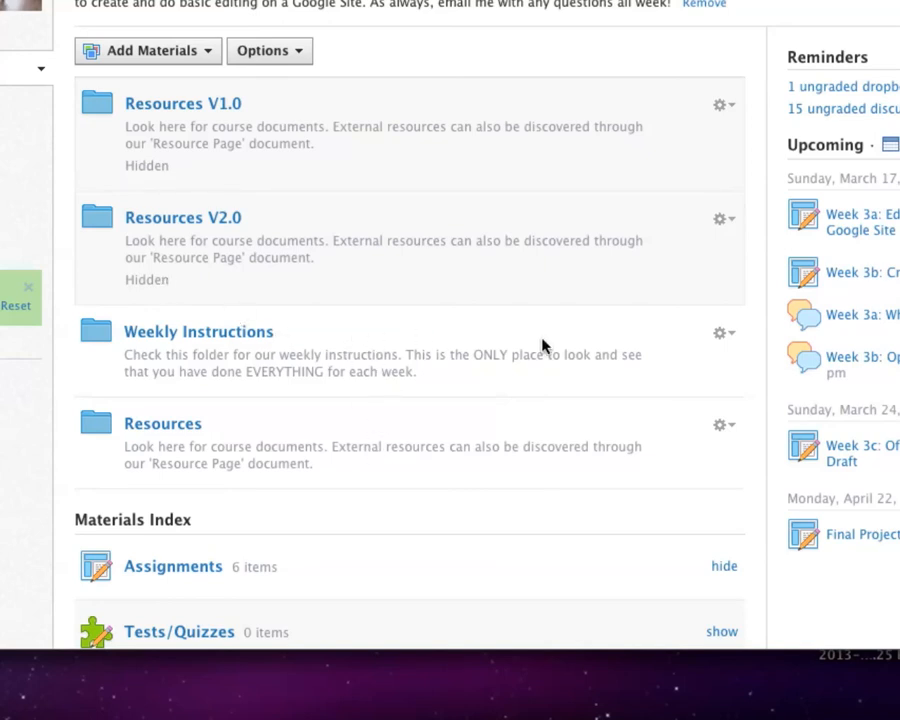
# Show the Weekly Instructions folder's actions and scroll down through the Materials Index
pyautogui.click(724, 333)
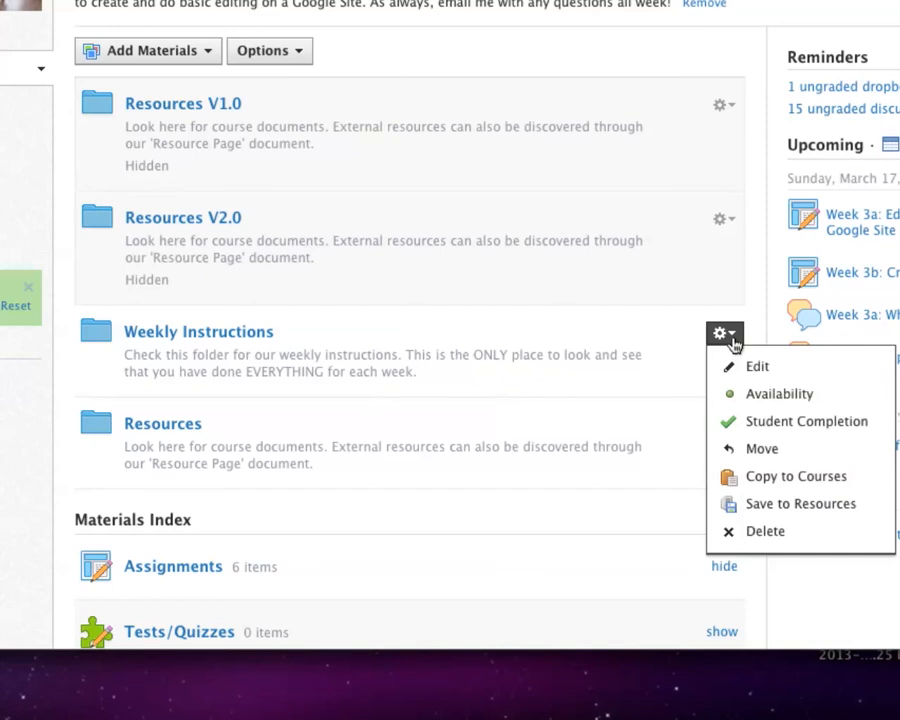
pyautogui.moveTo(755, 373)
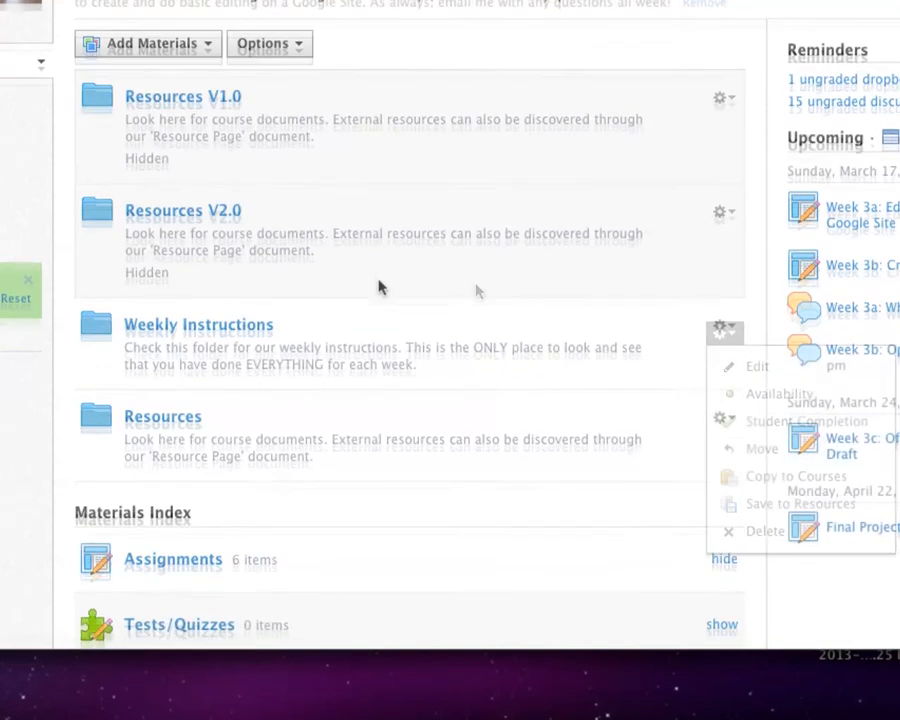
pyautogui.scroll(-3)
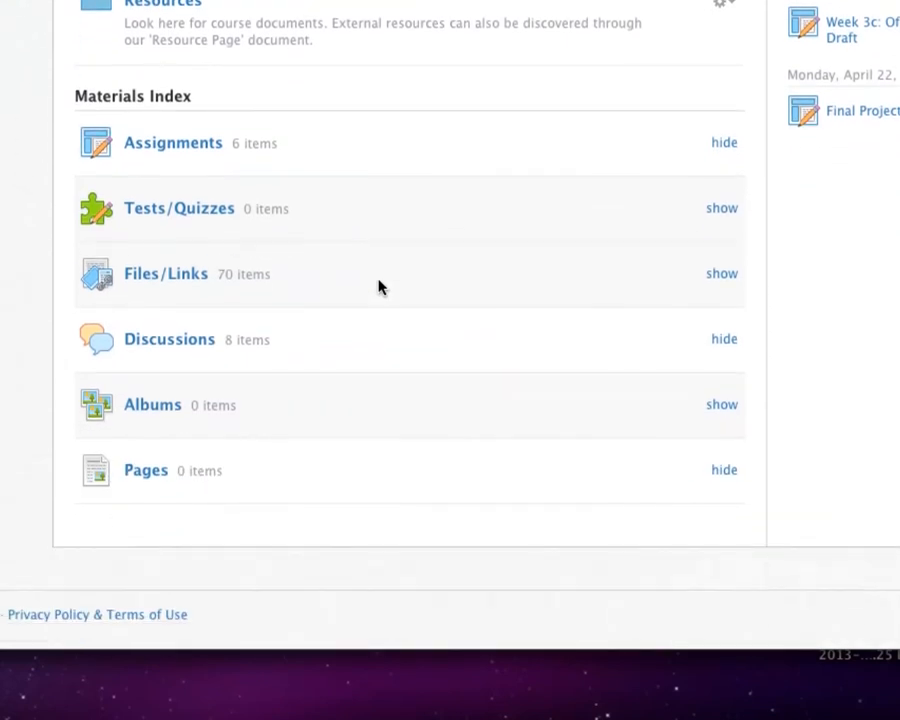
pyautogui.moveTo(320, 158)
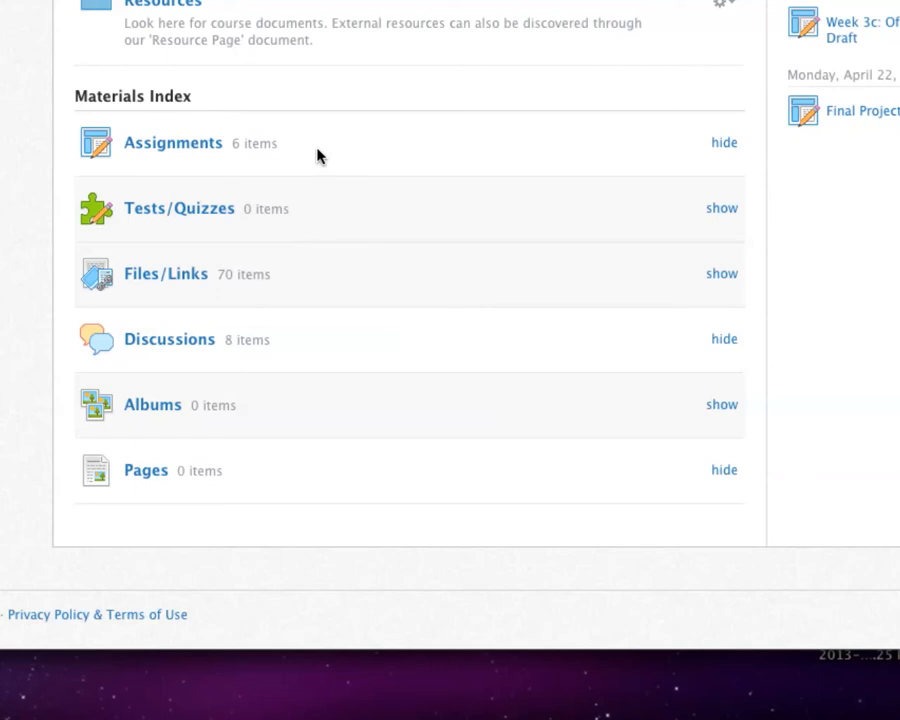
pyautogui.moveTo(70, 170)
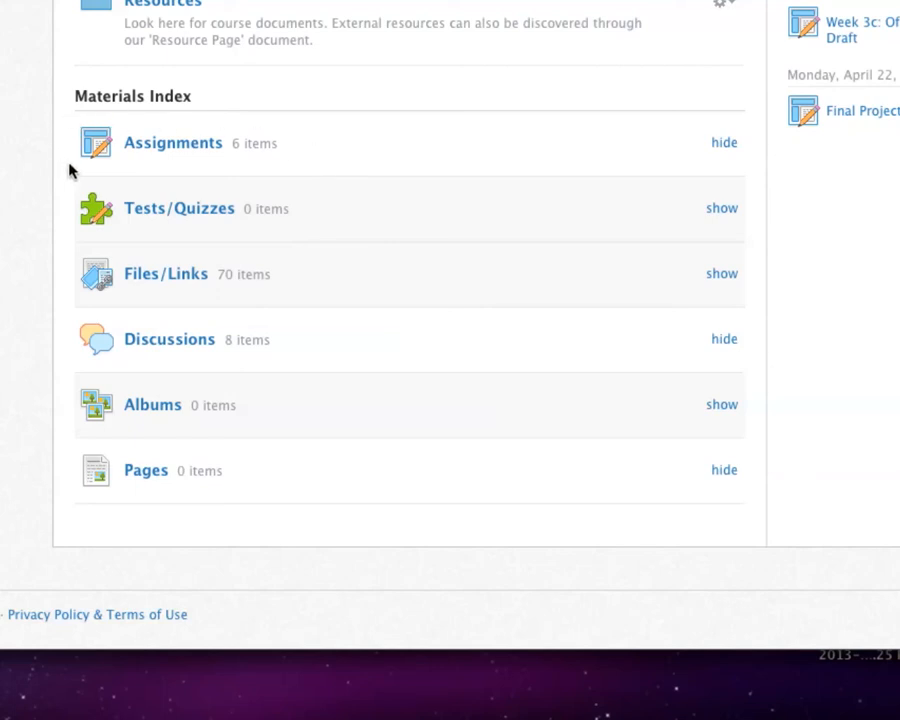
pyautogui.moveTo(310, 153)
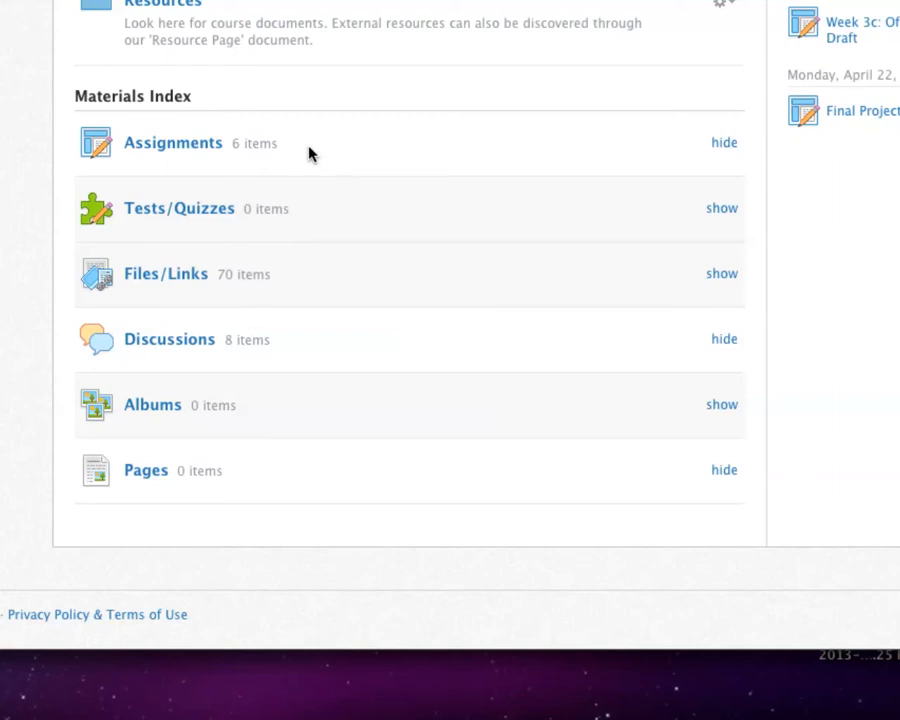
pyautogui.moveTo(305, 143)
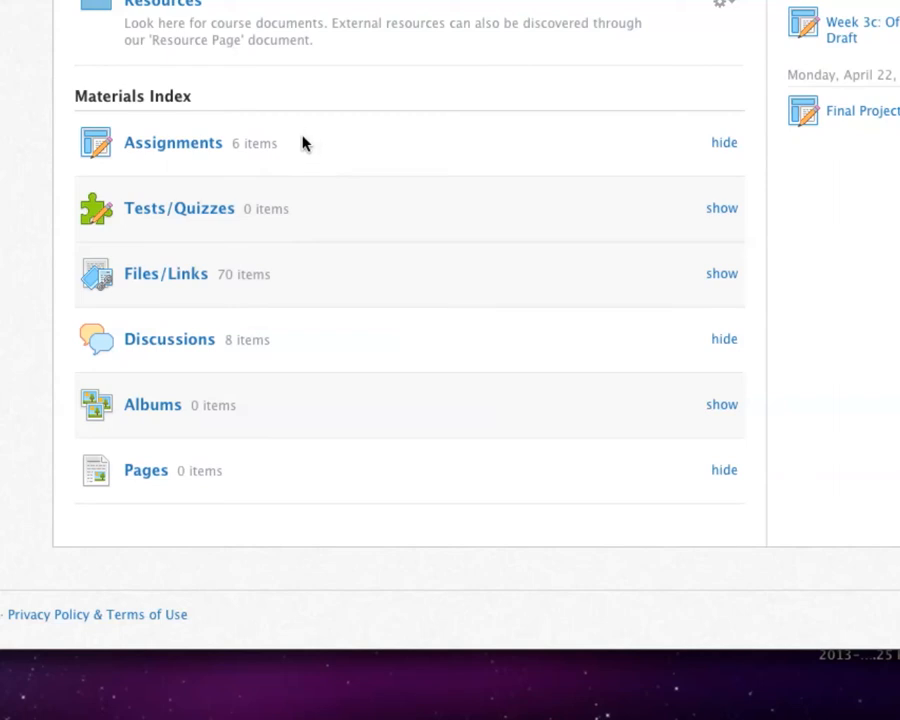
pyautogui.moveTo(145, 170)
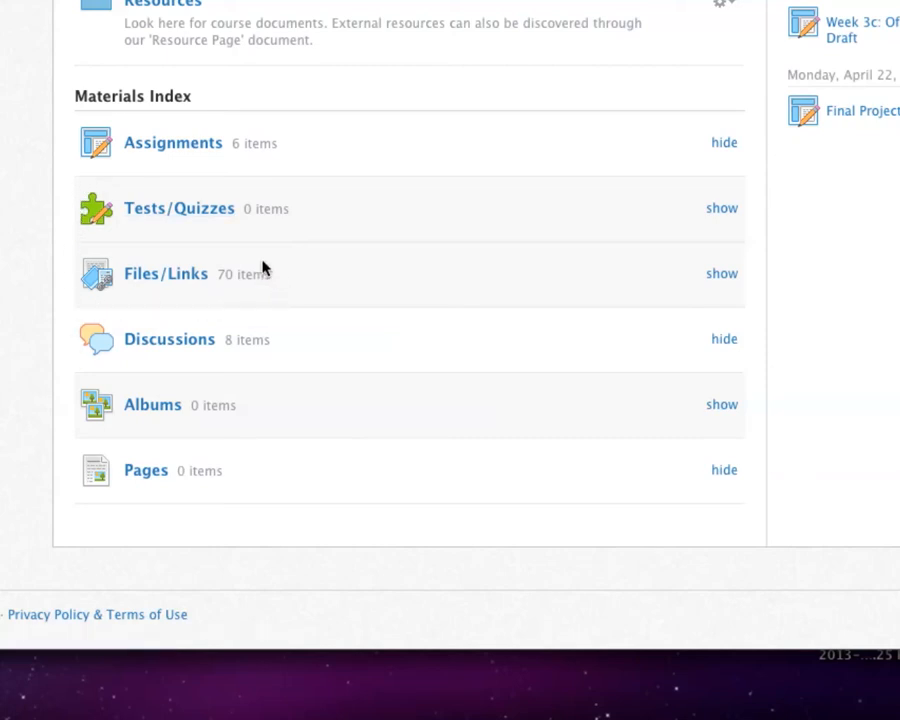
pyautogui.moveTo(263, 291)
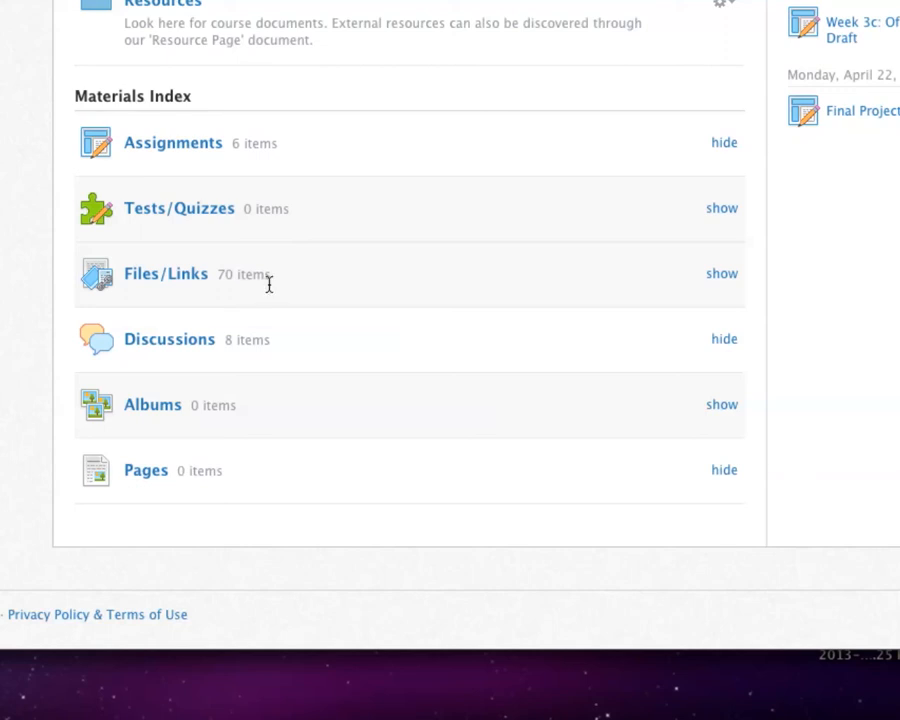
pyautogui.moveTo(278, 281)
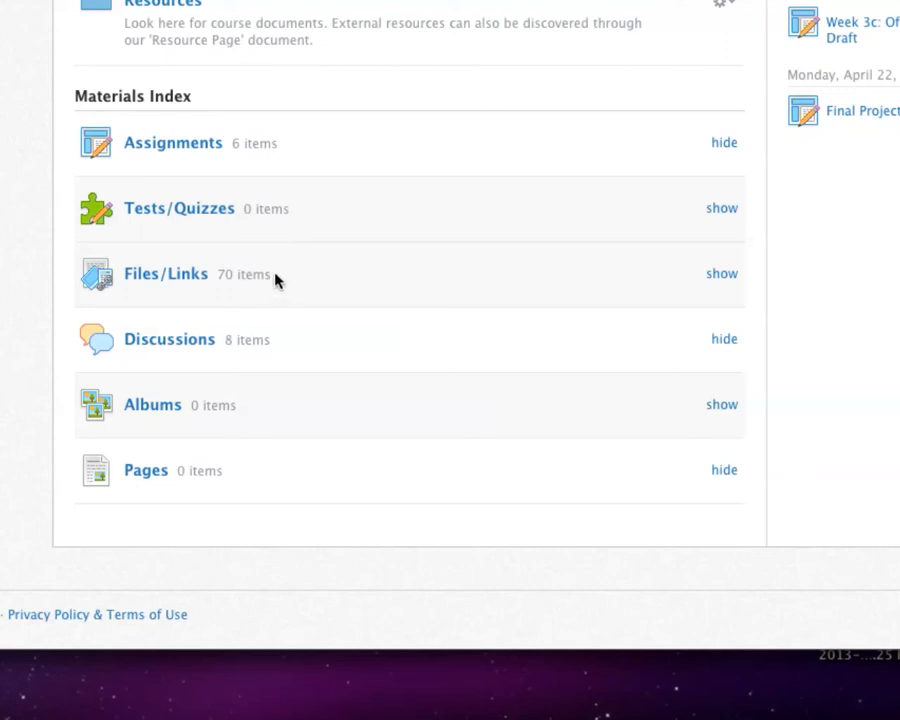
pyautogui.moveTo(293, 297)
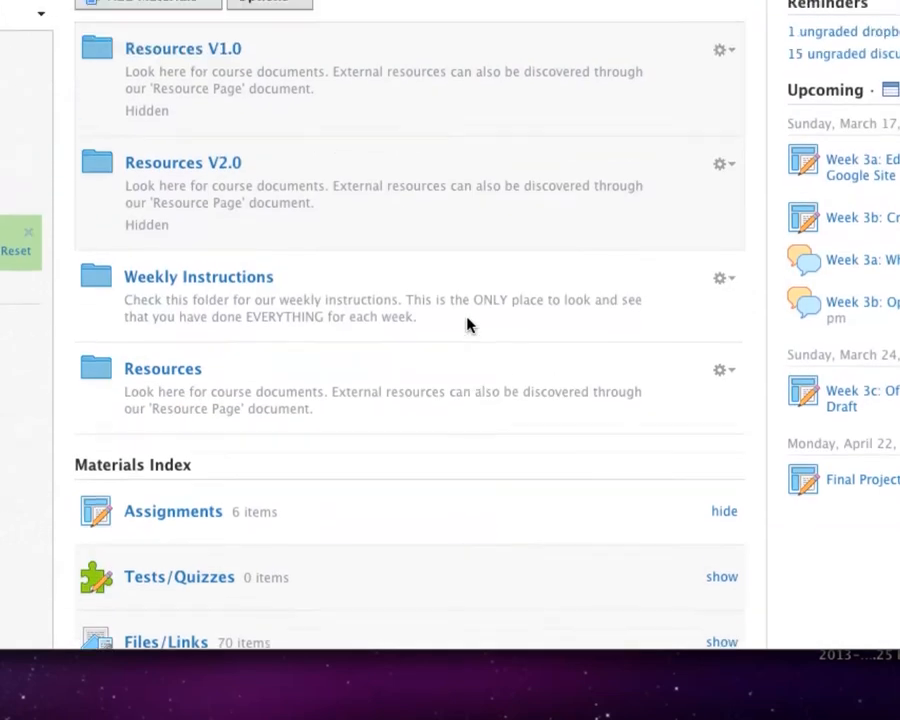
pyautogui.click(148, 51)
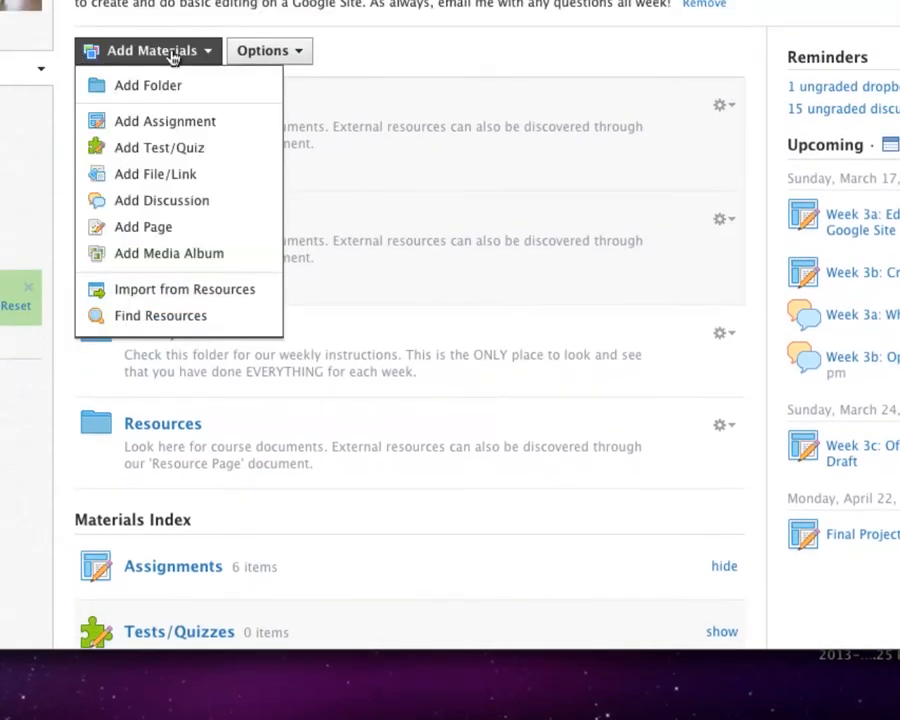
pyautogui.moveTo(147, 85)
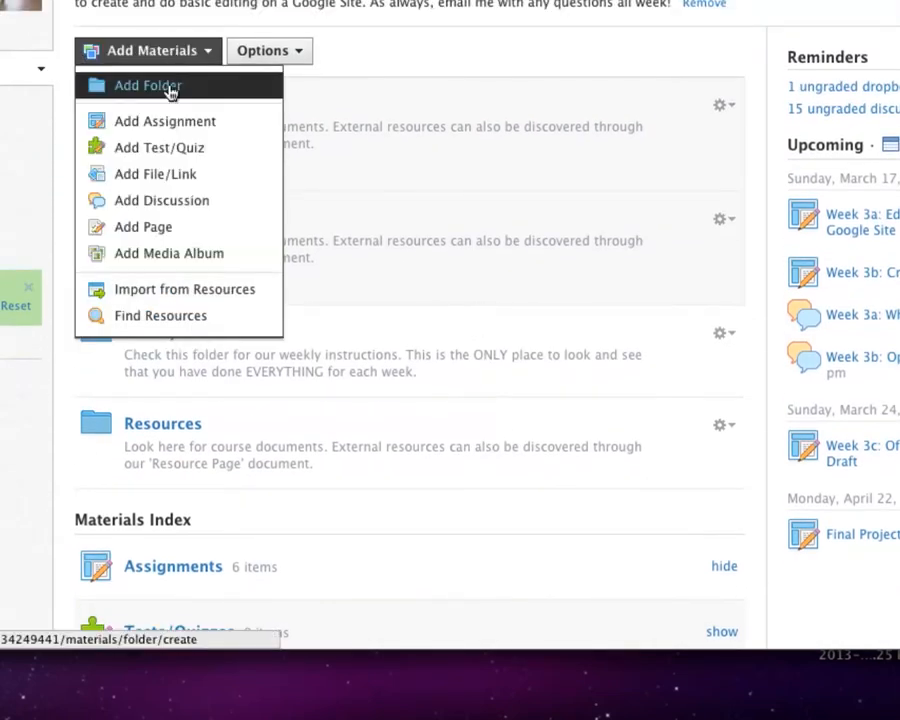
pyautogui.moveTo(155, 173)
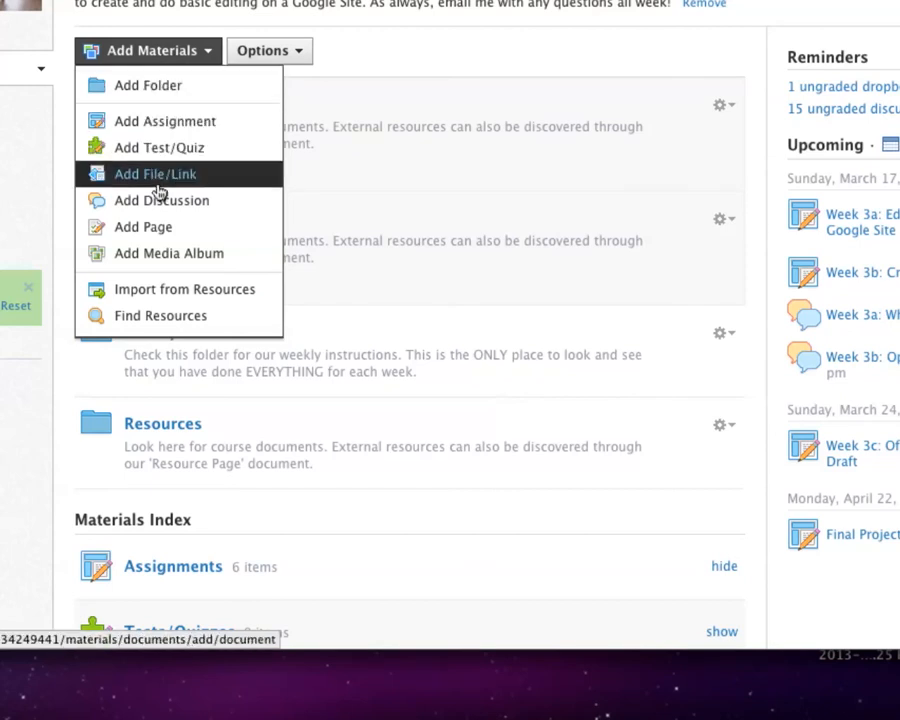
pyautogui.moveTo(165, 121)
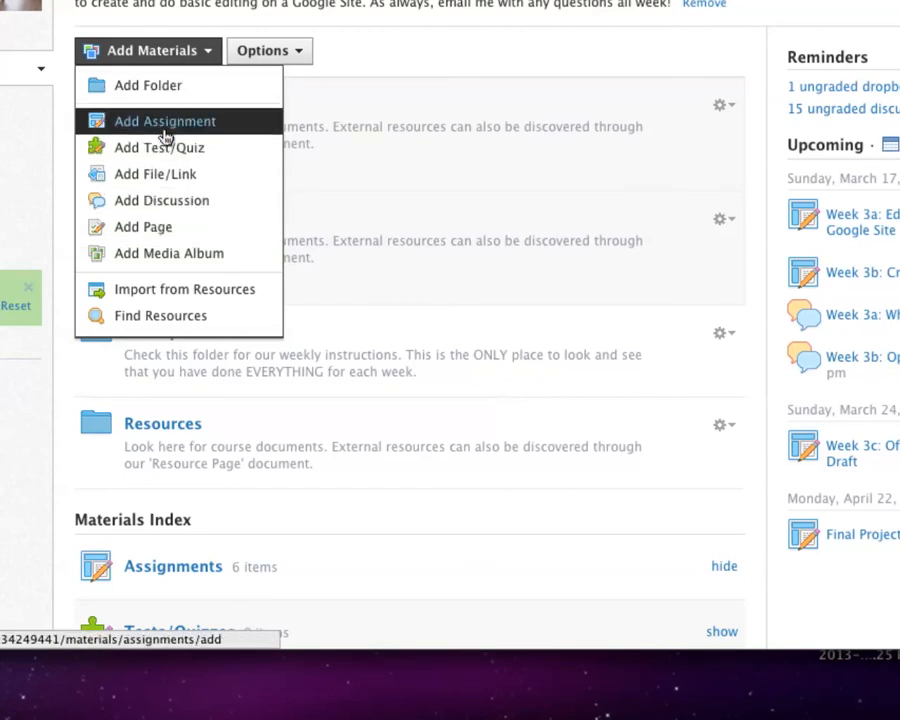
pyautogui.moveTo(168, 253)
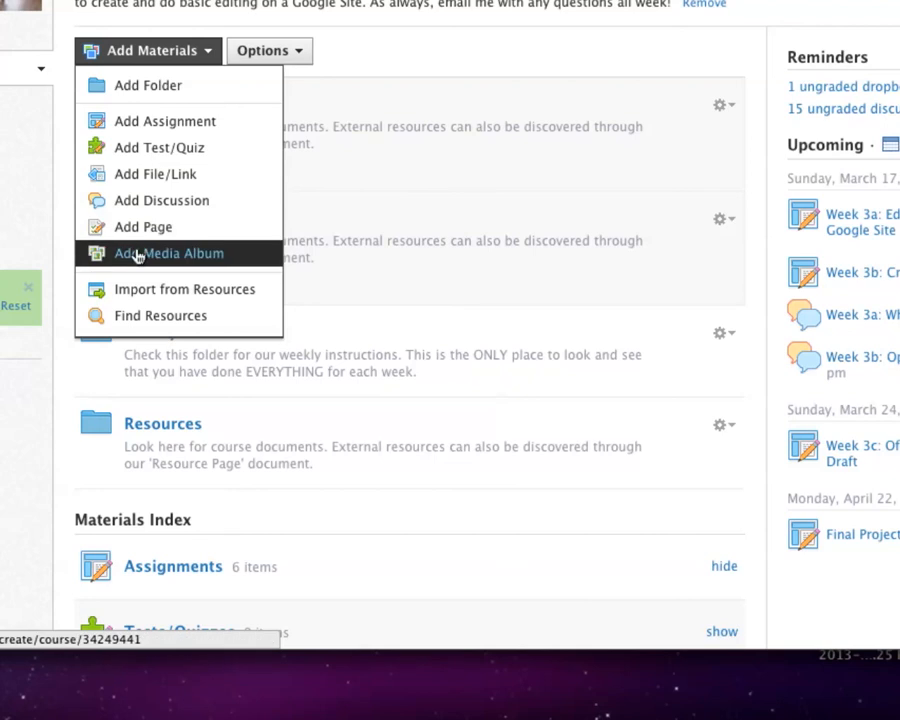
pyautogui.moveTo(184, 289)
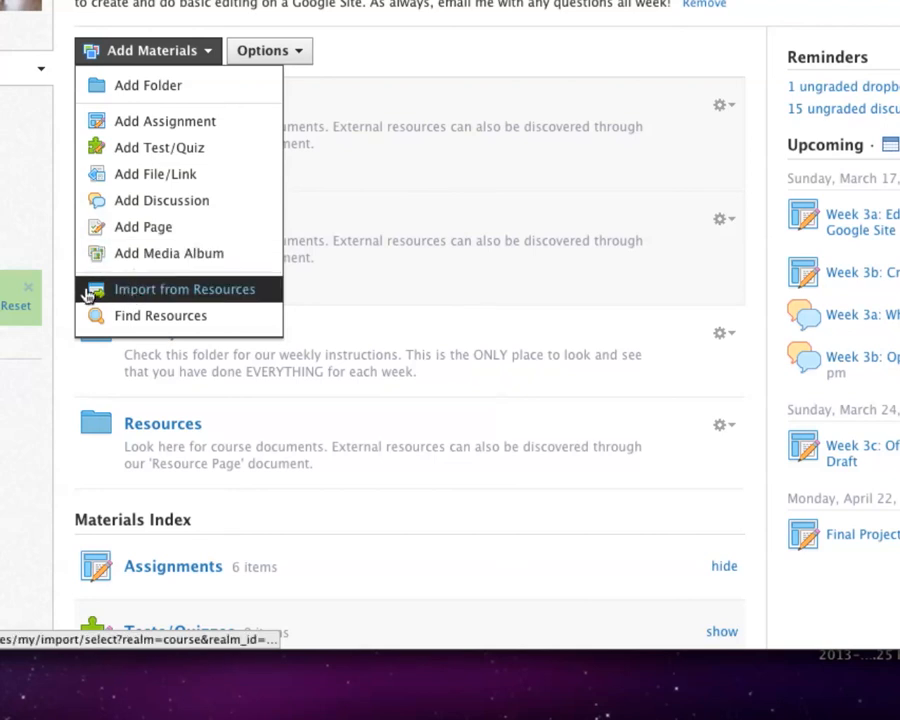
pyautogui.click(183, 289)
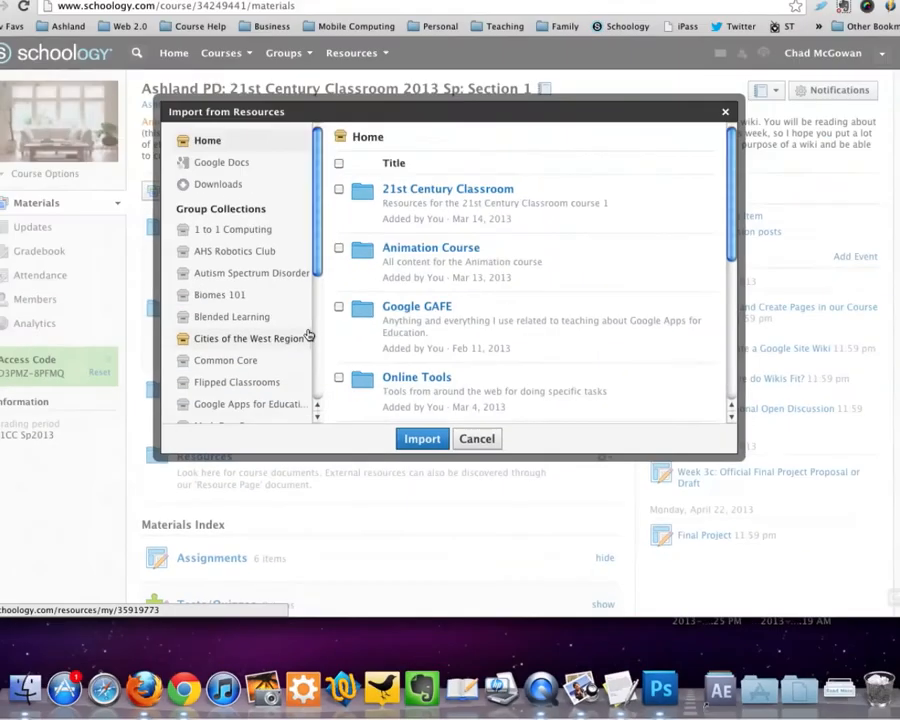
pyautogui.click(346, 224)
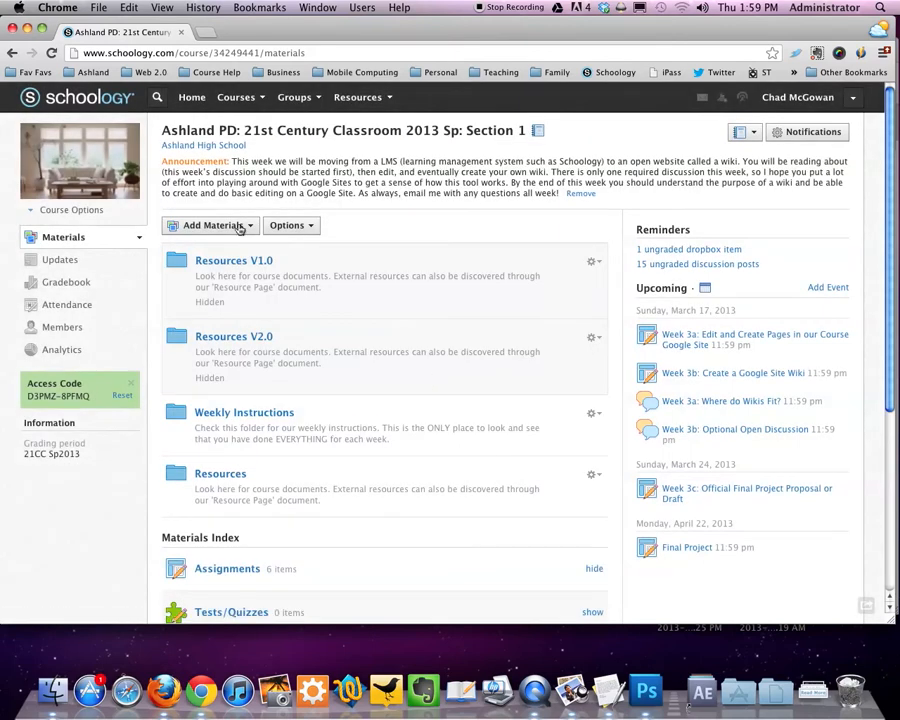
# Choose Find Resources under Add Materials to browse public resources for Ashland PD
pyautogui.click(213, 225)
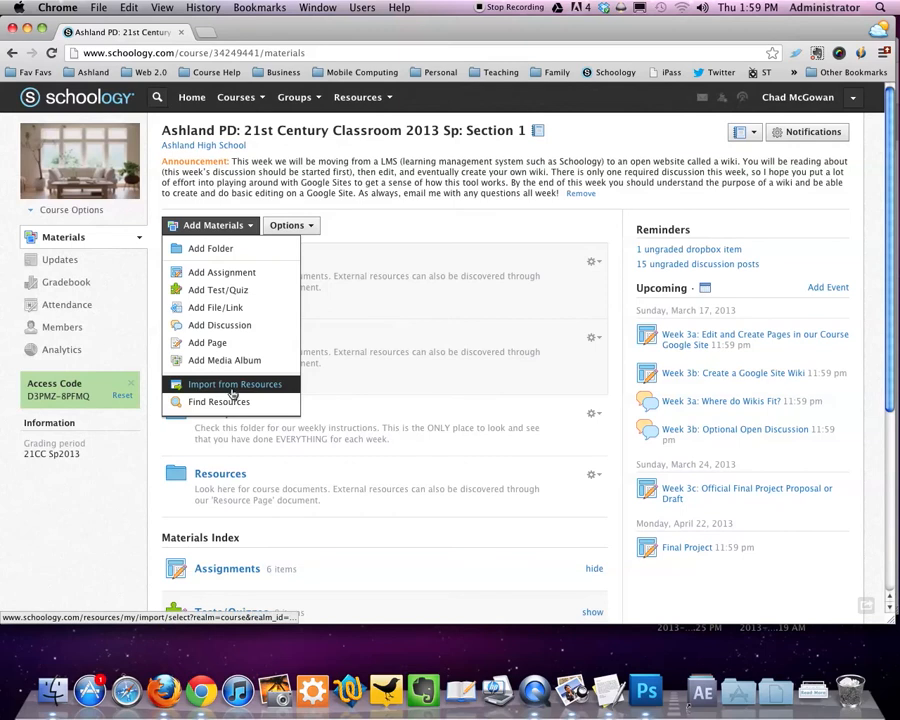
pyautogui.click(218, 401)
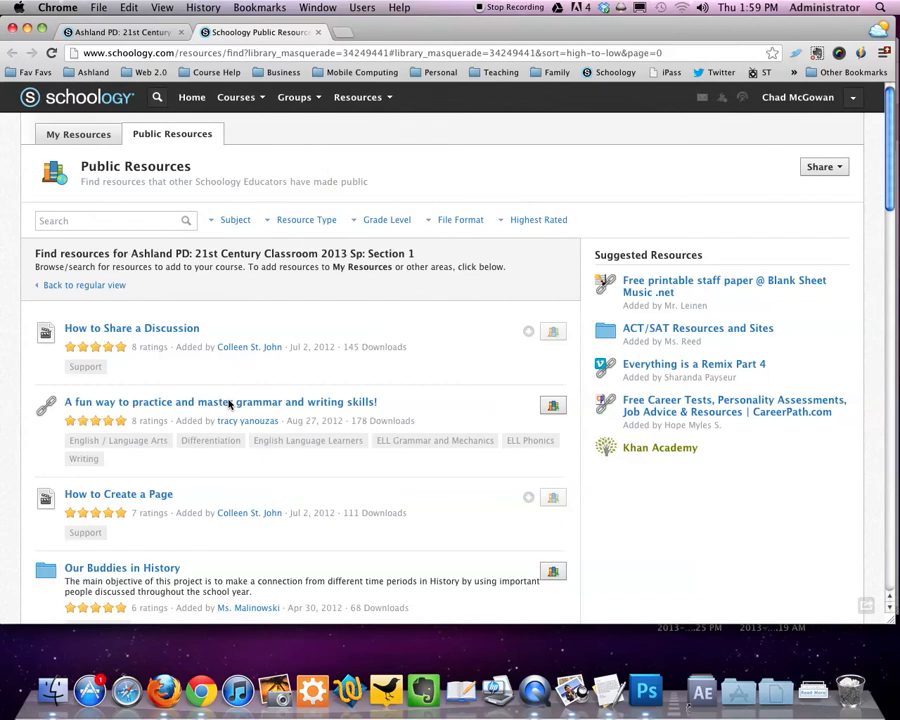
pyautogui.moveTo(234, 364)
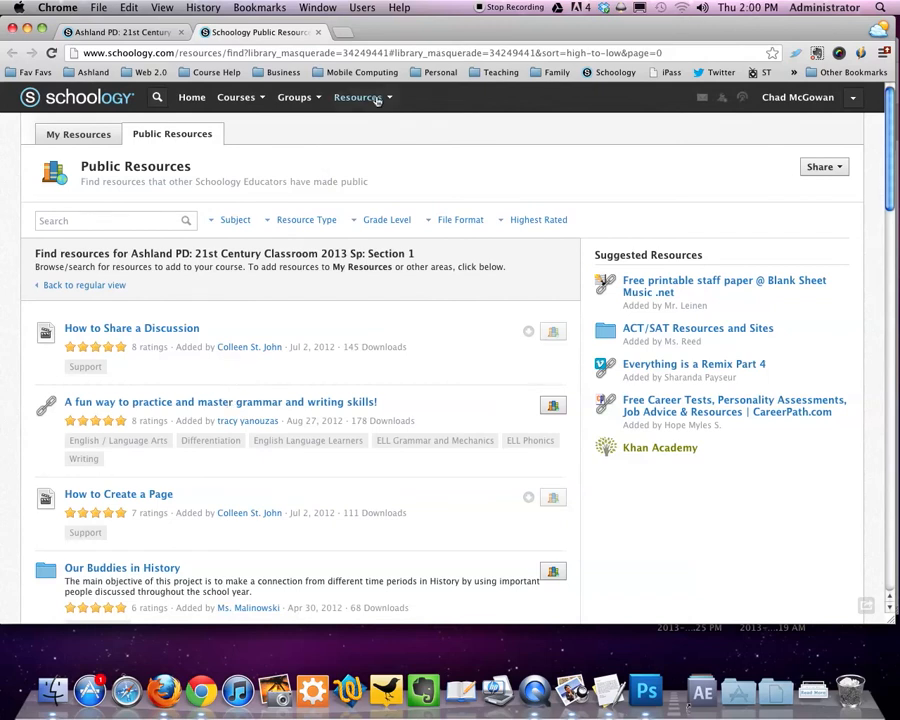
# Leave the course finder for My Resources, then switch to the general Public Resources tab
pyautogui.click(358, 97)
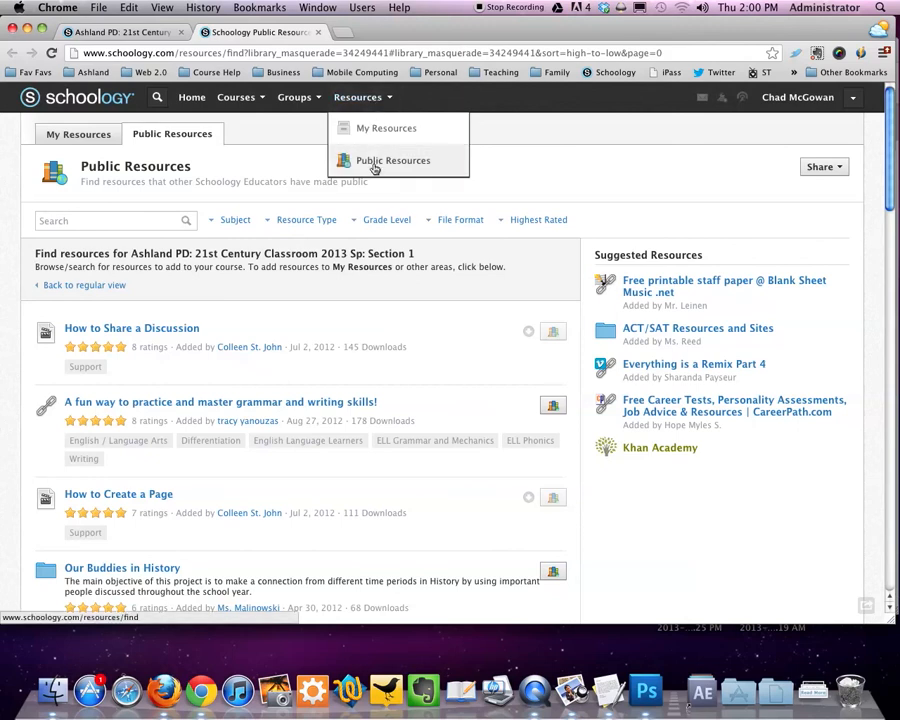
pyautogui.moveTo(393, 161)
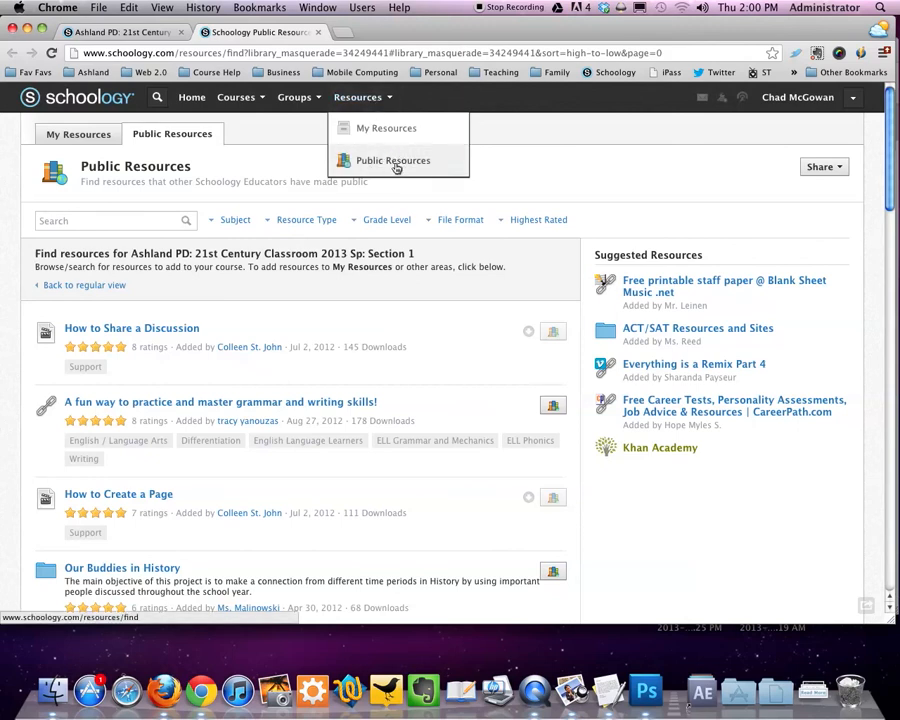
pyautogui.click(386, 128)
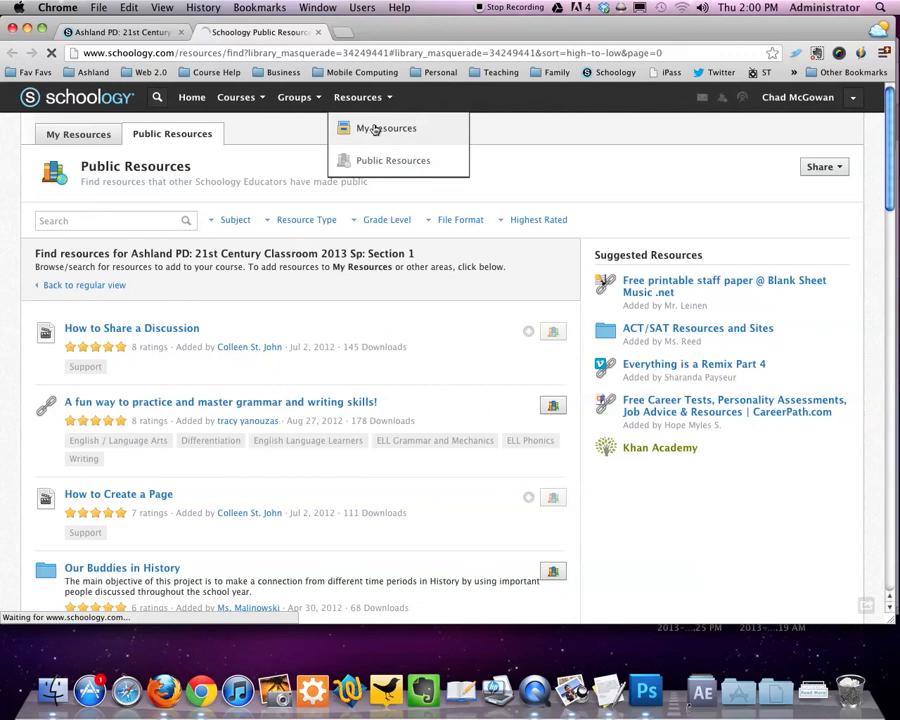
pyautogui.click(386, 128)
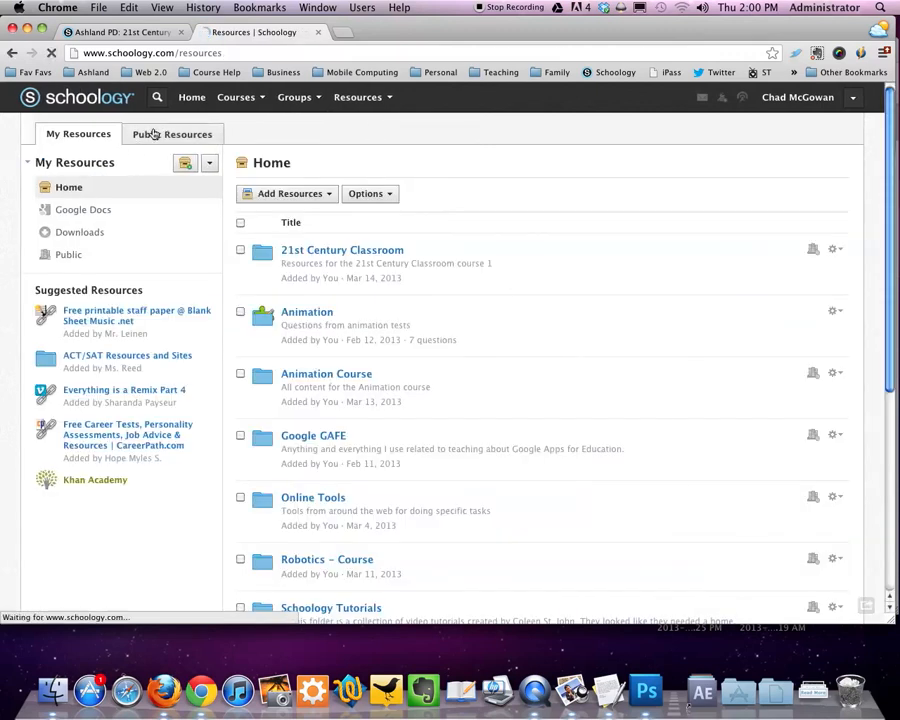
pyautogui.click(172, 134)
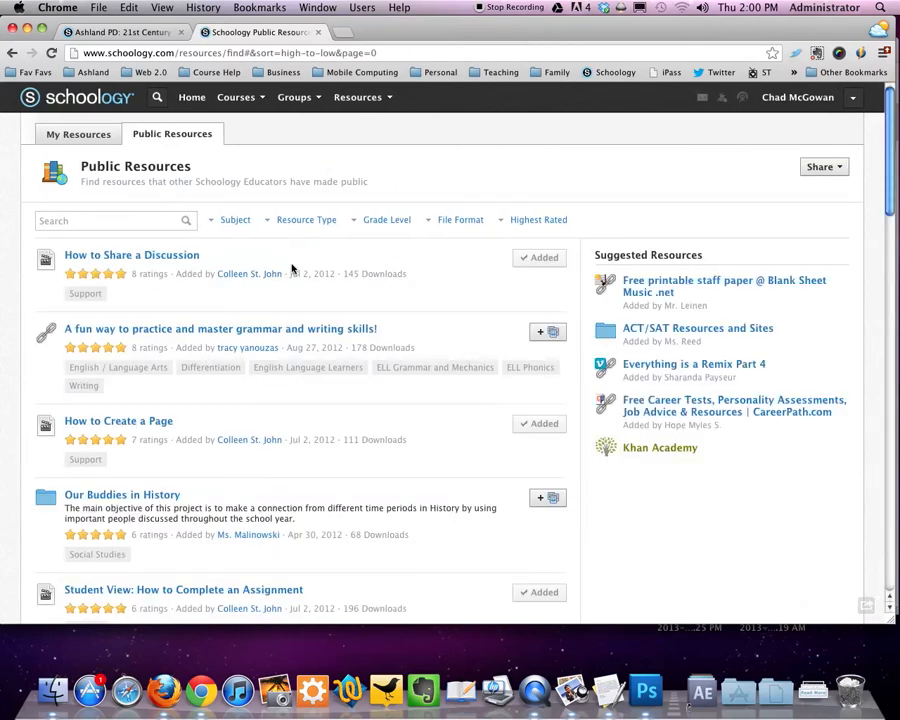
pyautogui.moveTo(202, 347)
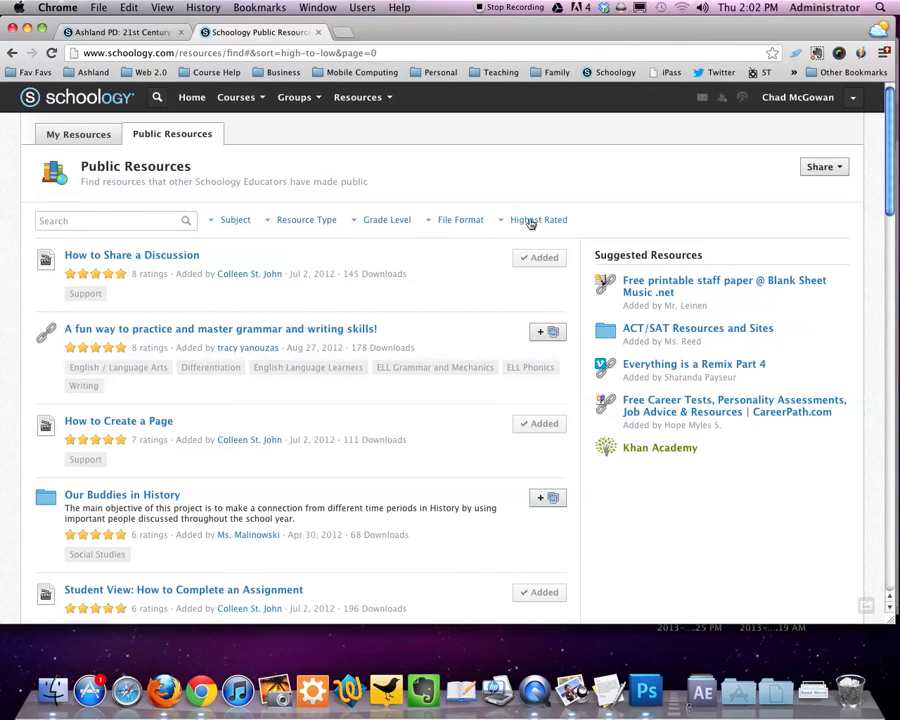
# Filter Public Resources to Links format, Math subject and grade level 12
pyautogui.click(460, 219)
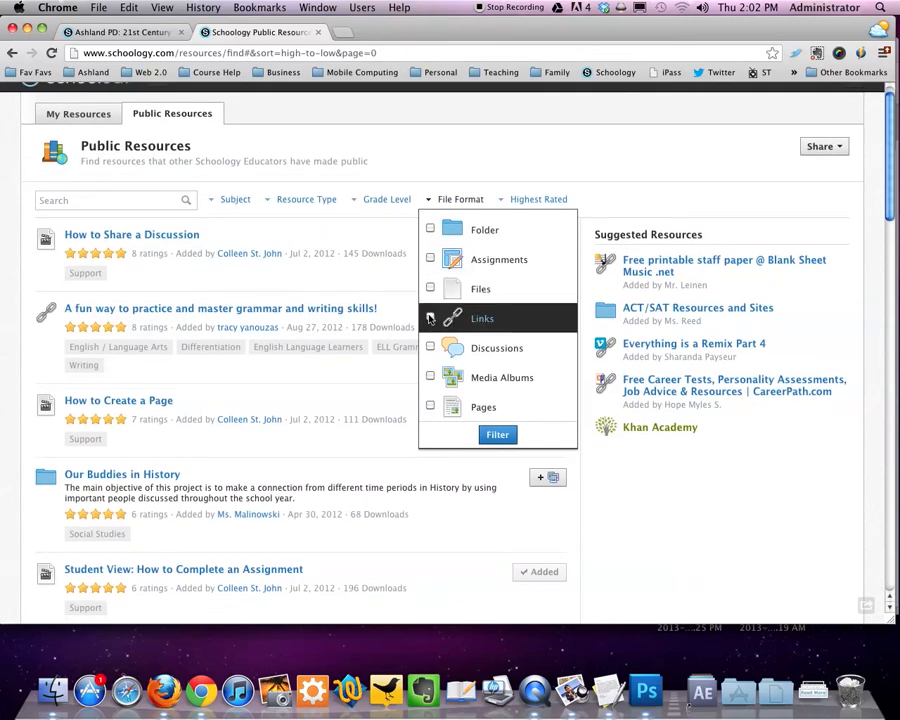
pyautogui.click(430, 318)
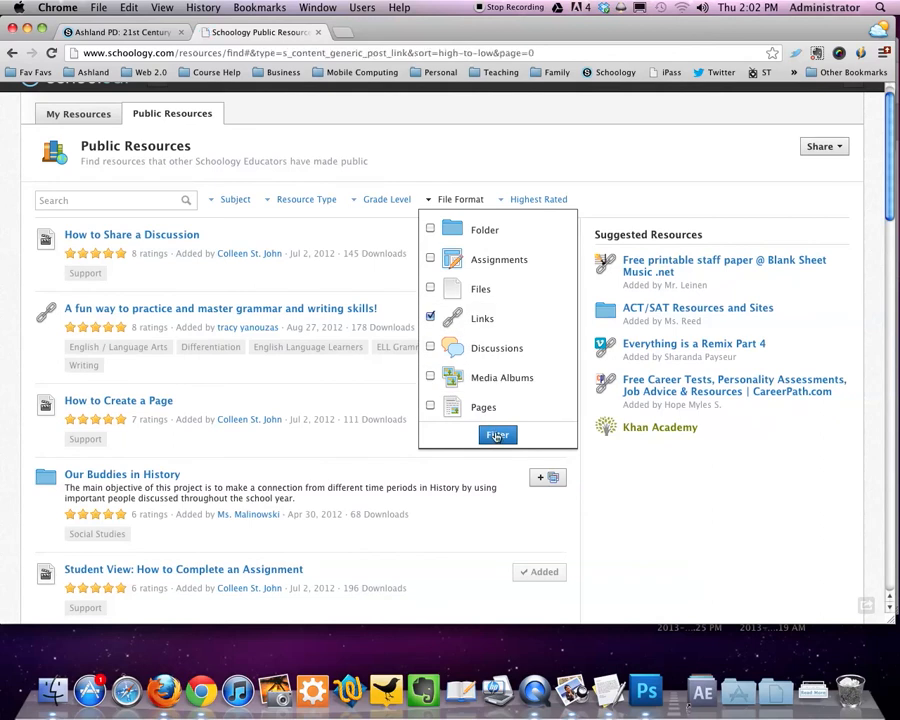
pyautogui.click(497, 435)
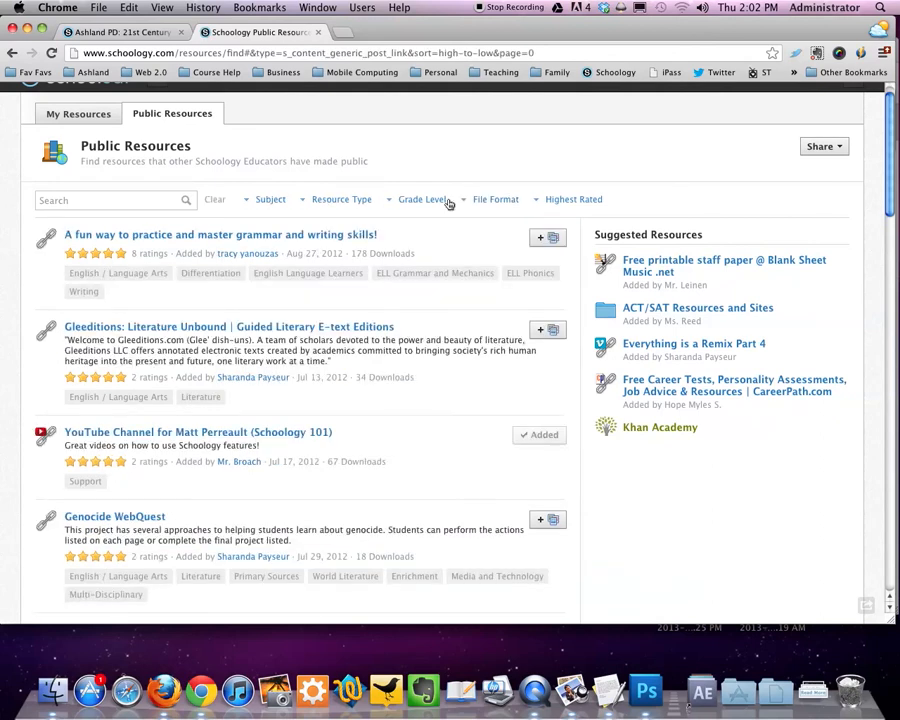
pyautogui.moveTo(459, 204)
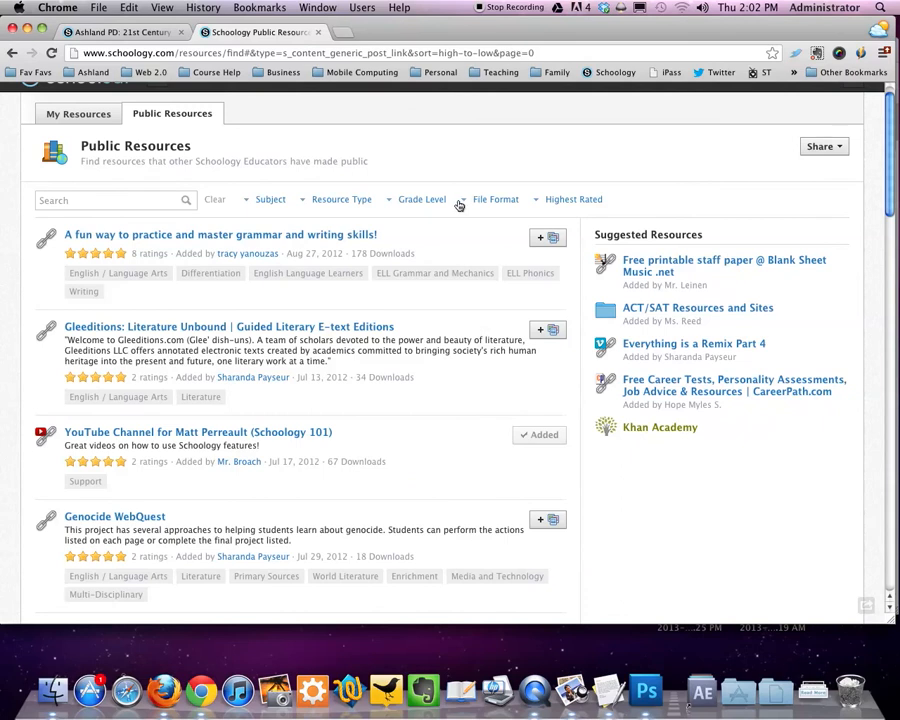
pyautogui.click(270, 199)
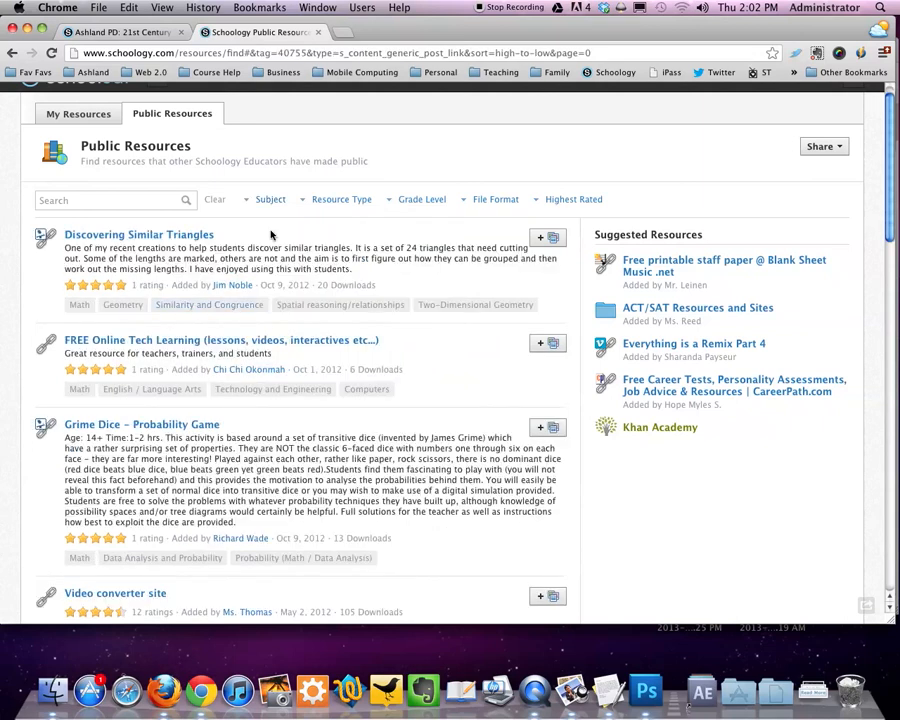
pyautogui.click(341, 199)
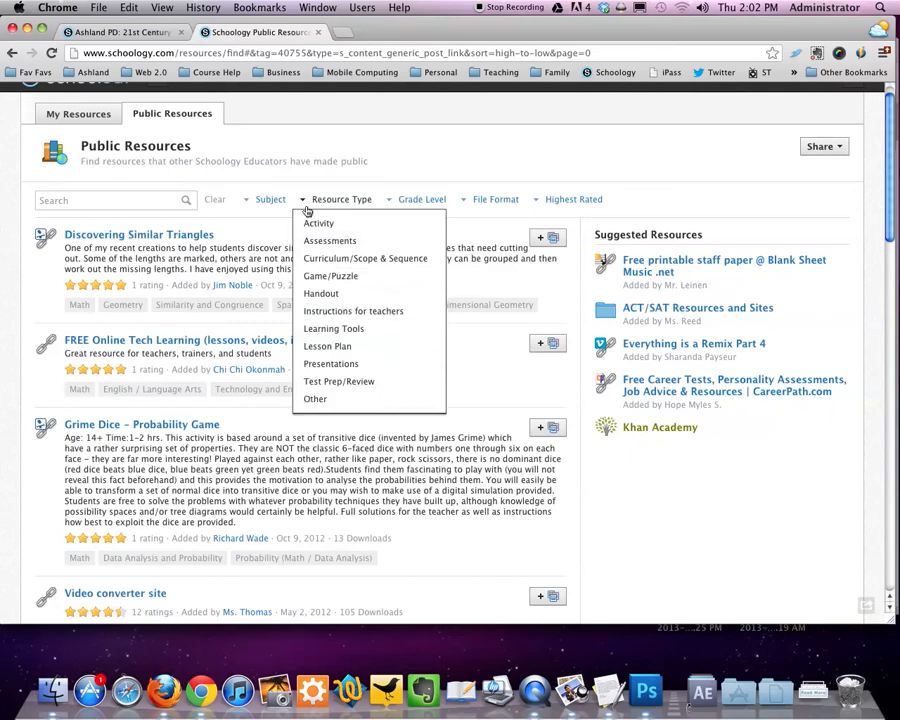
pyautogui.click(421, 199)
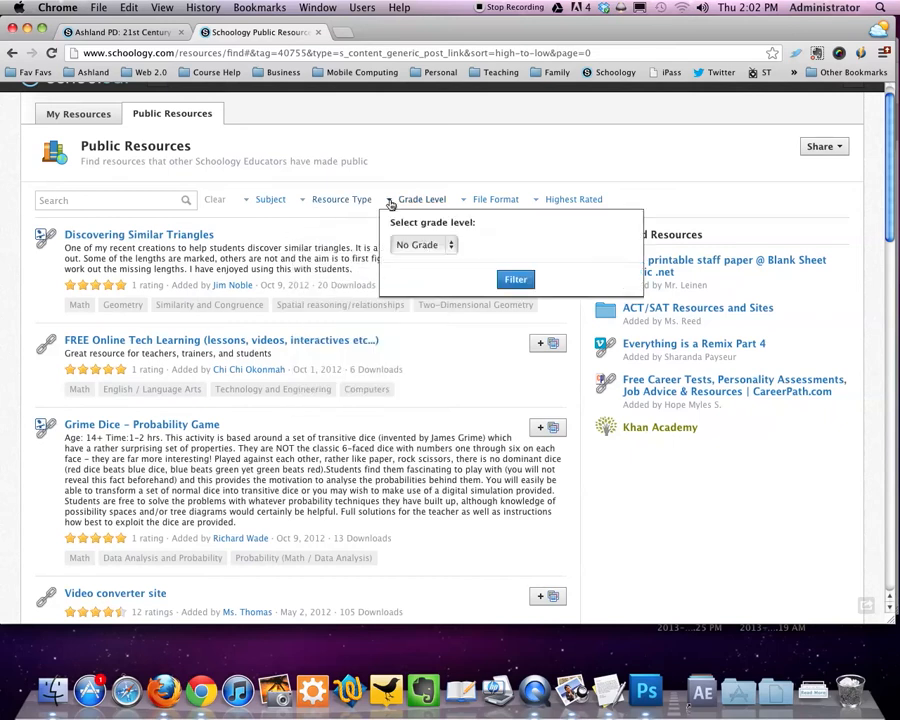
pyautogui.click(425, 245)
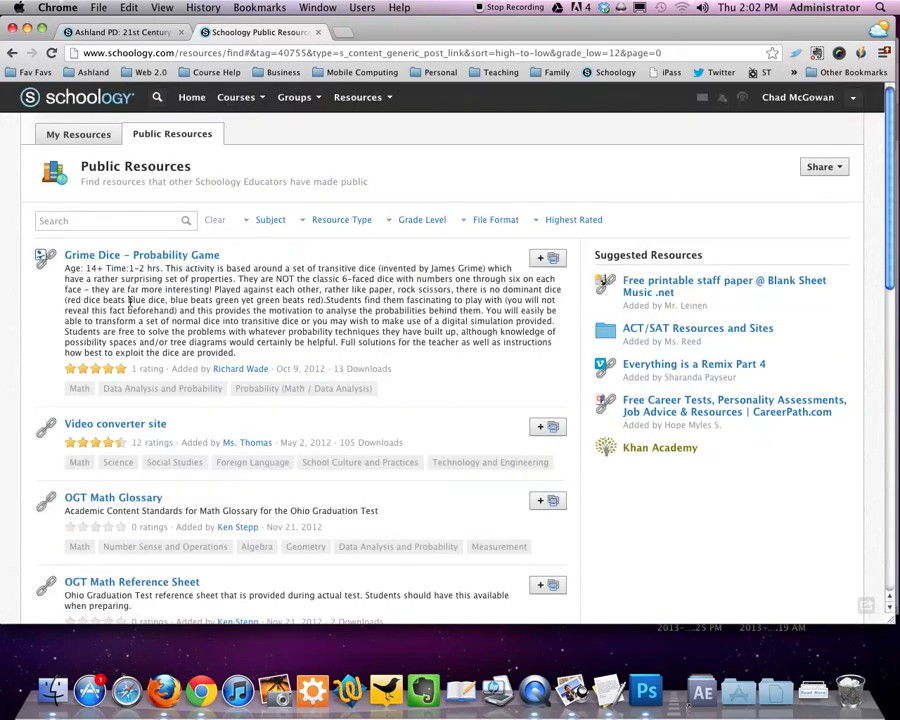
# Scroll to Accuplacer Algebra 1 and add it to My Resources in the Downloads collection
pyautogui.scroll(-3)
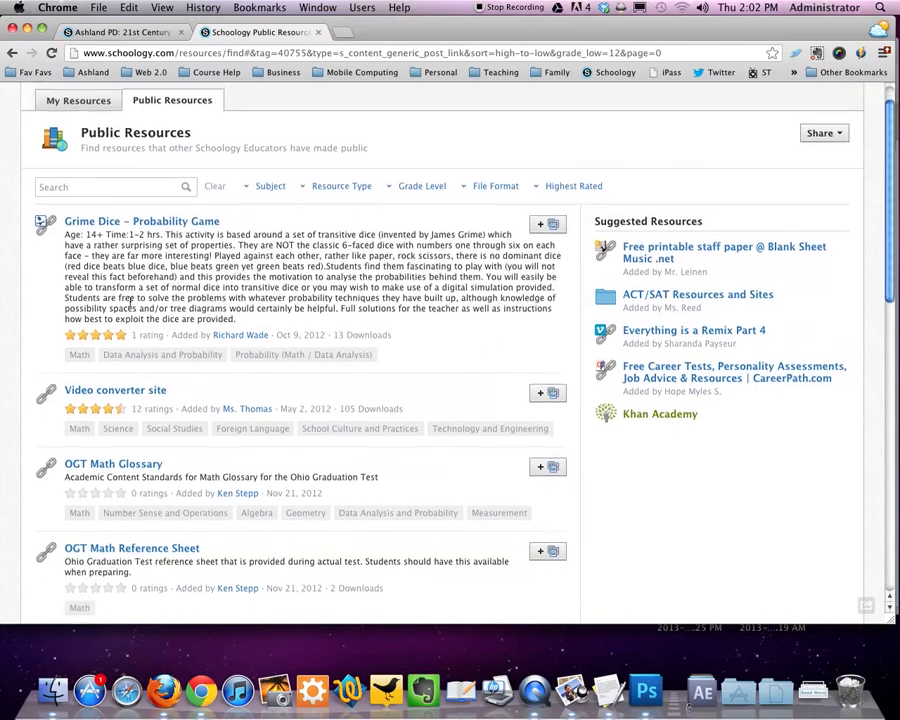
pyautogui.scroll(-3)
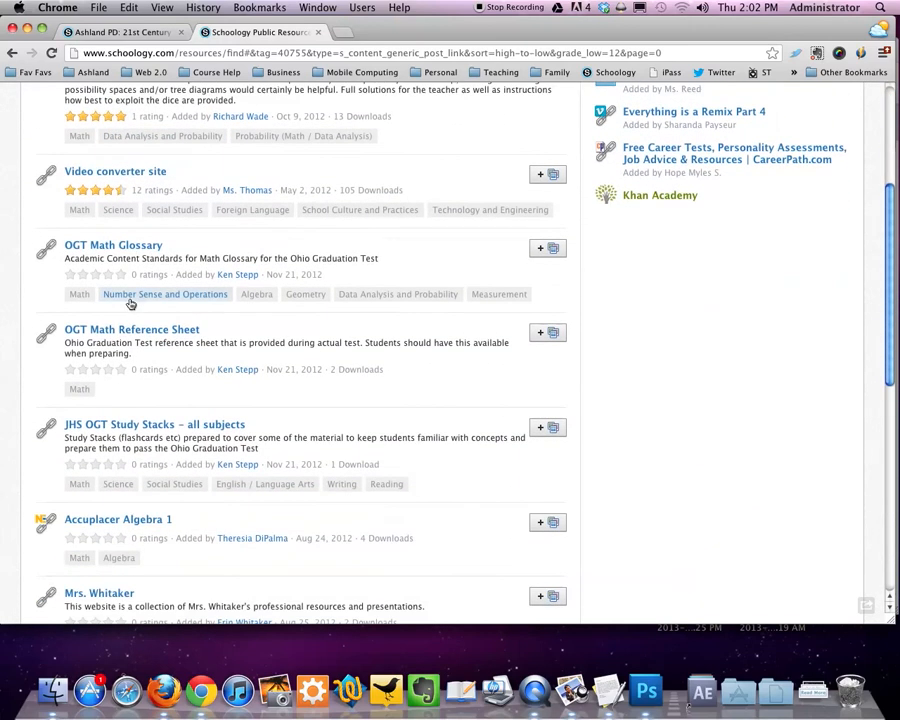
pyautogui.scroll(-3)
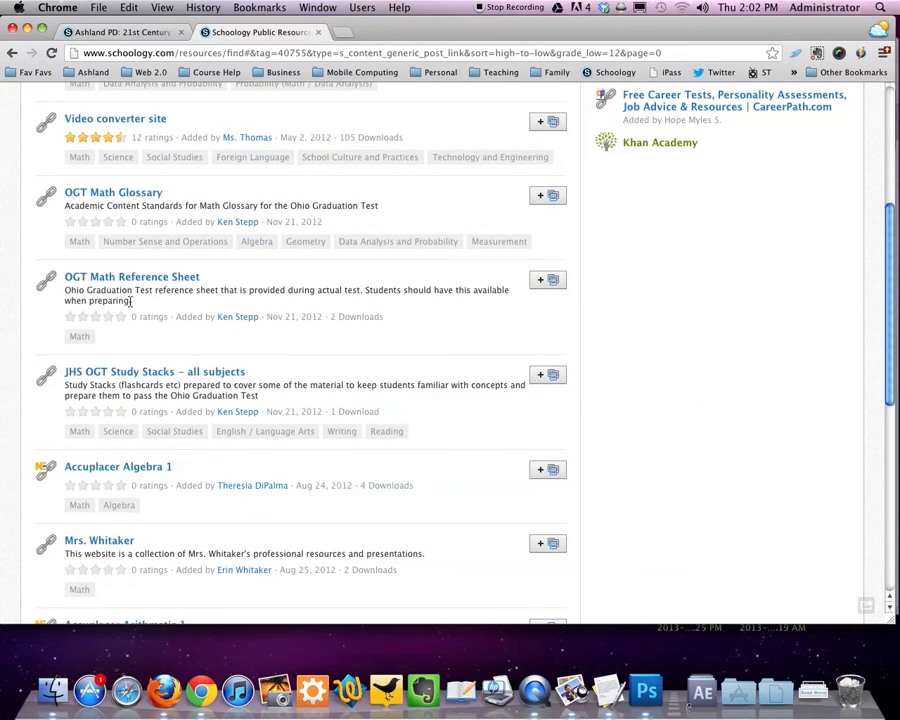
pyautogui.scroll(-3)
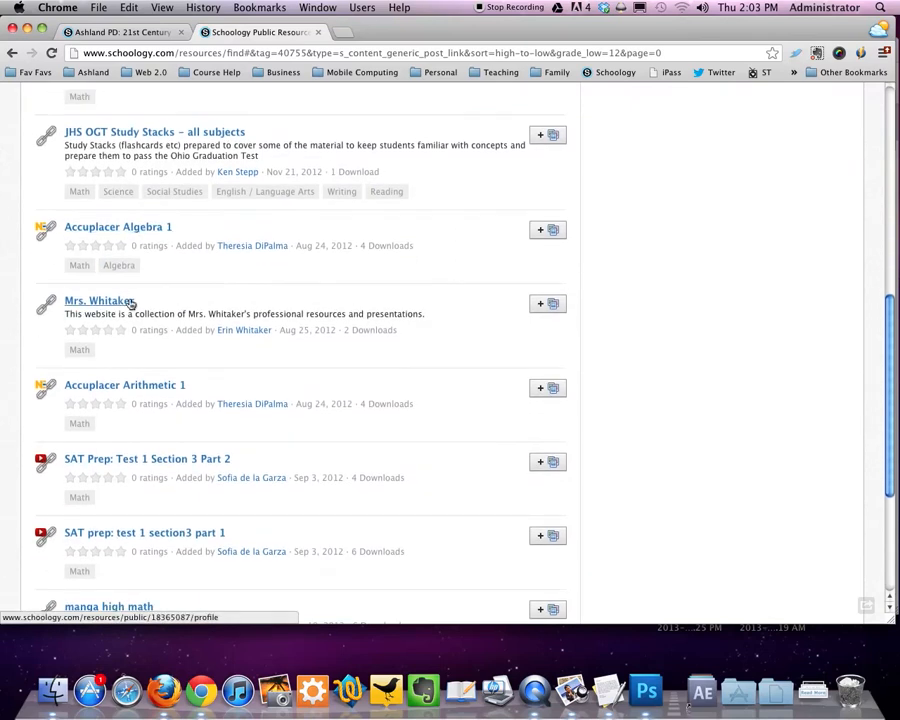
pyautogui.moveTo(532, 235)
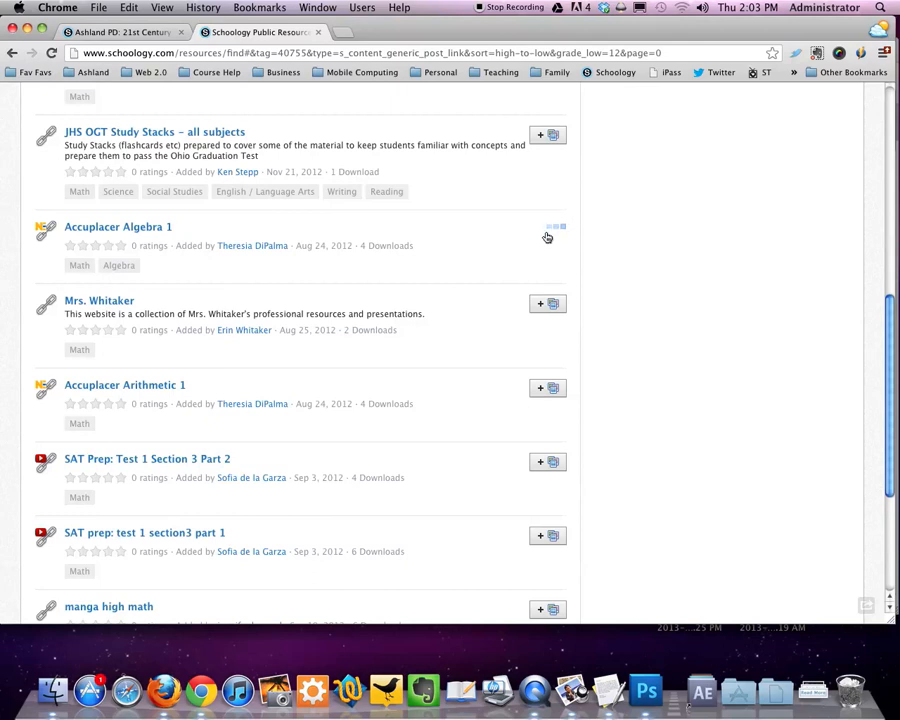
pyautogui.click(540, 230)
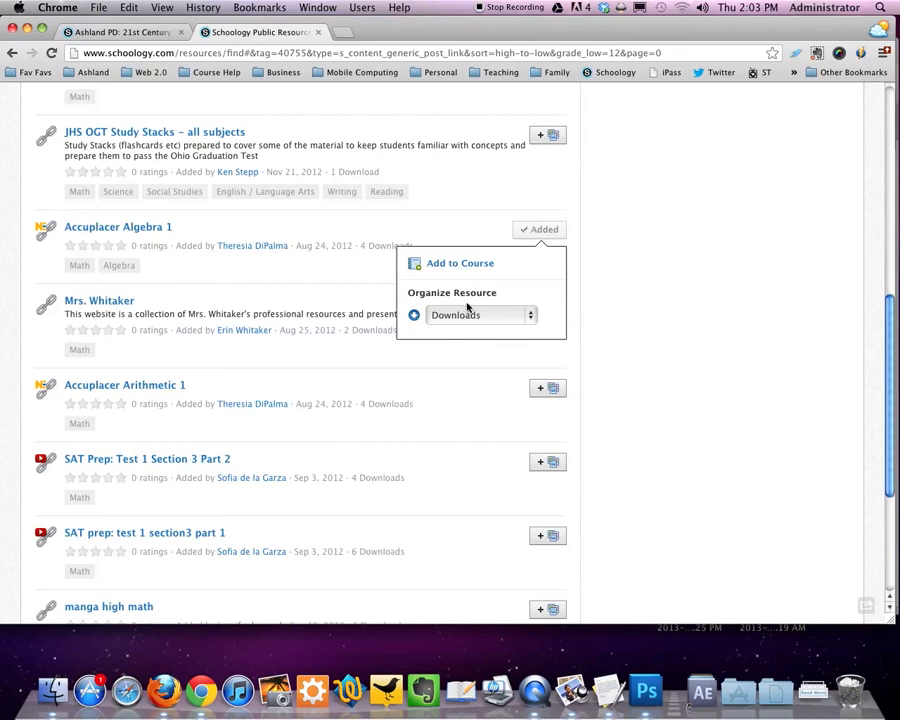
pyautogui.click(481, 314)
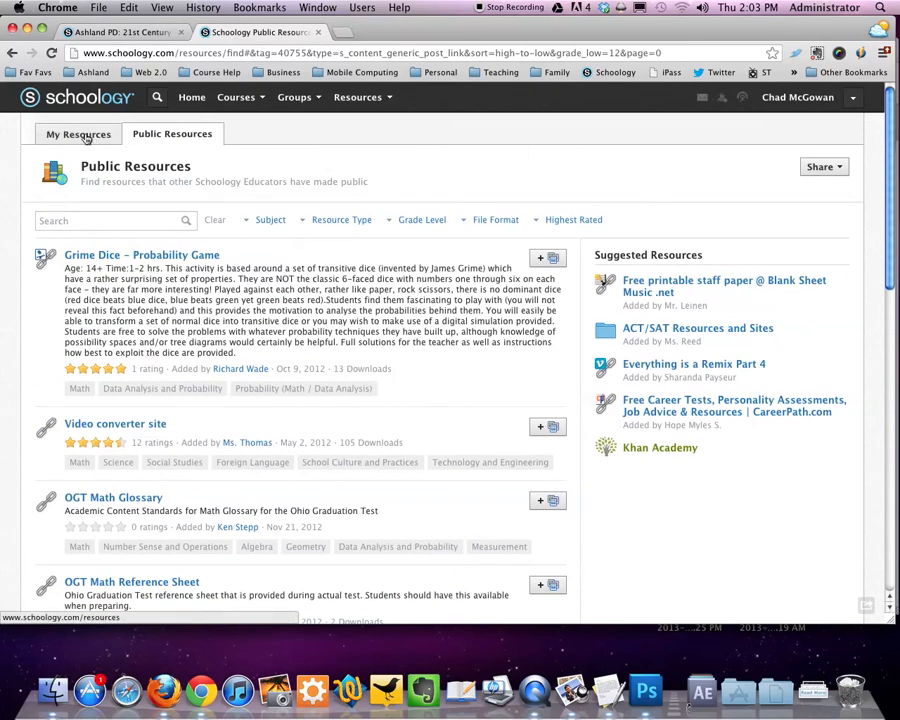
# Move Accuplacer Algebra 1 from the Downloads collection into the Home collection
pyautogui.click(78, 134)
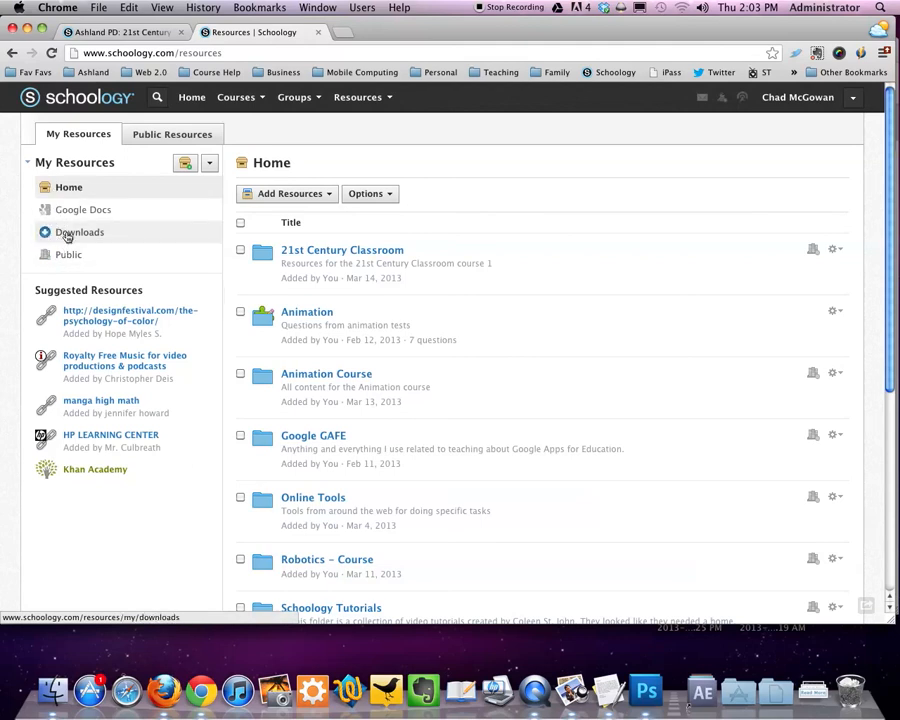
pyautogui.click(80, 232)
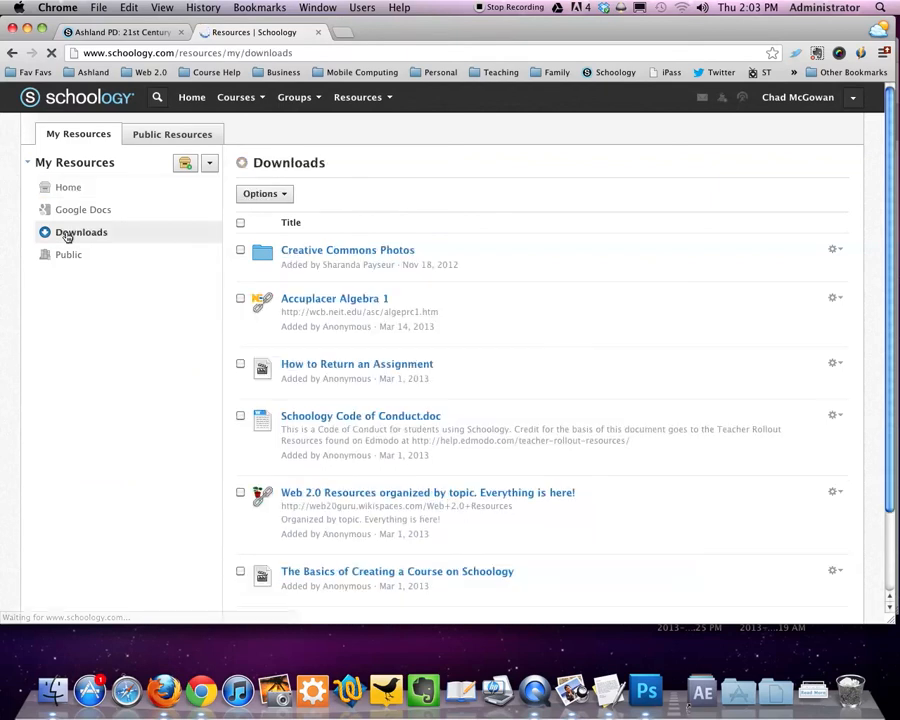
pyautogui.click(81, 232)
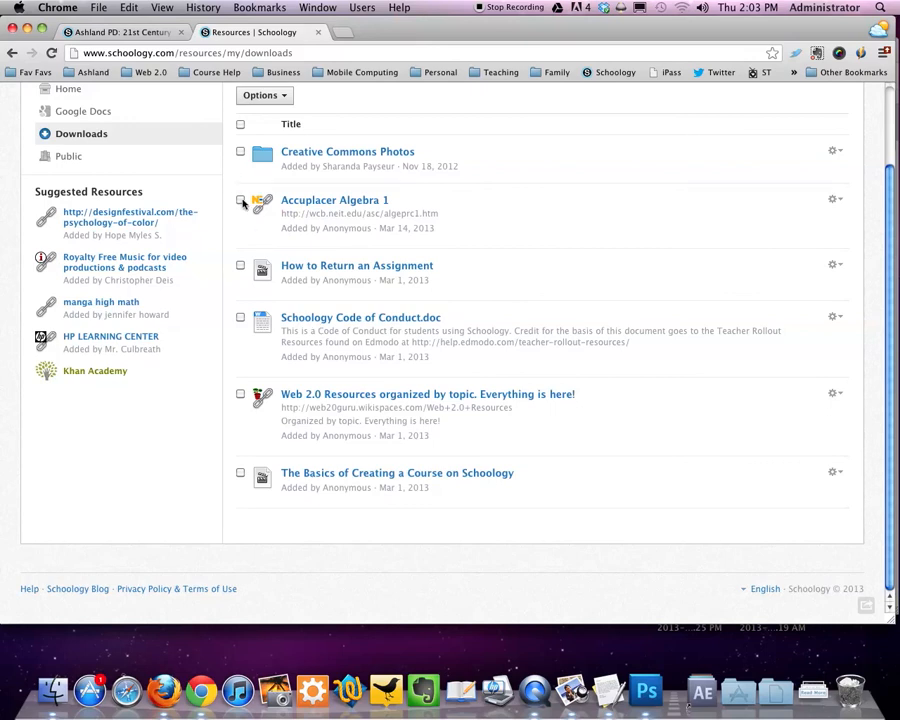
pyautogui.click(240, 199)
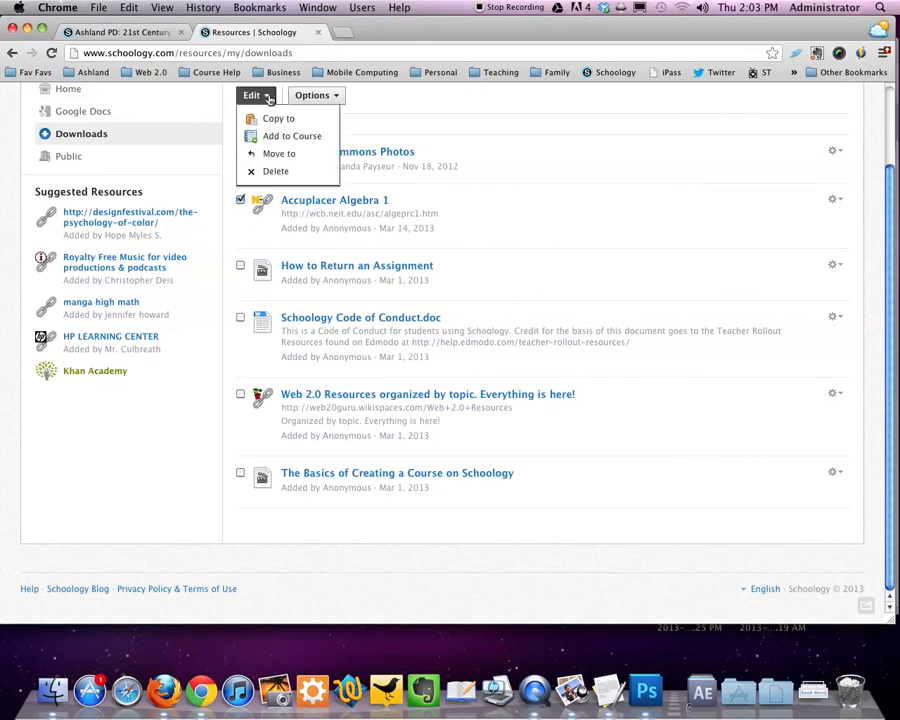
pyautogui.click(278, 153)
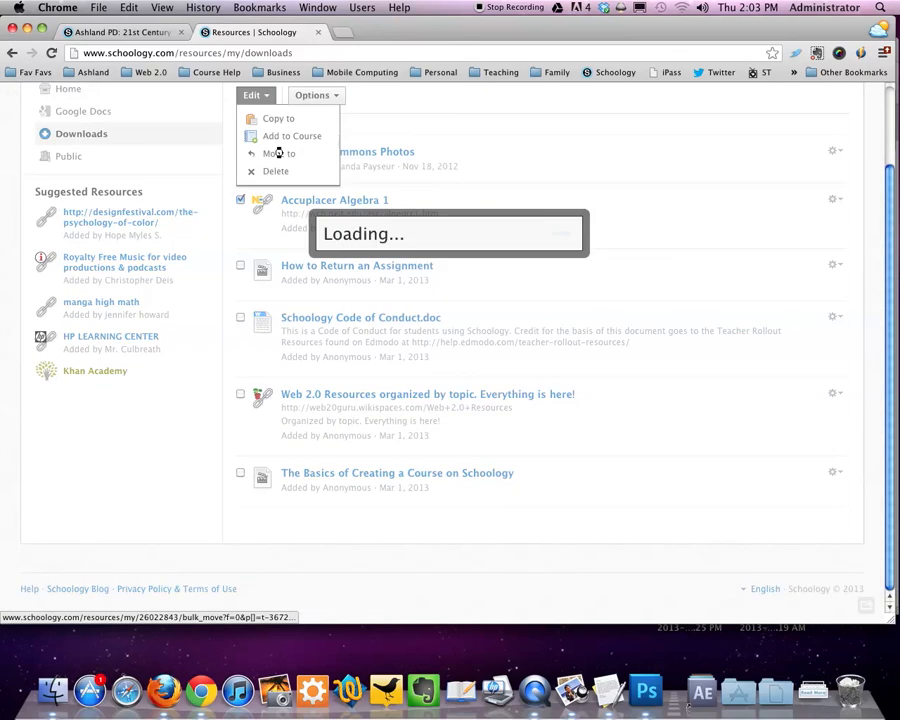
pyautogui.click(278, 153)
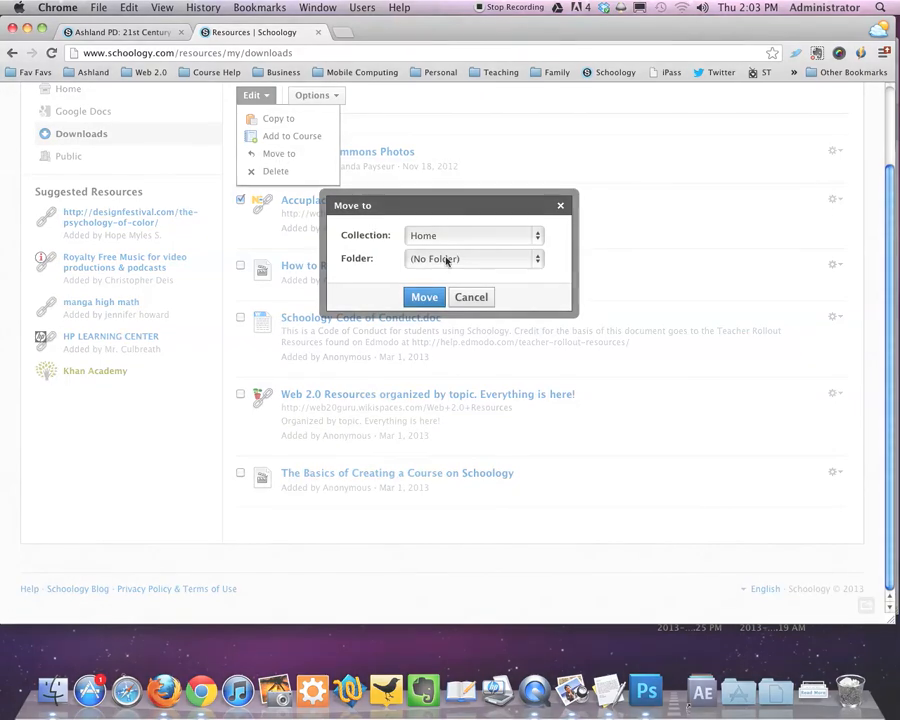
pyautogui.click(423, 297)
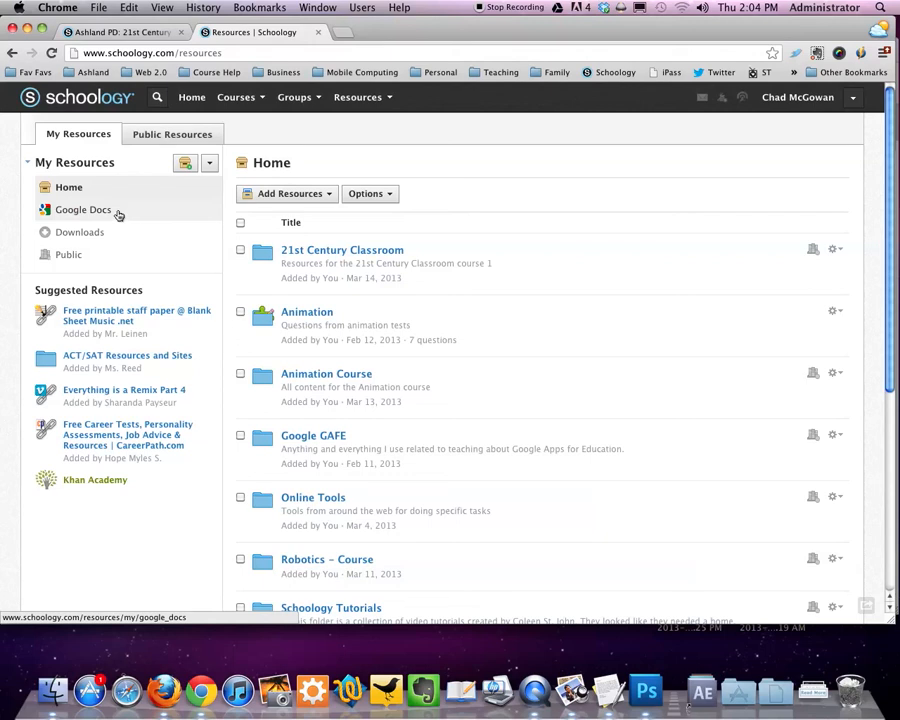
# Open the Google Docs collection and scroll through its folders and documents
pyautogui.click(84, 209)
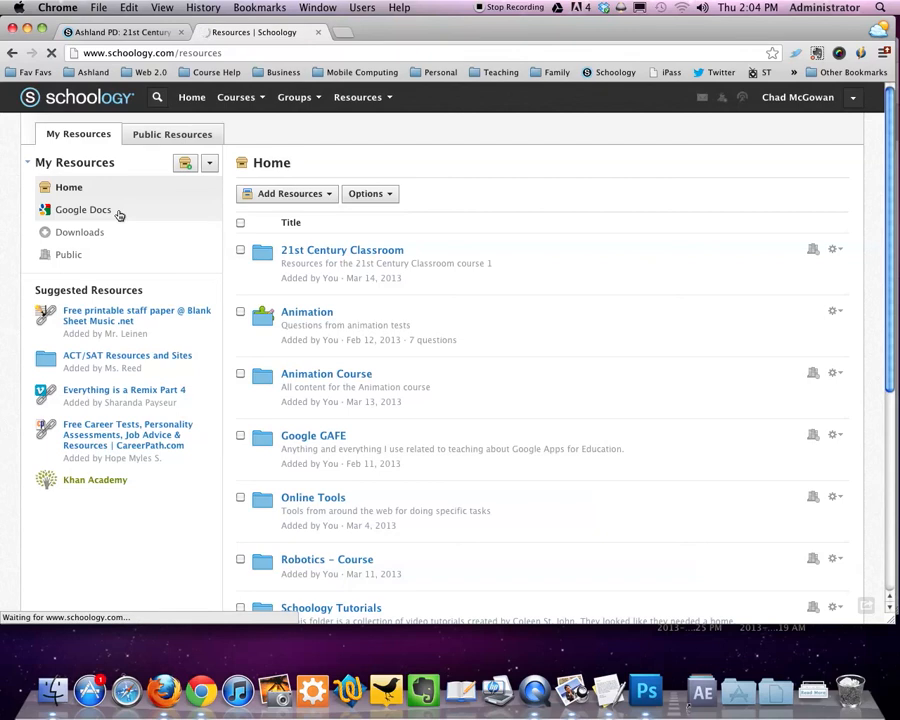
pyautogui.click(84, 209)
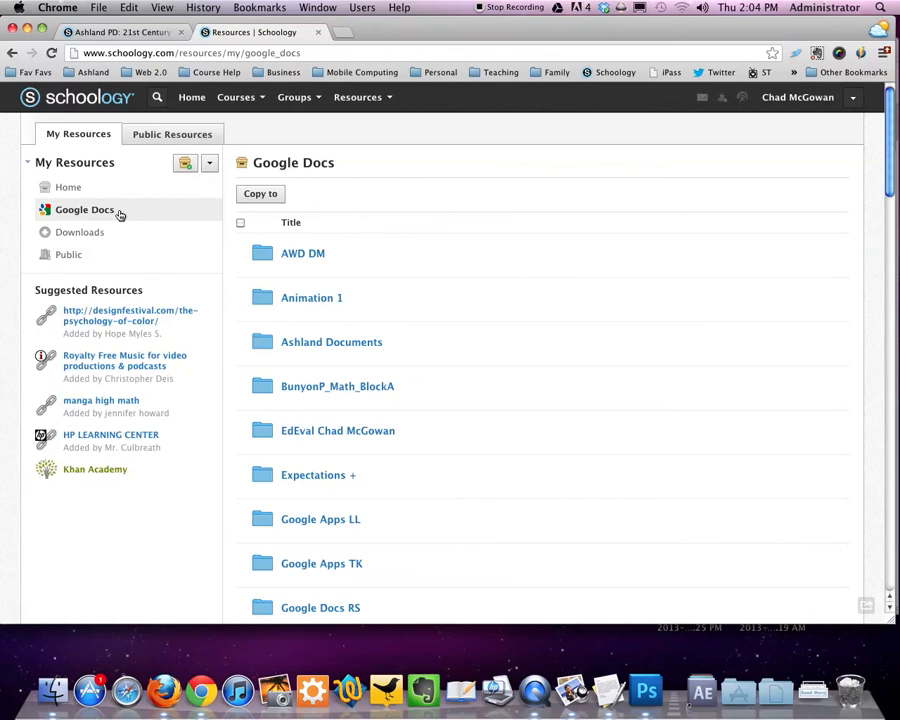
pyautogui.scroll(-3)
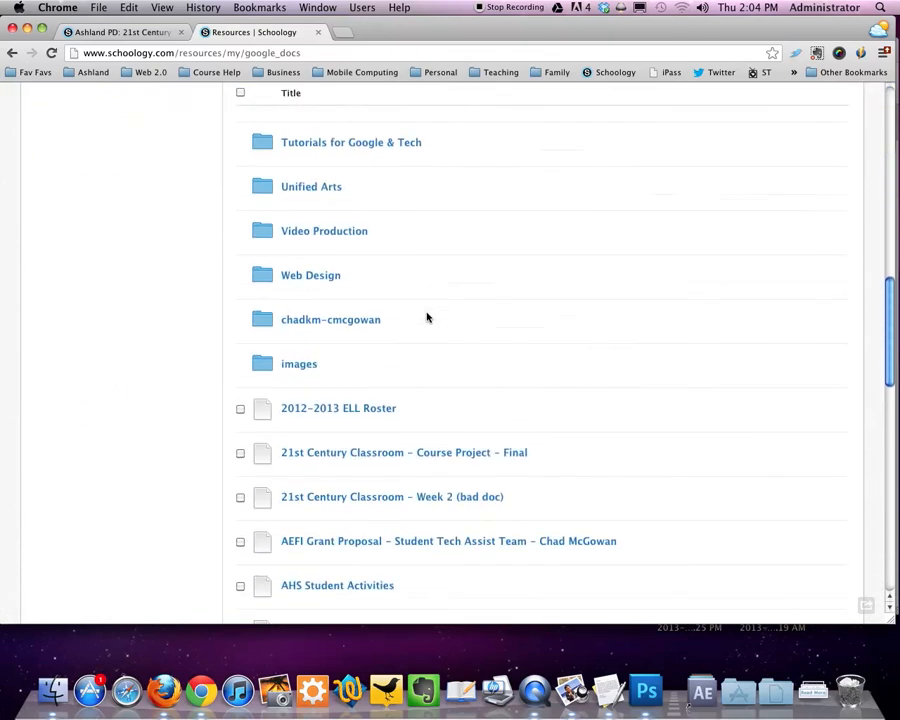
pyautogui.scroll(-3)
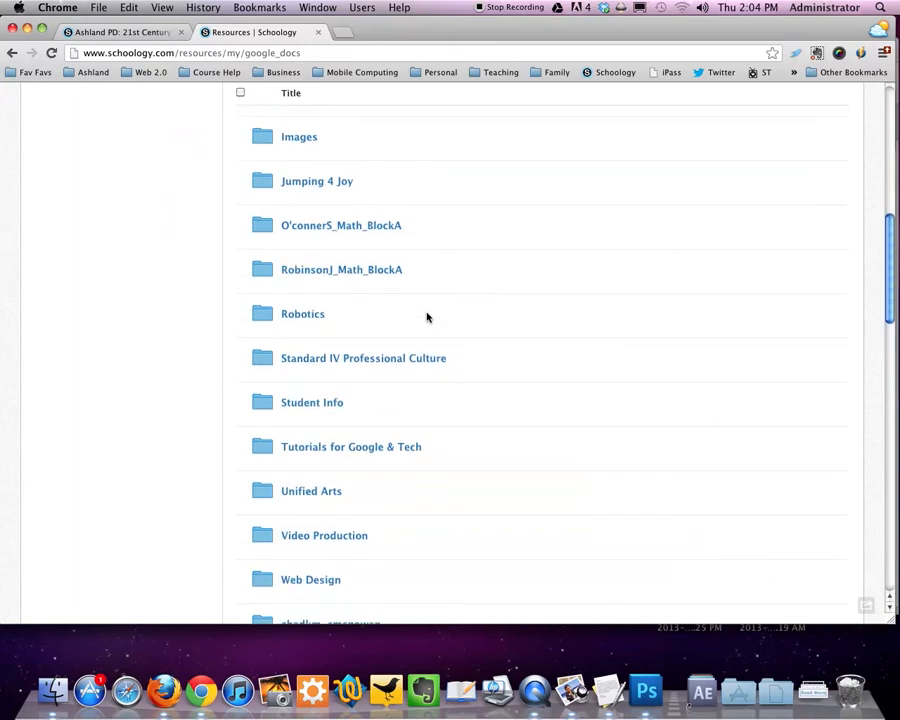
pyautogui.scroll(-3)
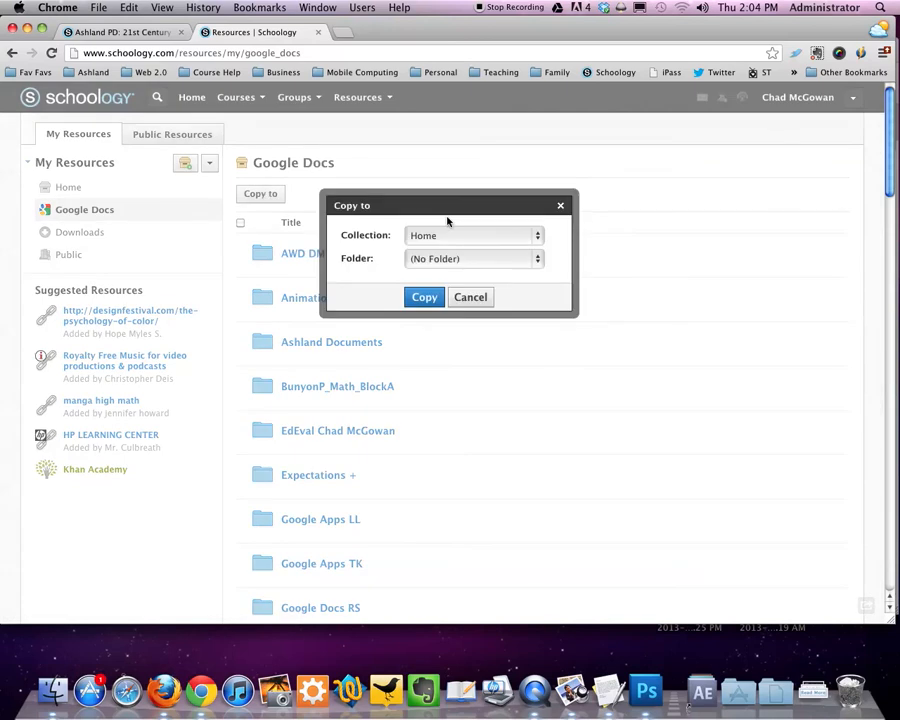
# Copy 21stCenturyClassroom-CourseProject-Final.docx into Home and return to the Home collection
pyautogui.click(424, 297)
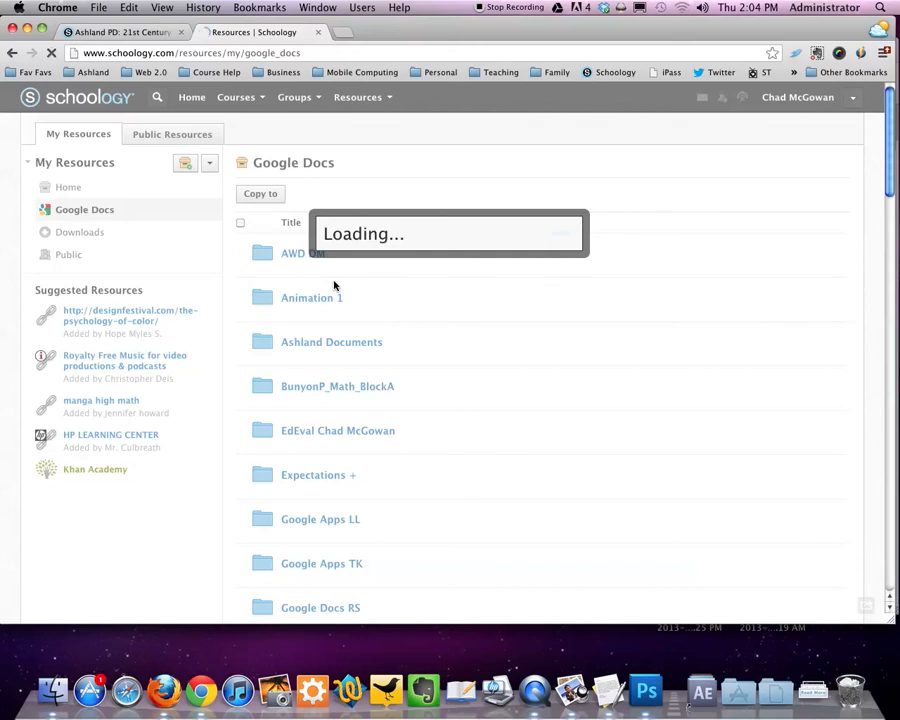
pyautogui.click(68, 187)
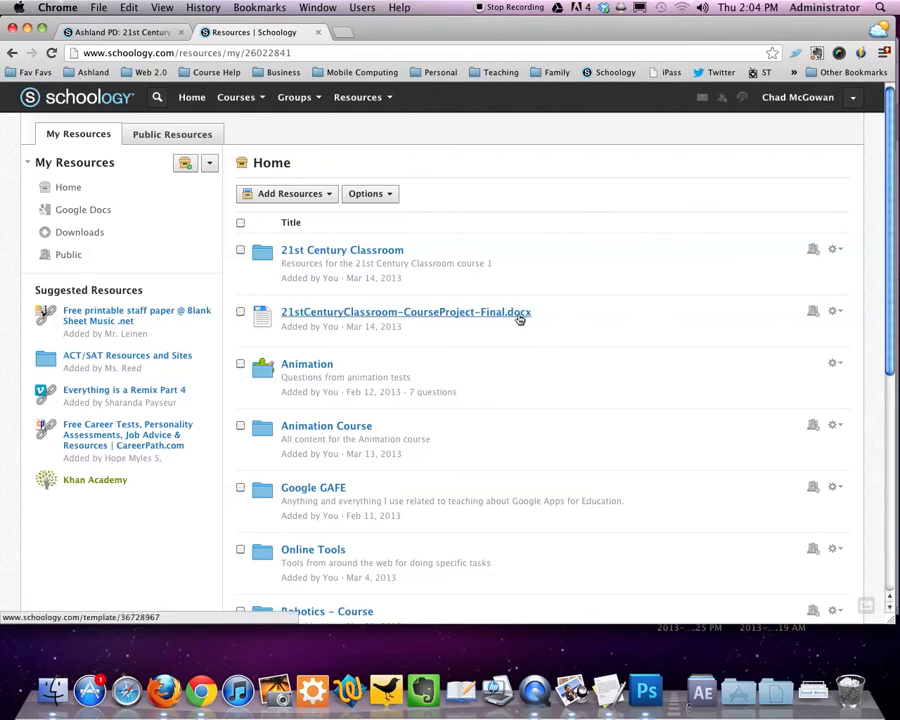
pyautogui.moveTo(240, 316)
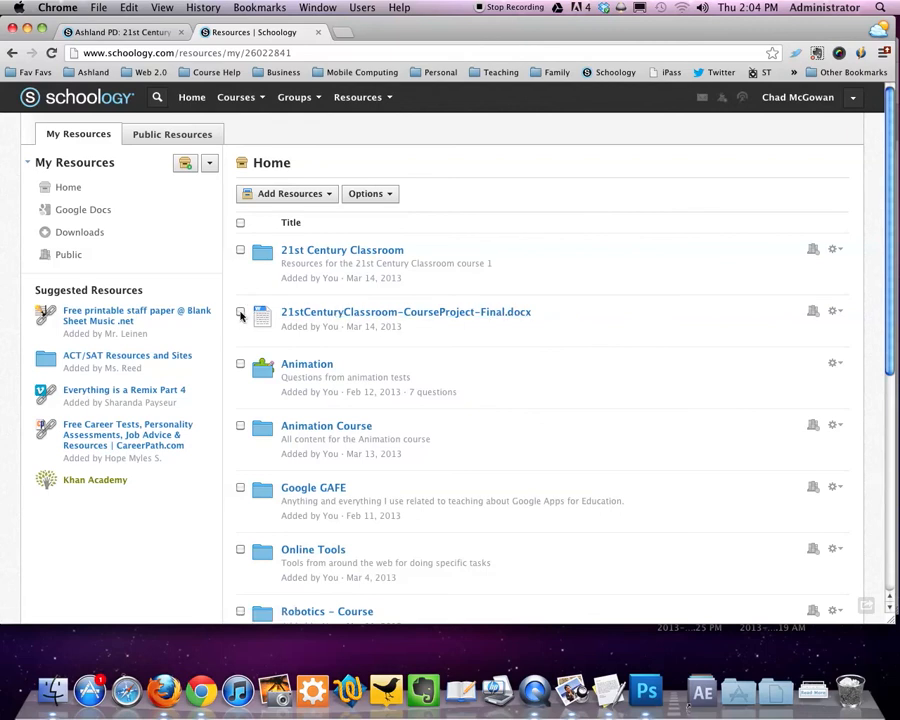